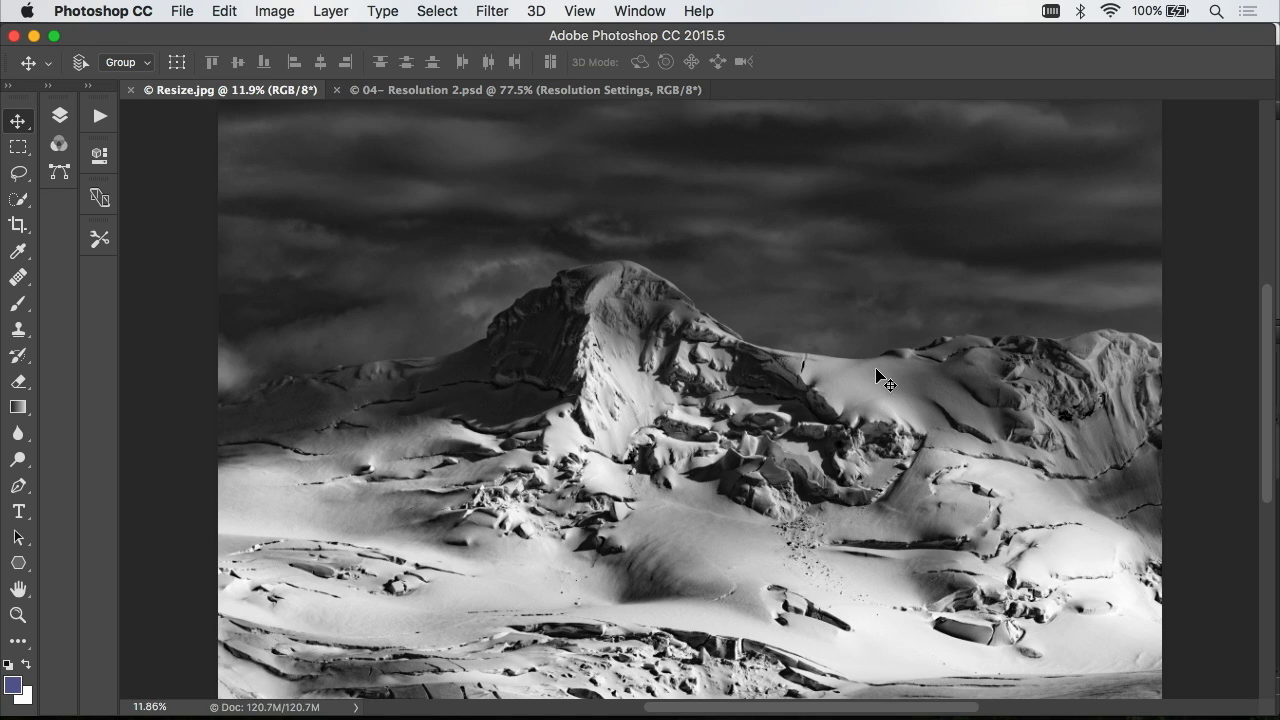
pyautogui.moveTo(368, 132)
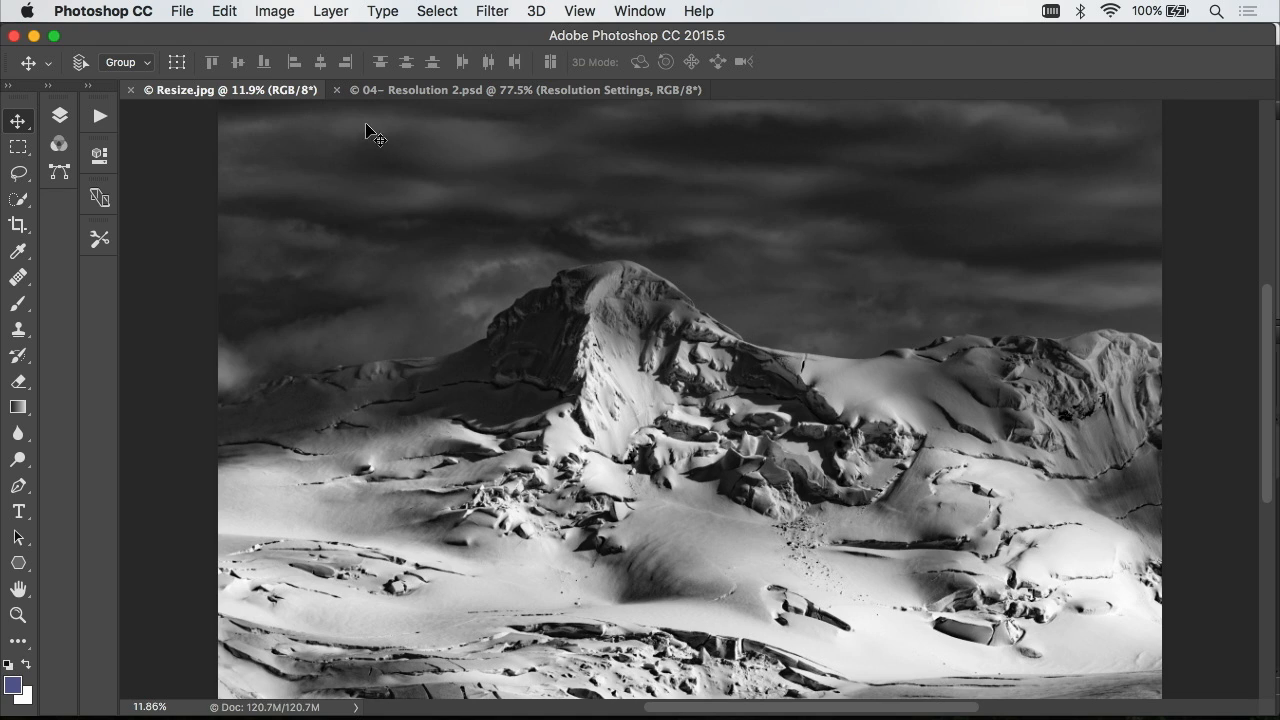
# Bring up Image Size for the 7952 × 5304 px photo and inspect its preview at 100%, 50% and 16.7%
pyautogui.click(274, 12)
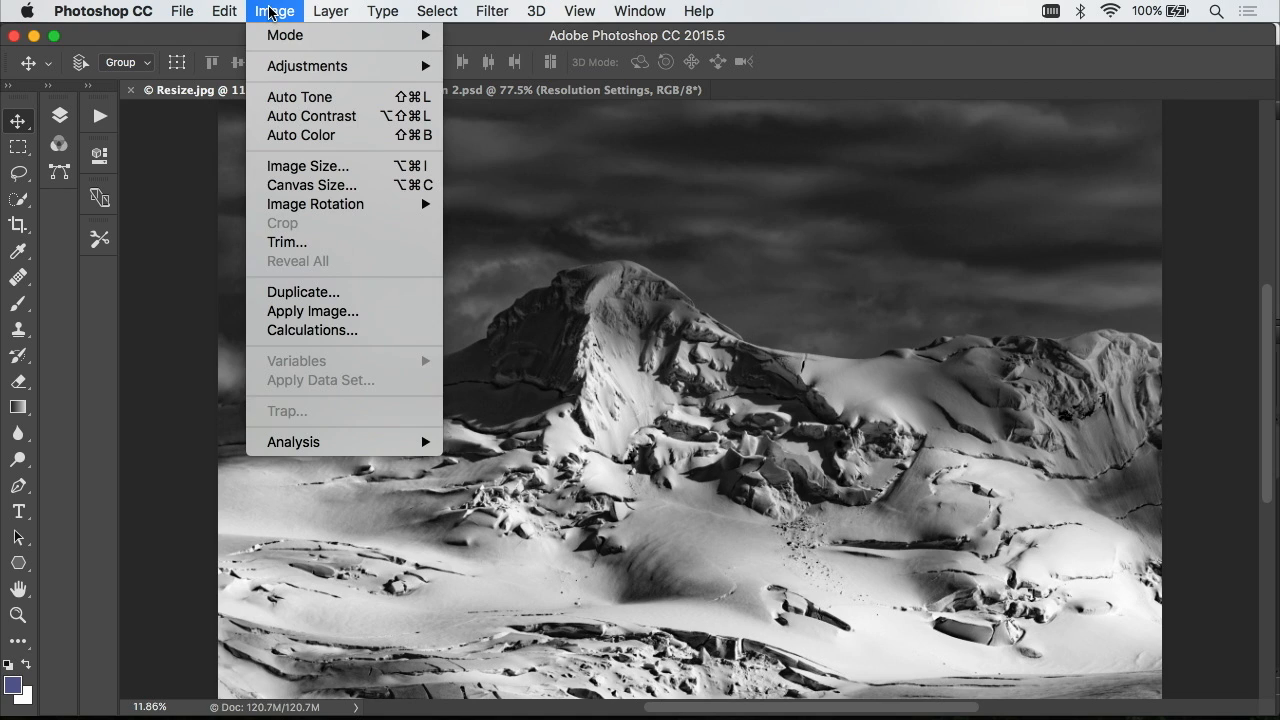
pyautogui.moveTo(308, 166)
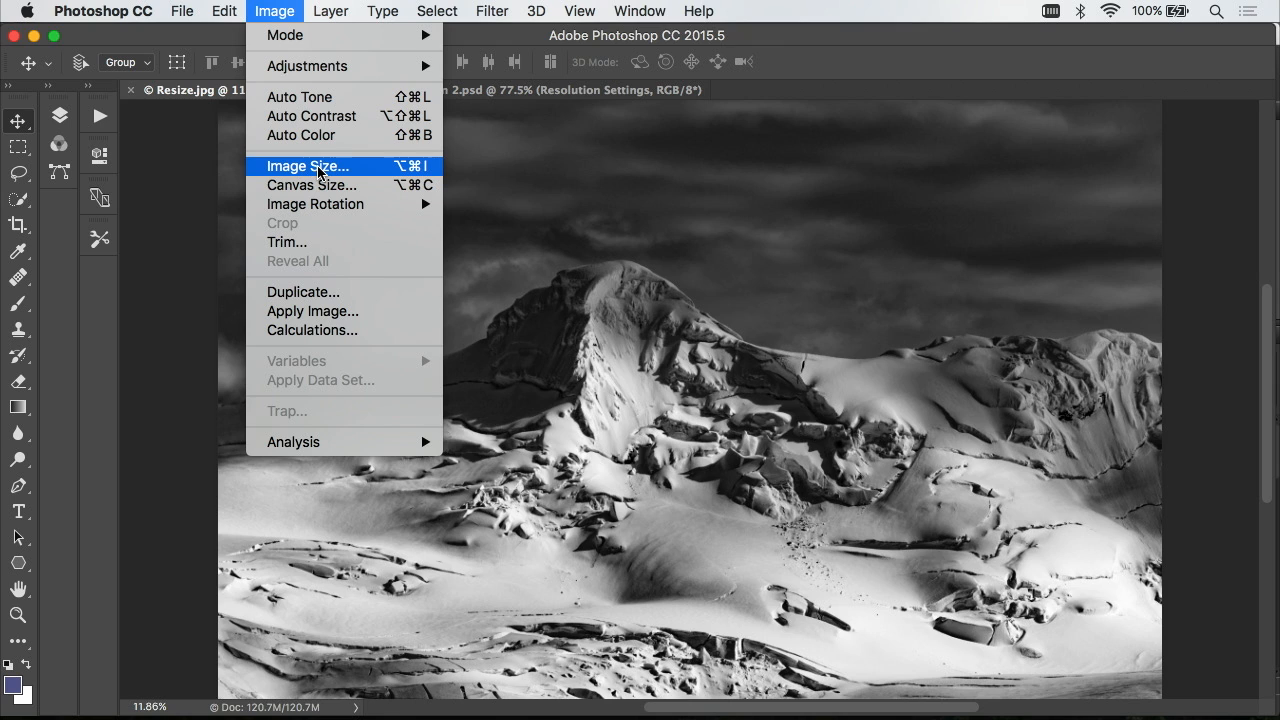
pyautogui.click(308, 166)
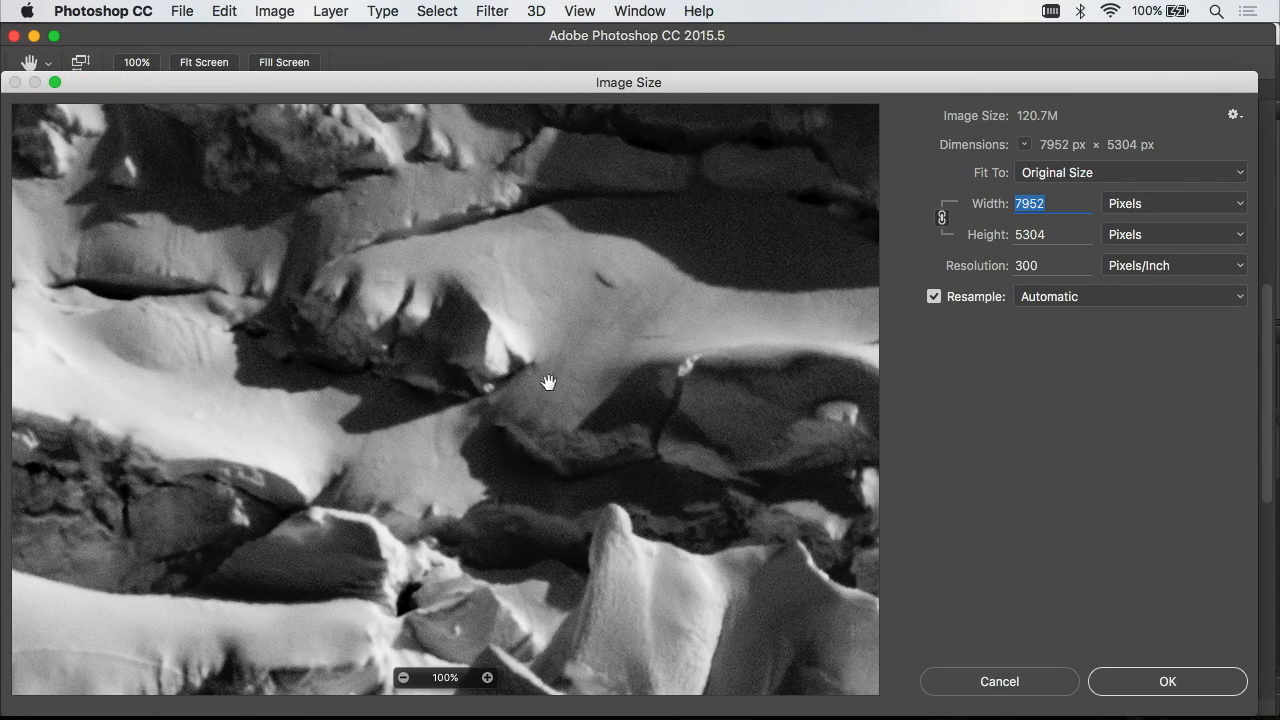
pyautogui.moveTo(440, 380)
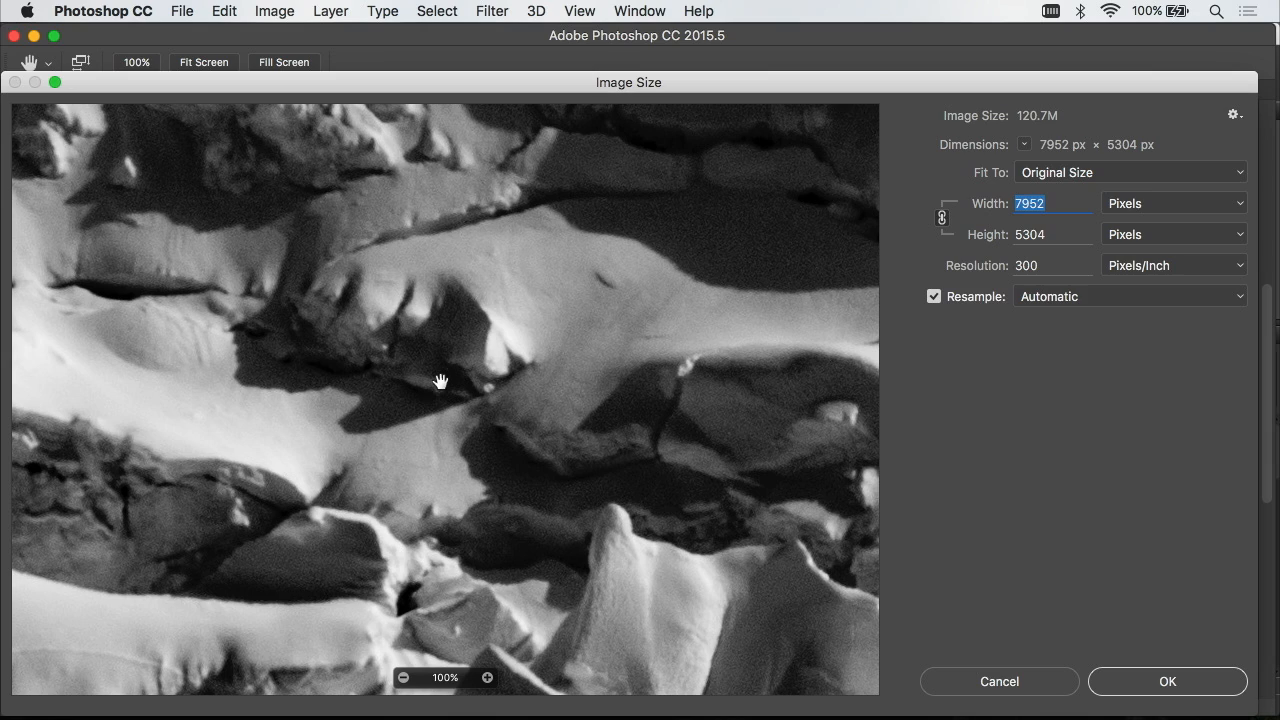
pyautogui.moveTo(436, 692)
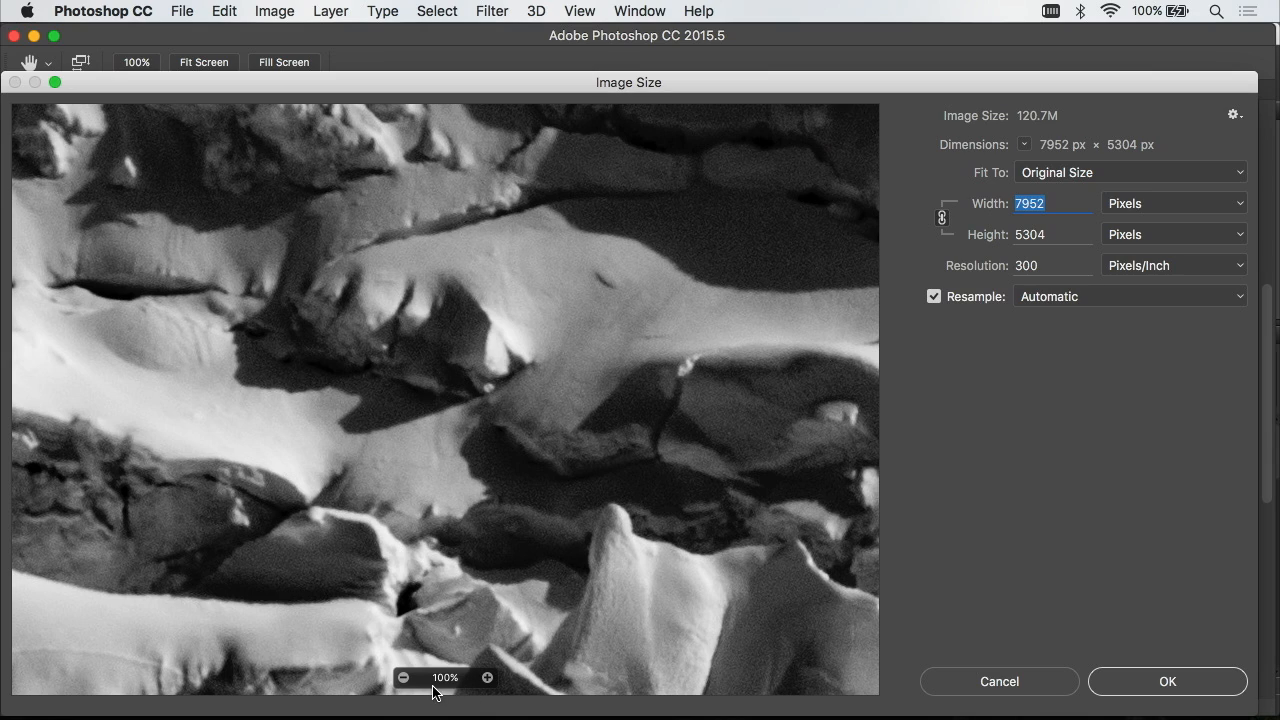
pyautogui.moveTo(460, 688)
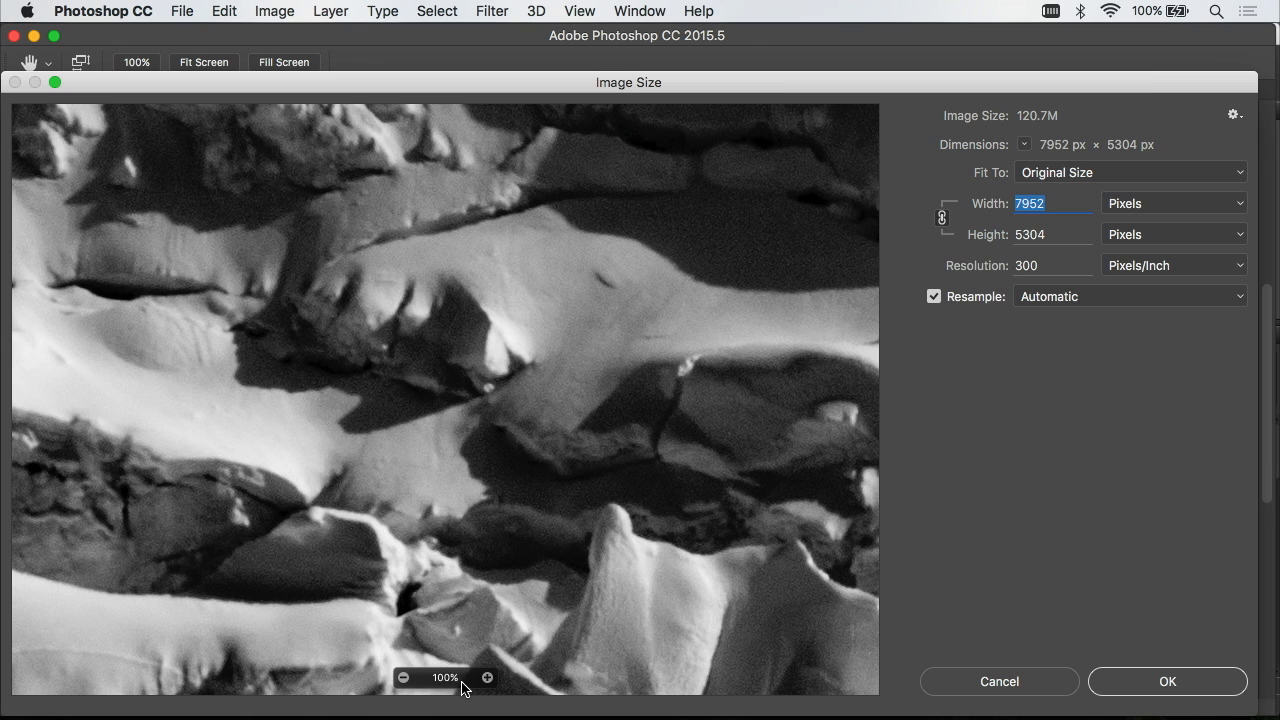
pyautogui.click(404, 676)
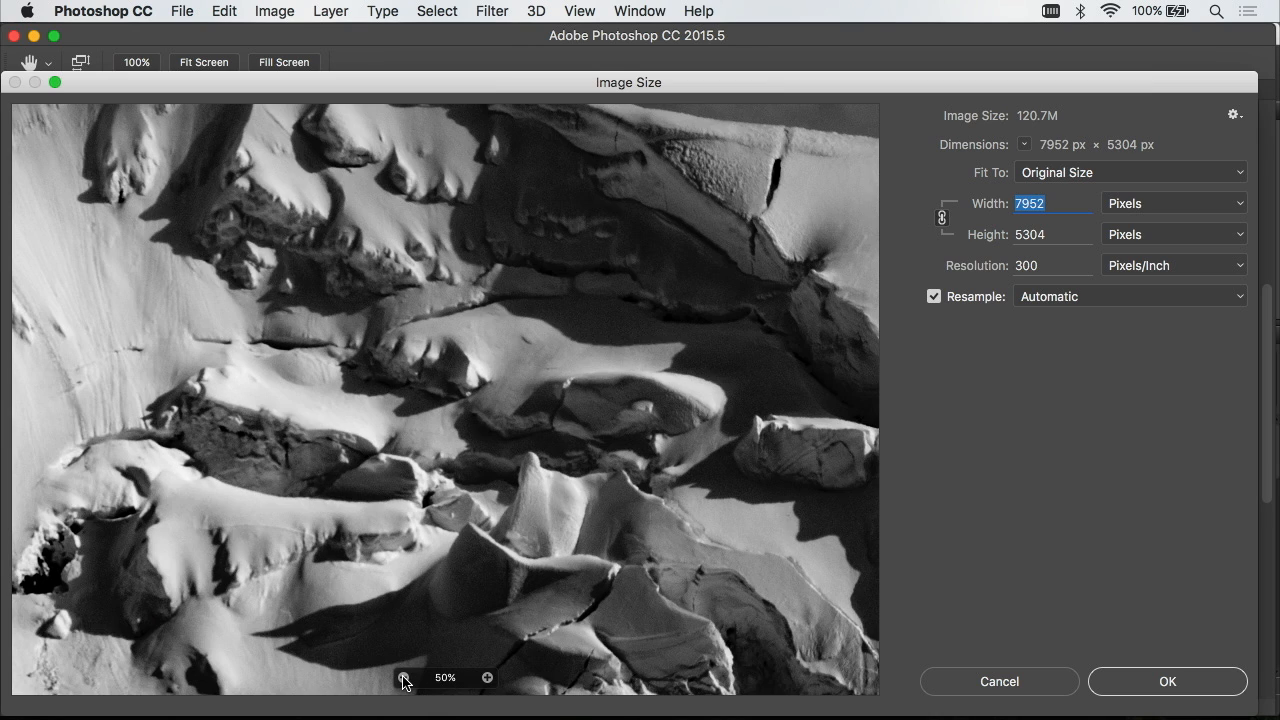
pyautogui.click(404, 678)
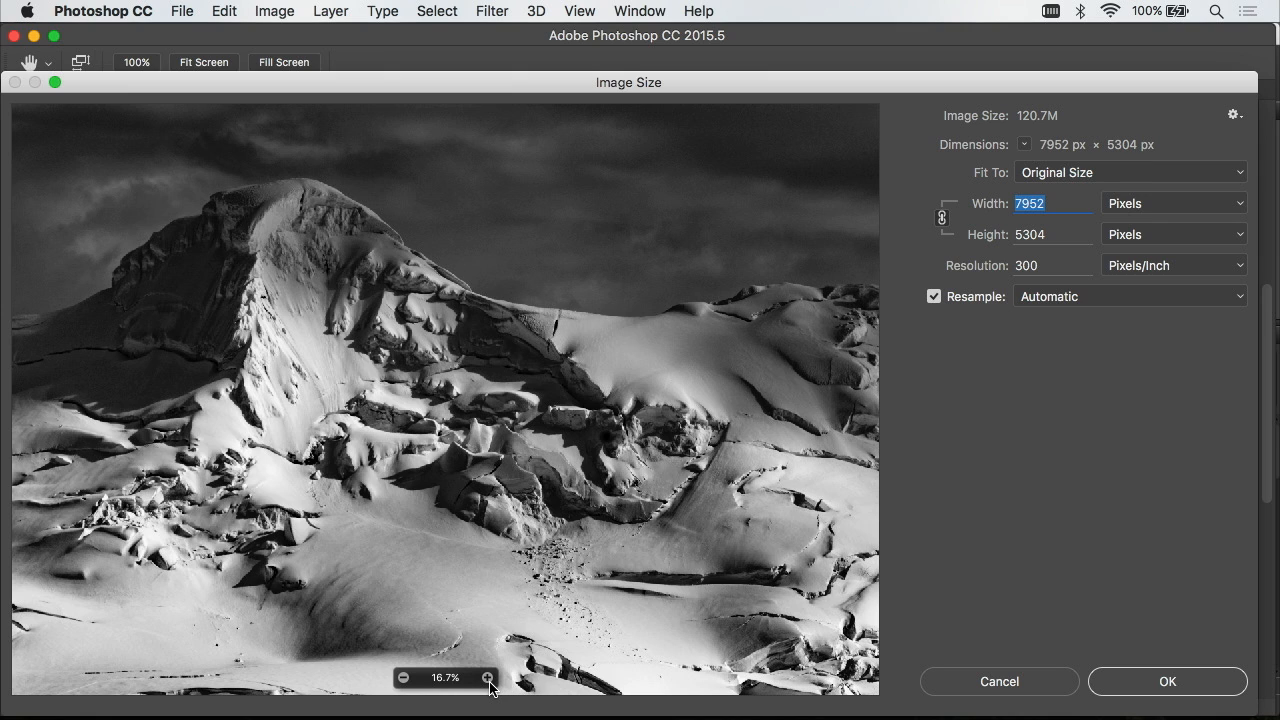
pyautogui.click(488, 676)
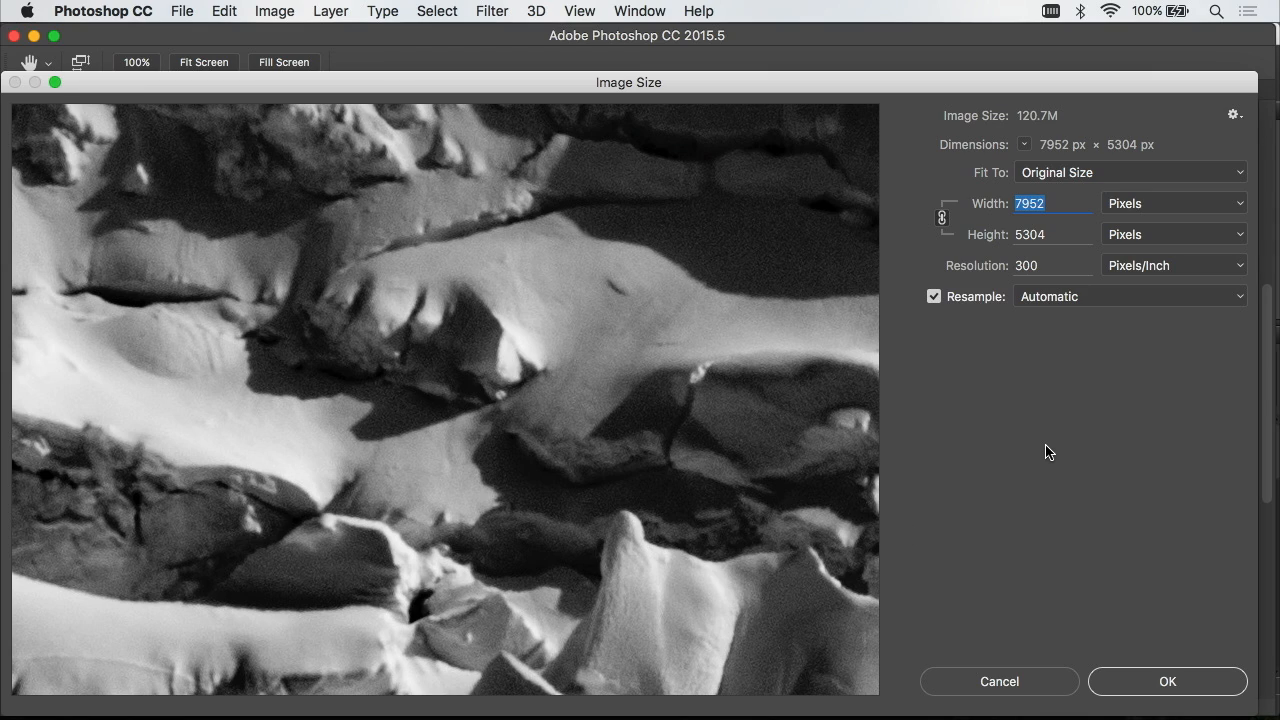
pyautogui.moveTo(978, 328)
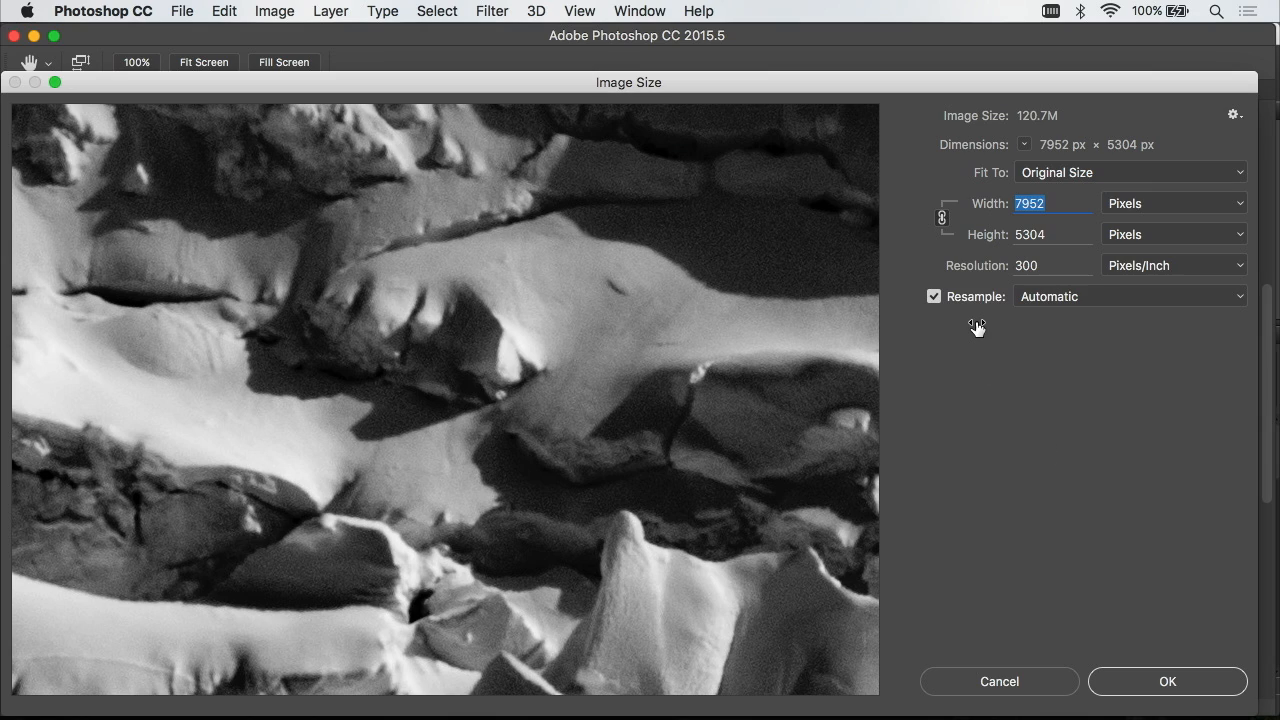
pyautogui.moveTo(1090, 328)
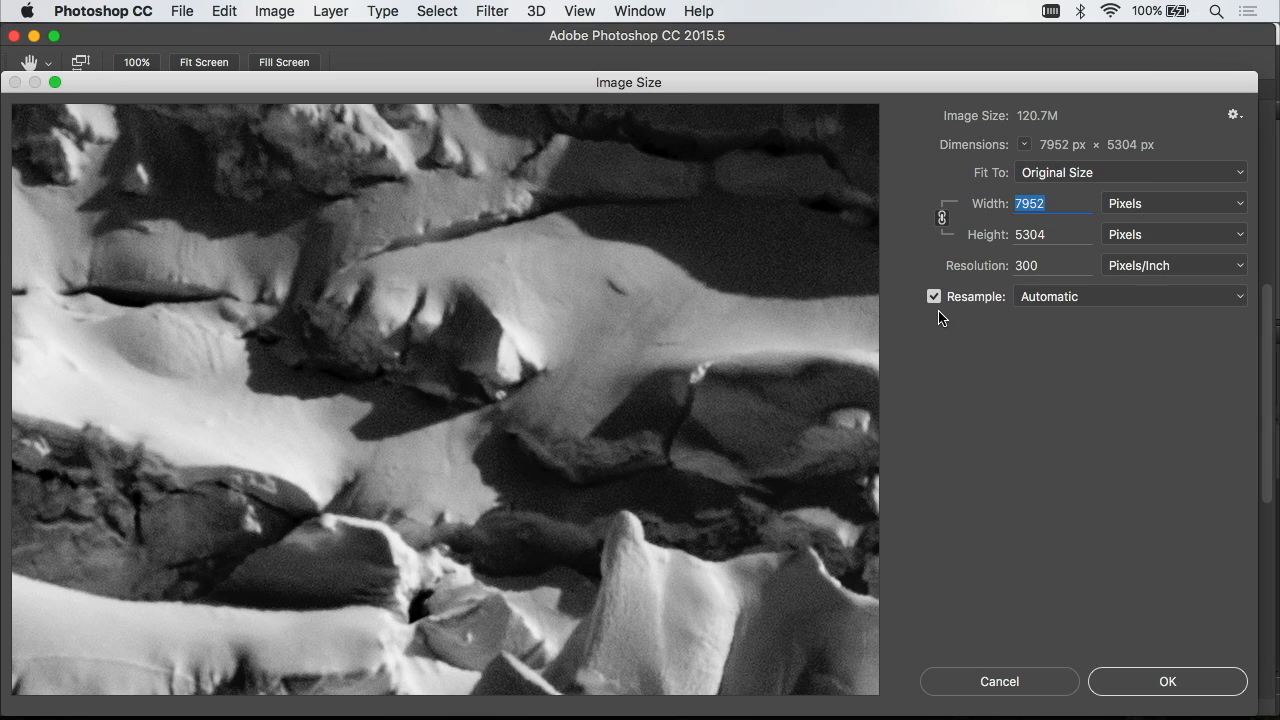
pyautogui.moveTo(1010, 310)
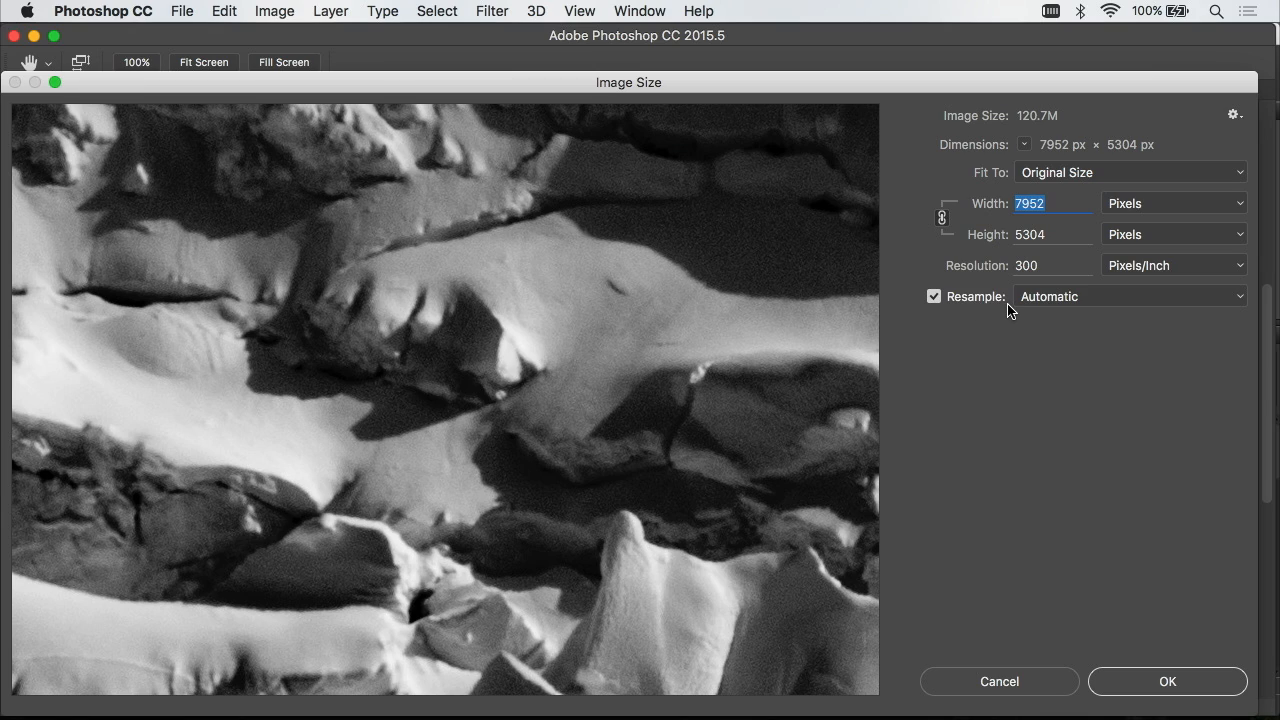
pyautogui.moveTo(990, 316)
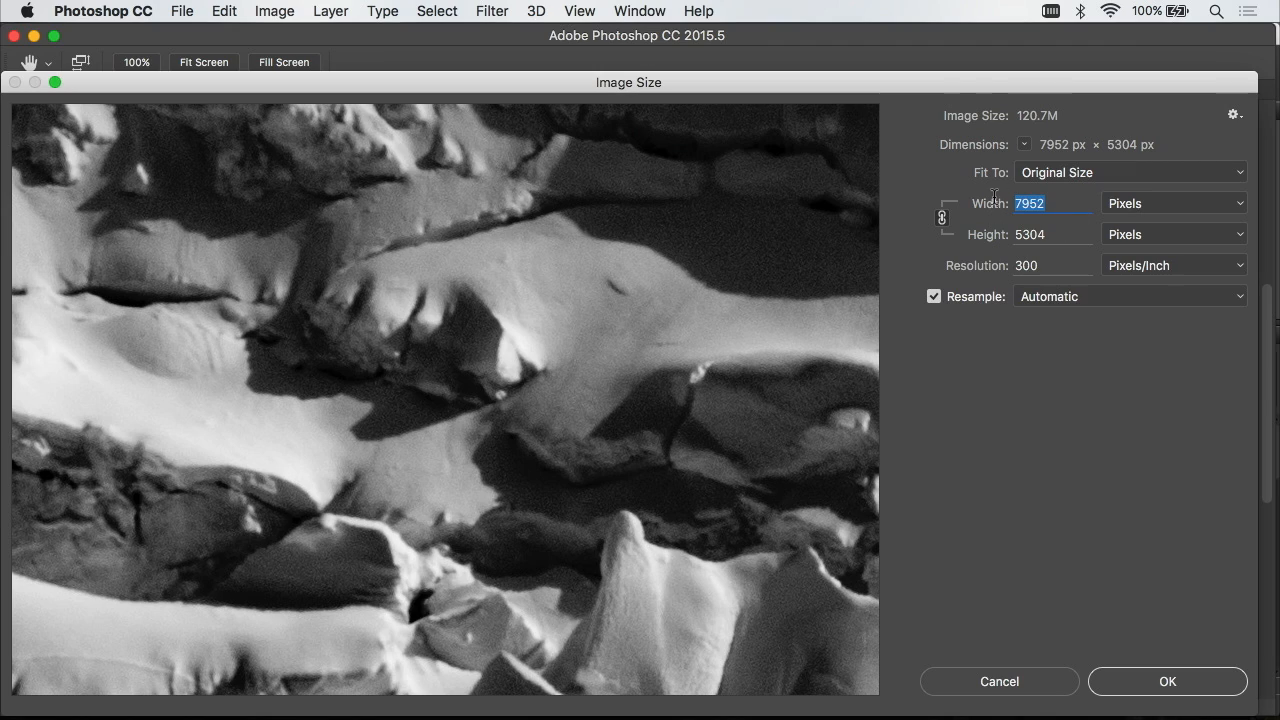
pyautogui.moveTo(1056, 198)
pyautogui.write('7752')
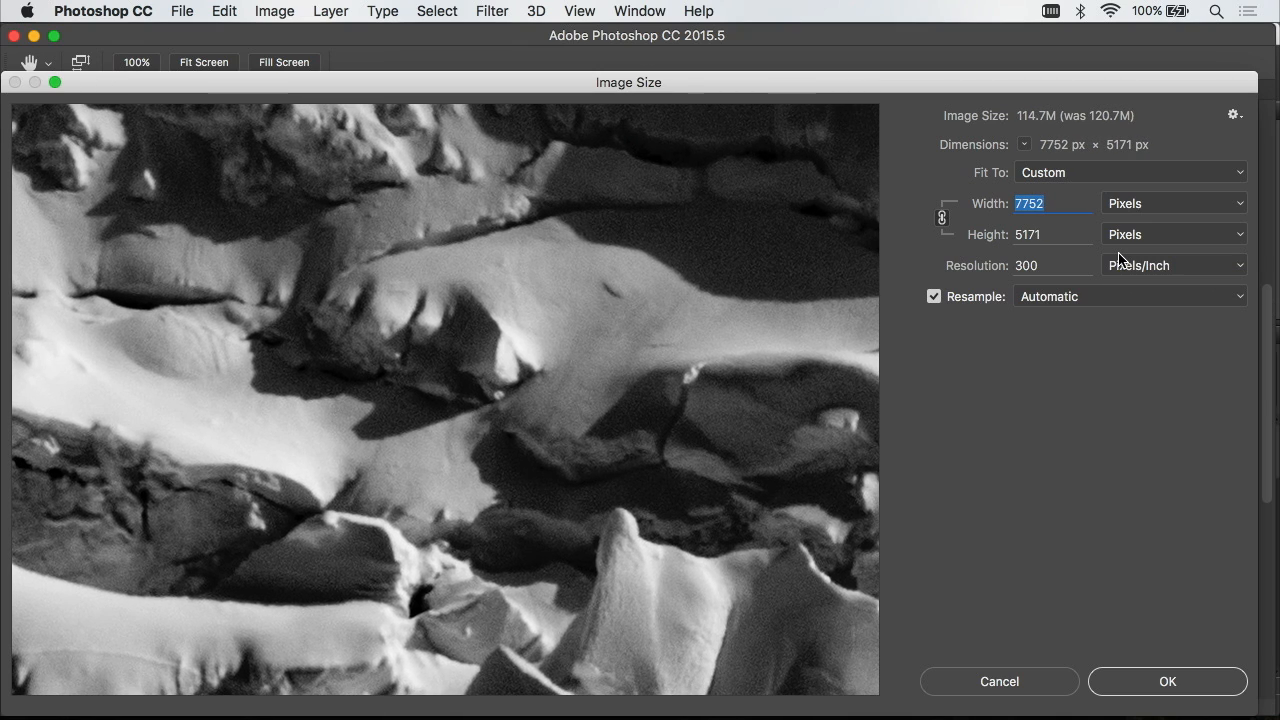
# Set Width to 1000 px, step it down to 768 px (height 512) and apply the resize
pyautogui.write('100')
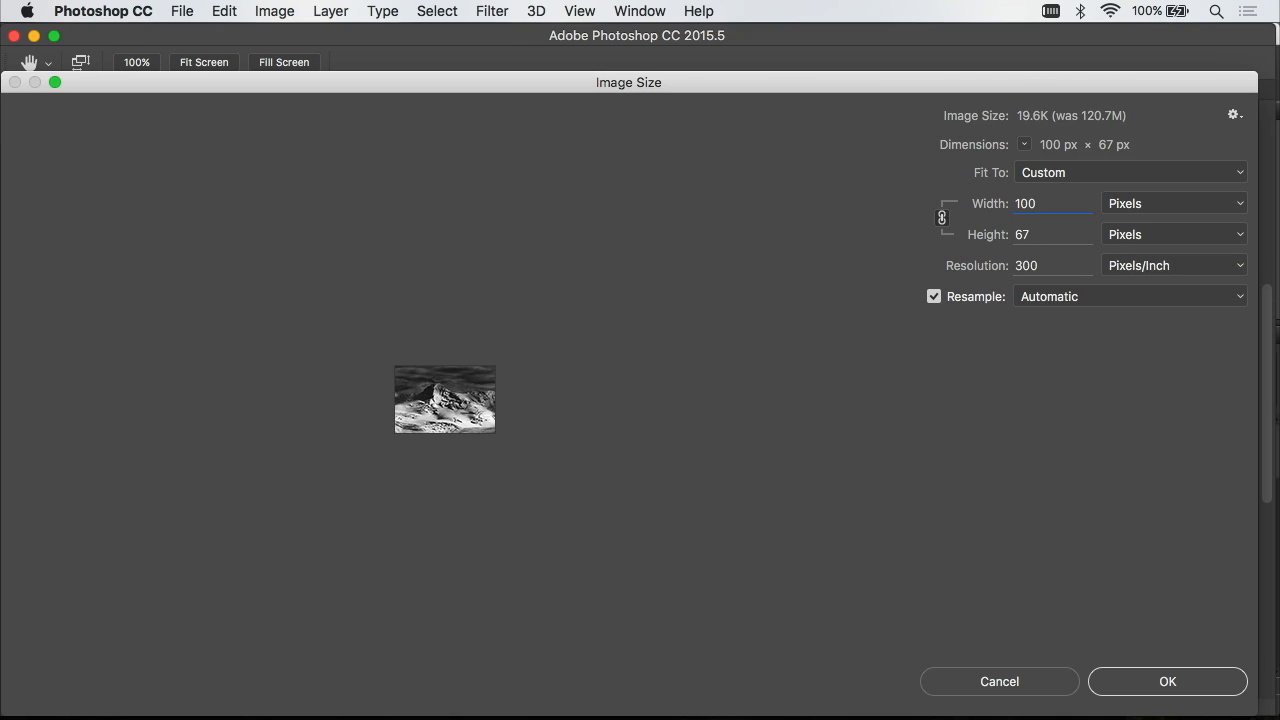
pyautogui.click(1050, 204)
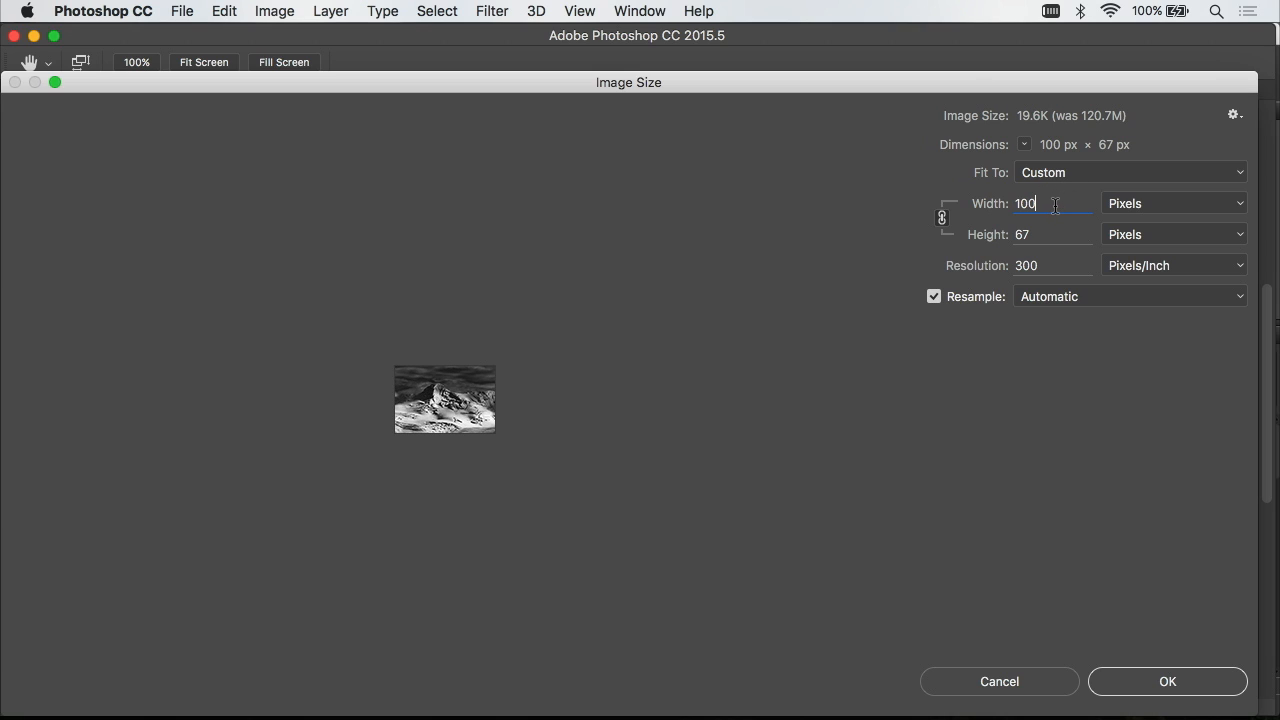
pyautogui.moveTo(1056, 204)
pyautogui.write('0')
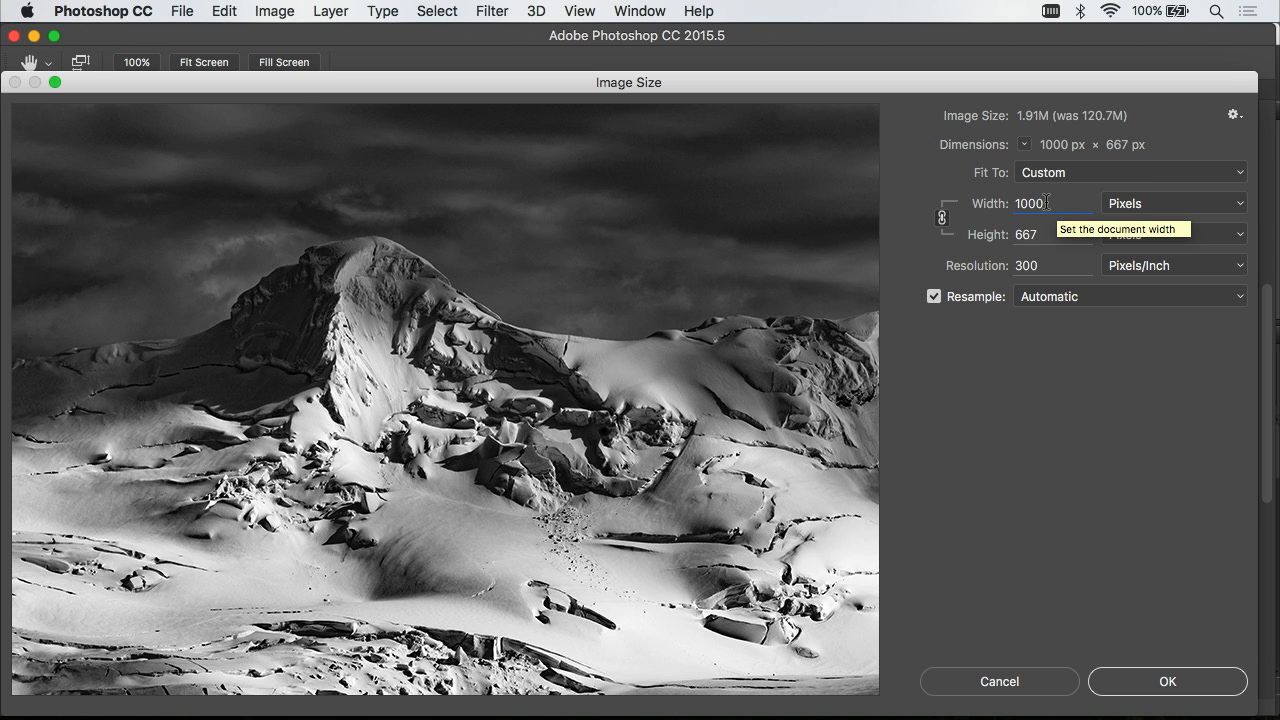
pyautogui.press('Down')
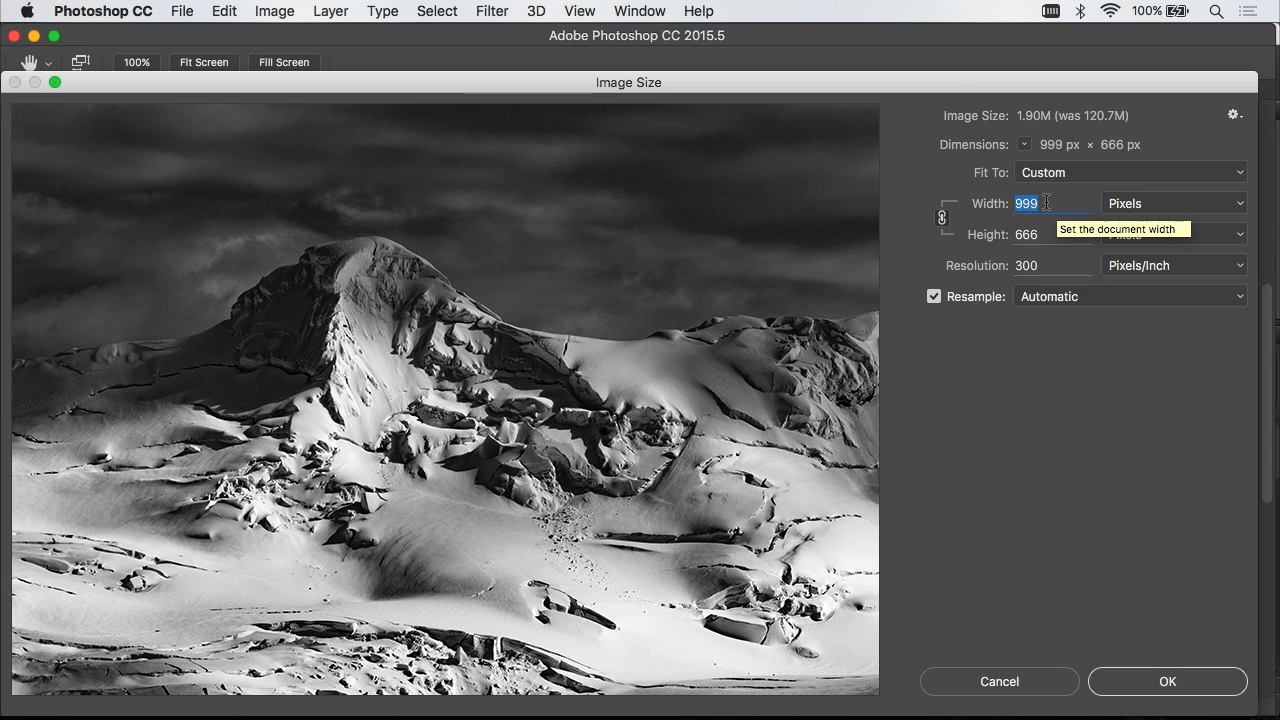
pyautogui.write('978')
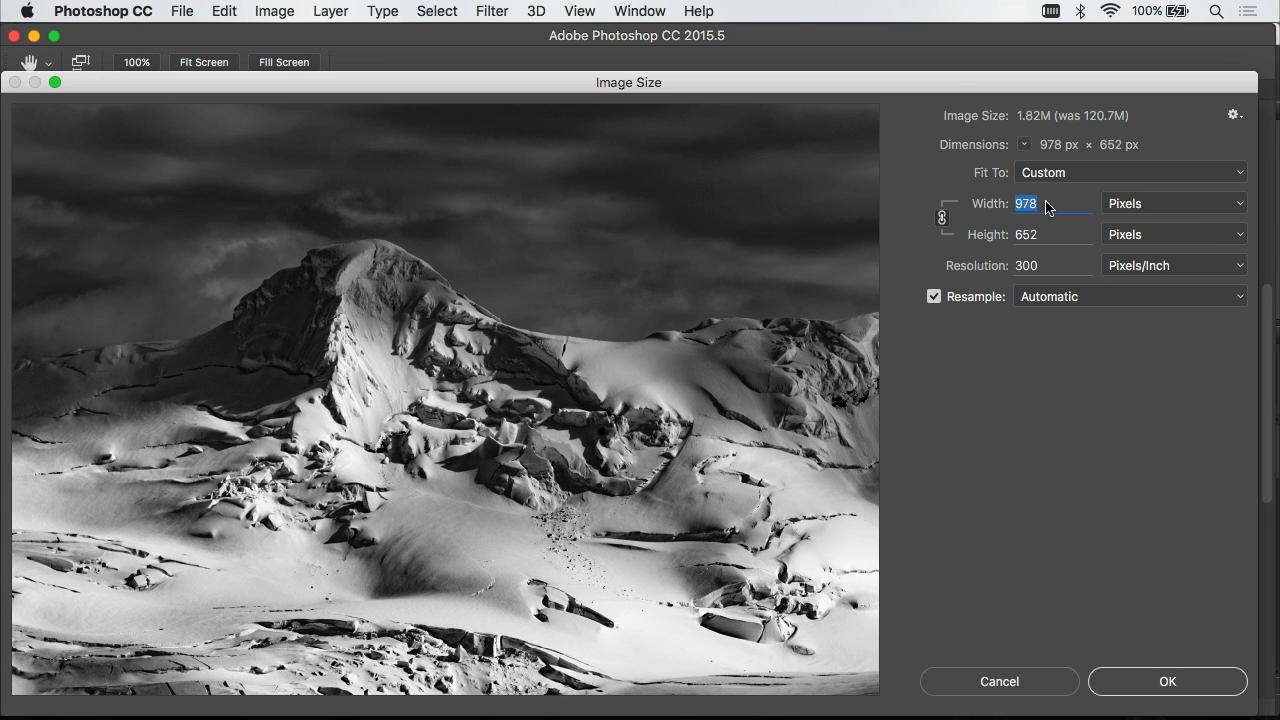
pyautogui.write('918')
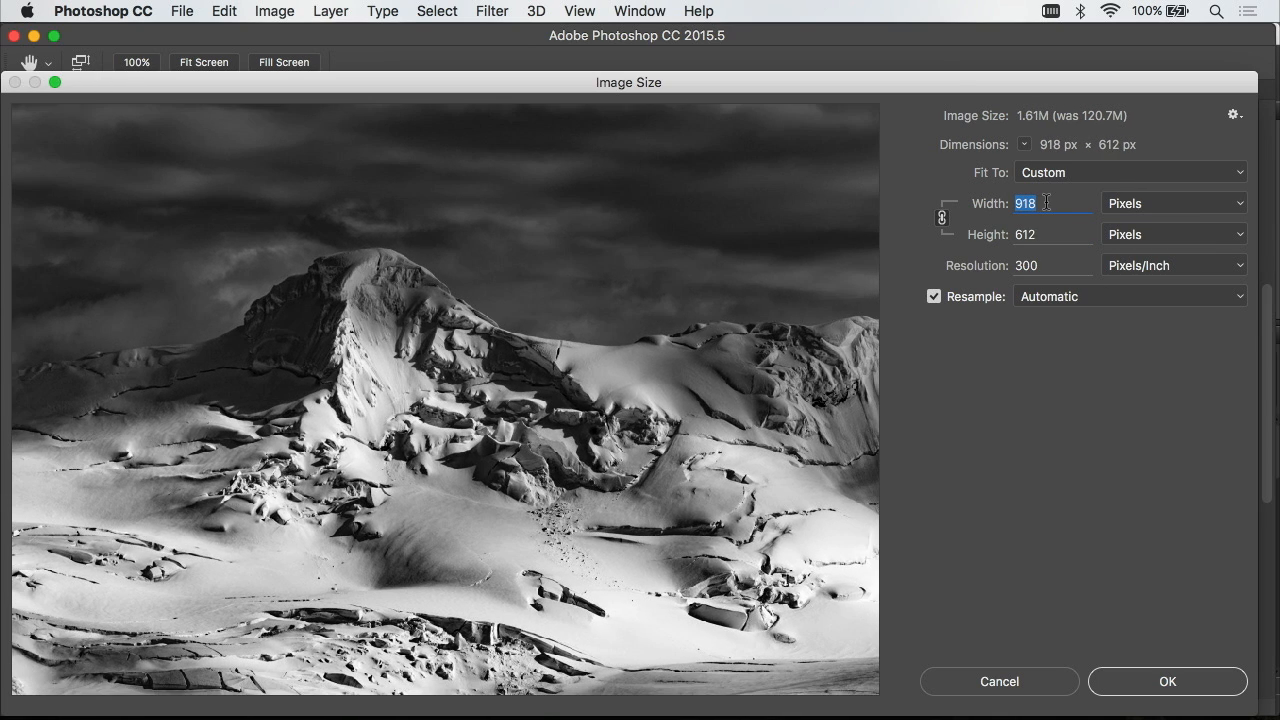
pyautogui.write('848')
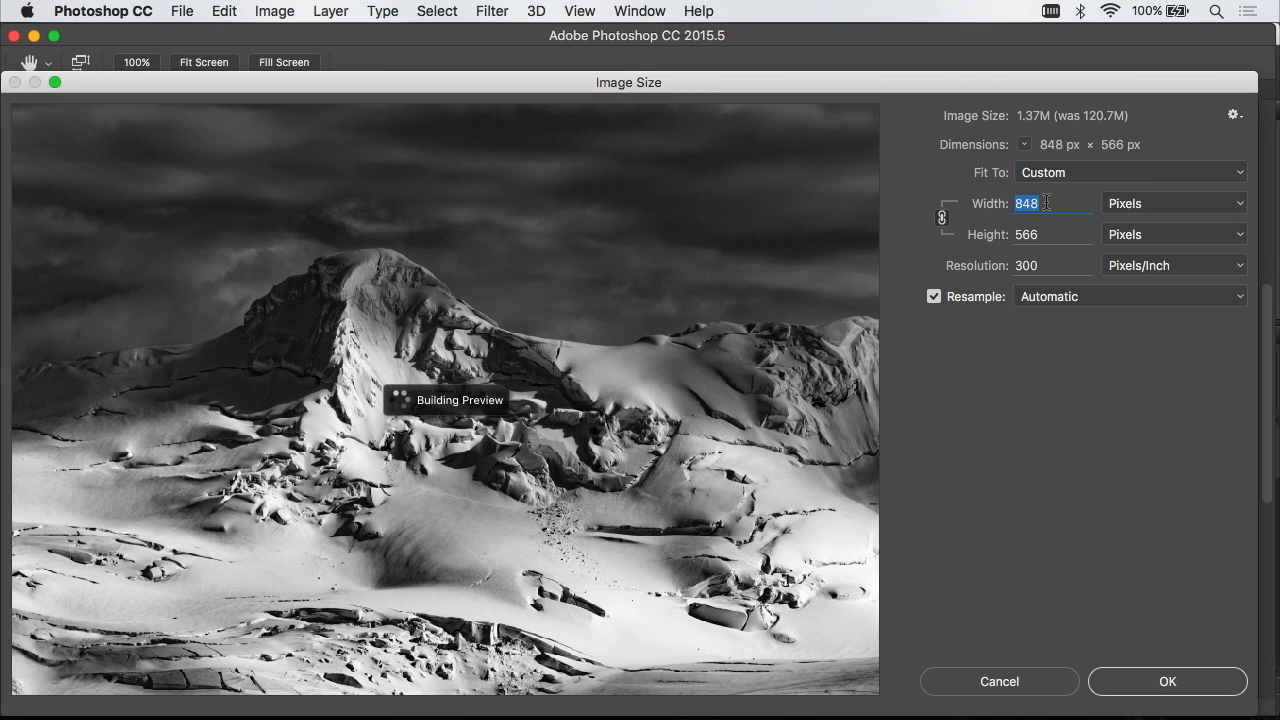
pyautogui.write('838')
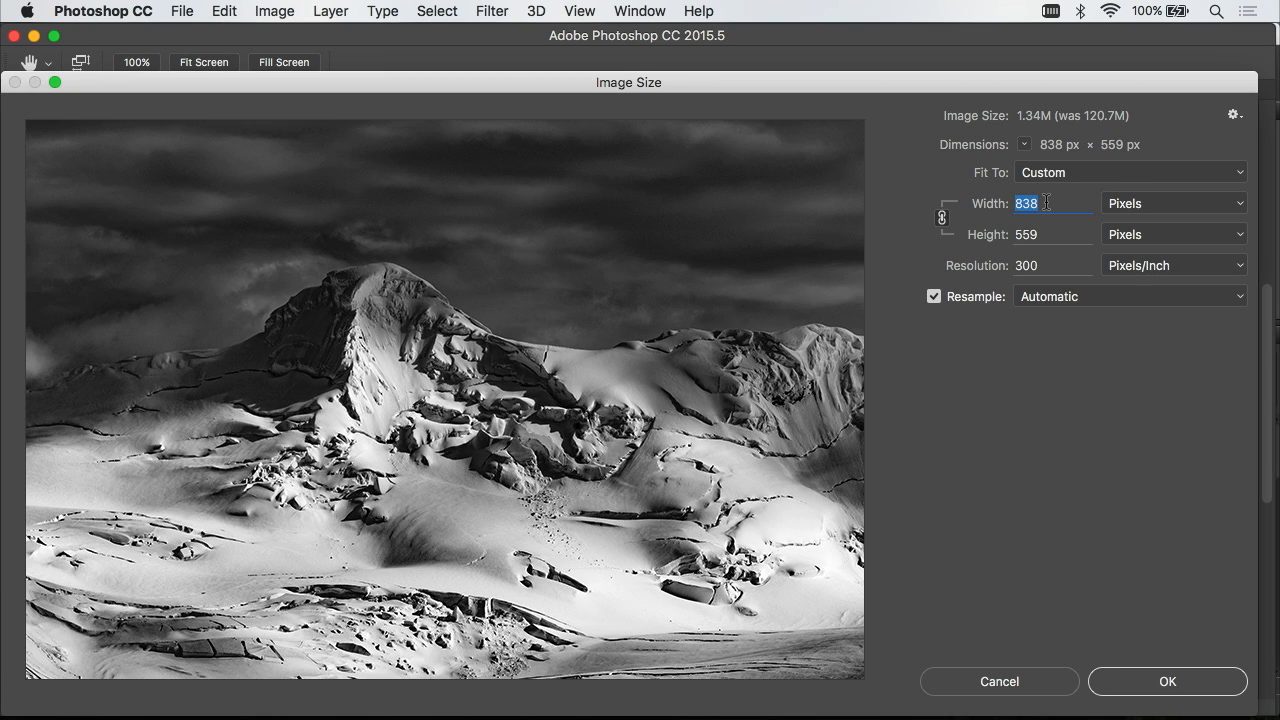
pyautogui.write('768')
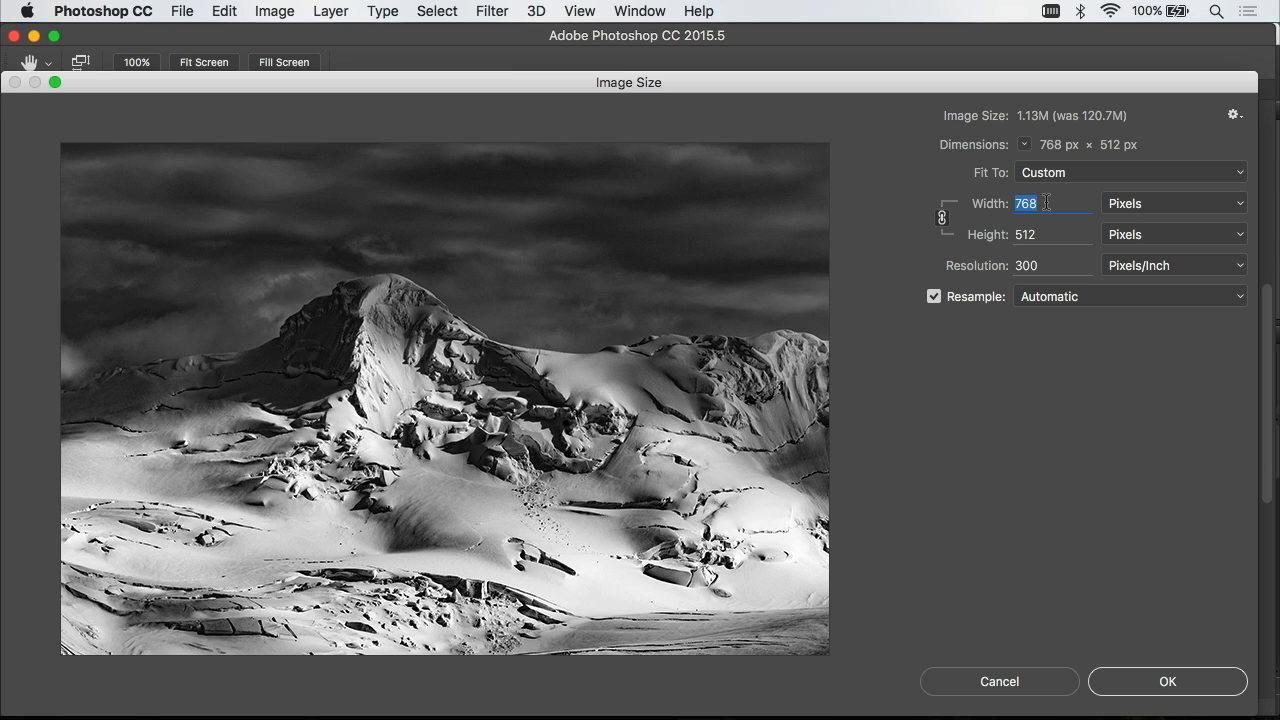
pyautogui.moveTo(1168, 680)
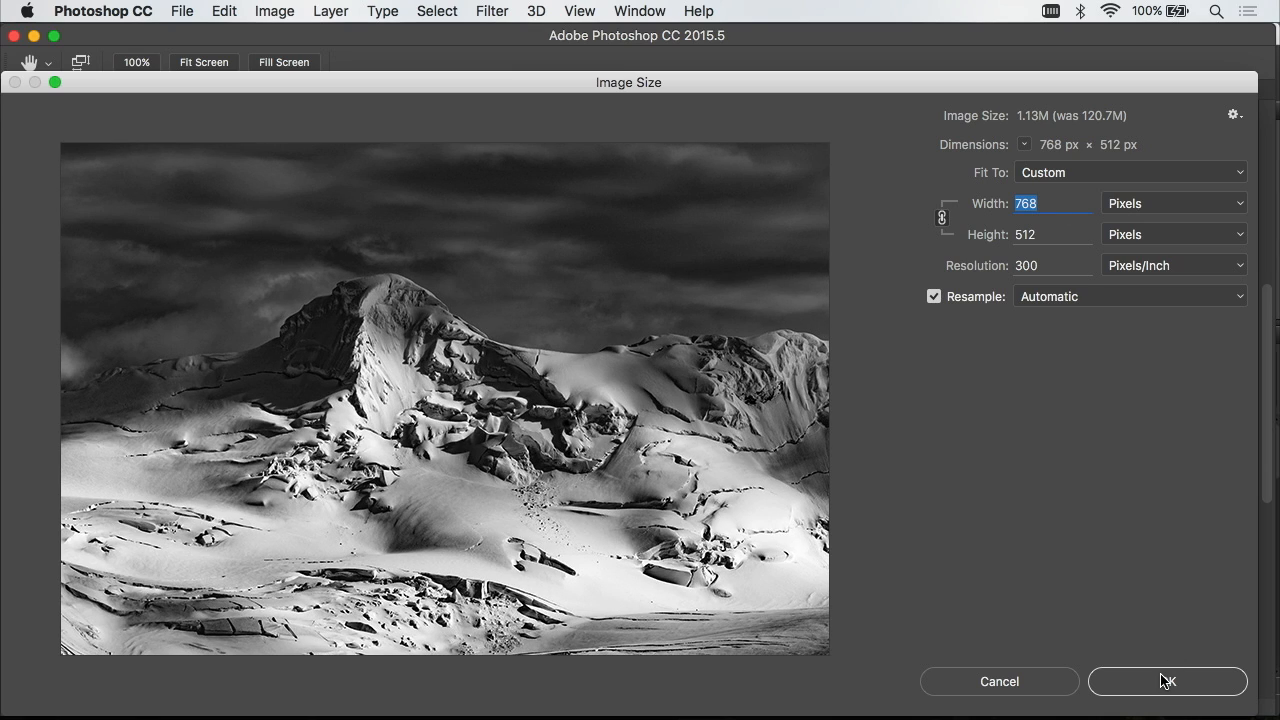
pyautogui.click(1168, 680)
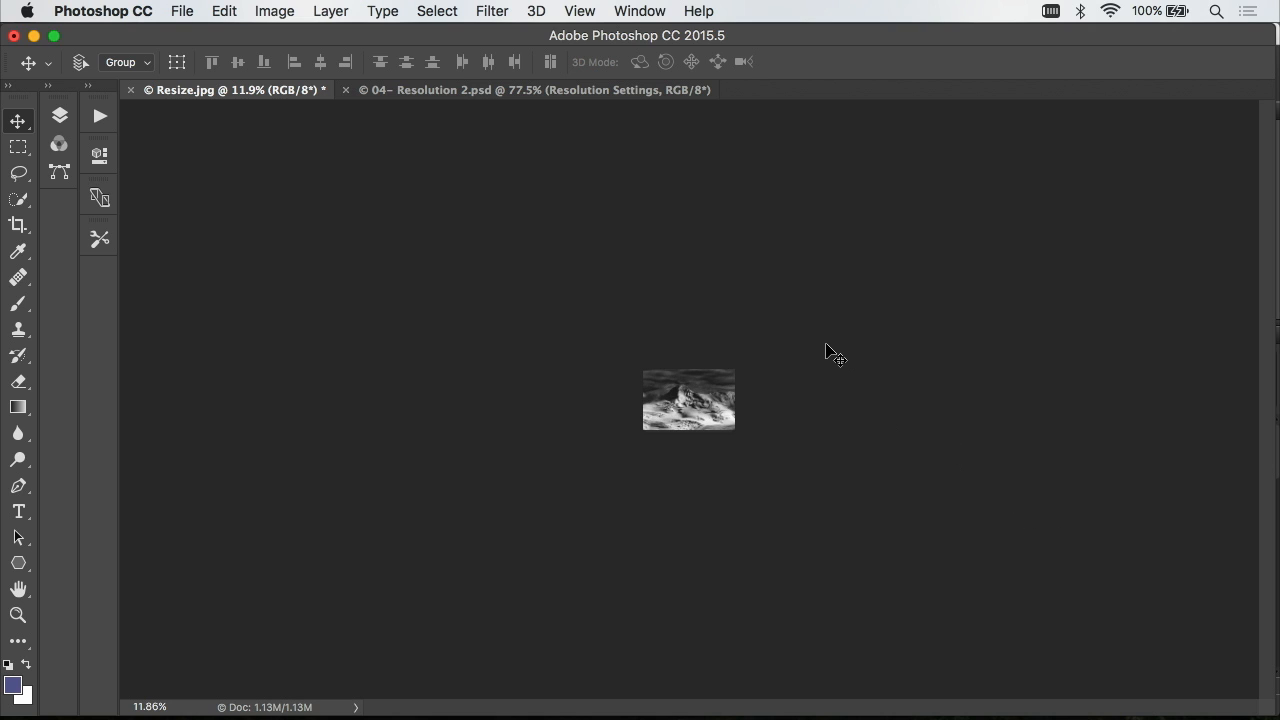
pyautogui.moveTo(728, 478)
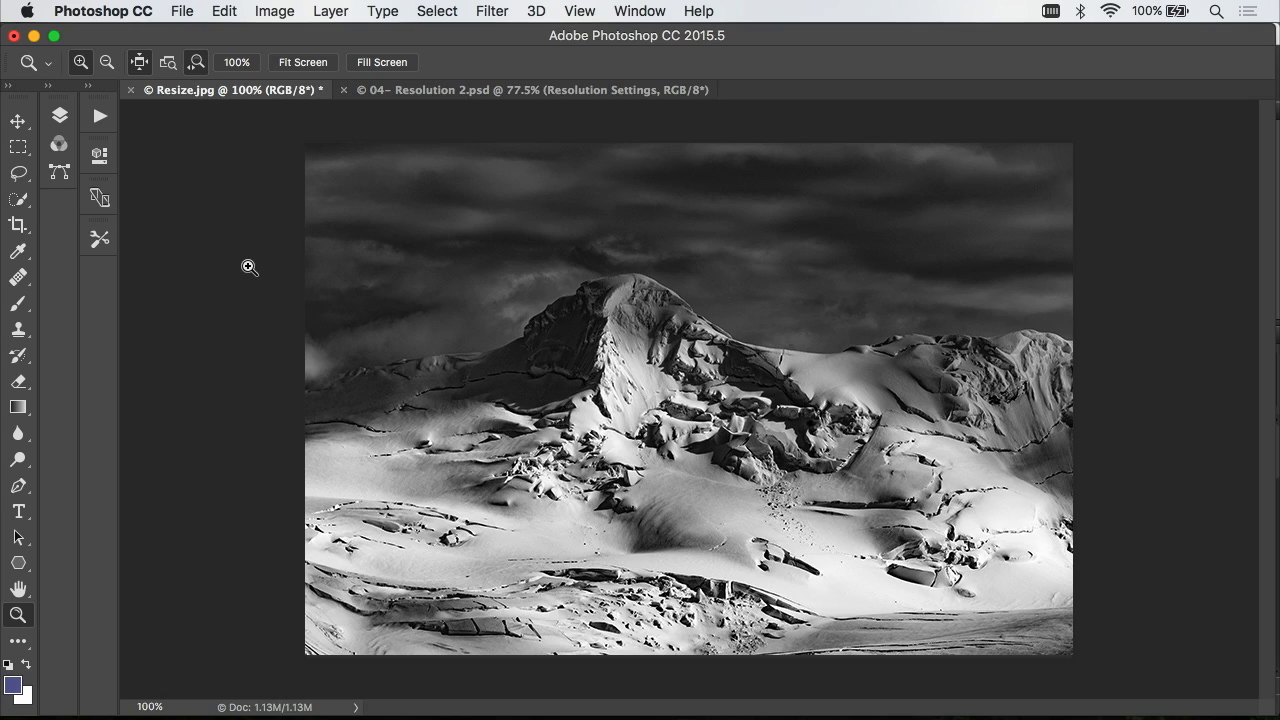
pyautogui.moveTo(182, 10)
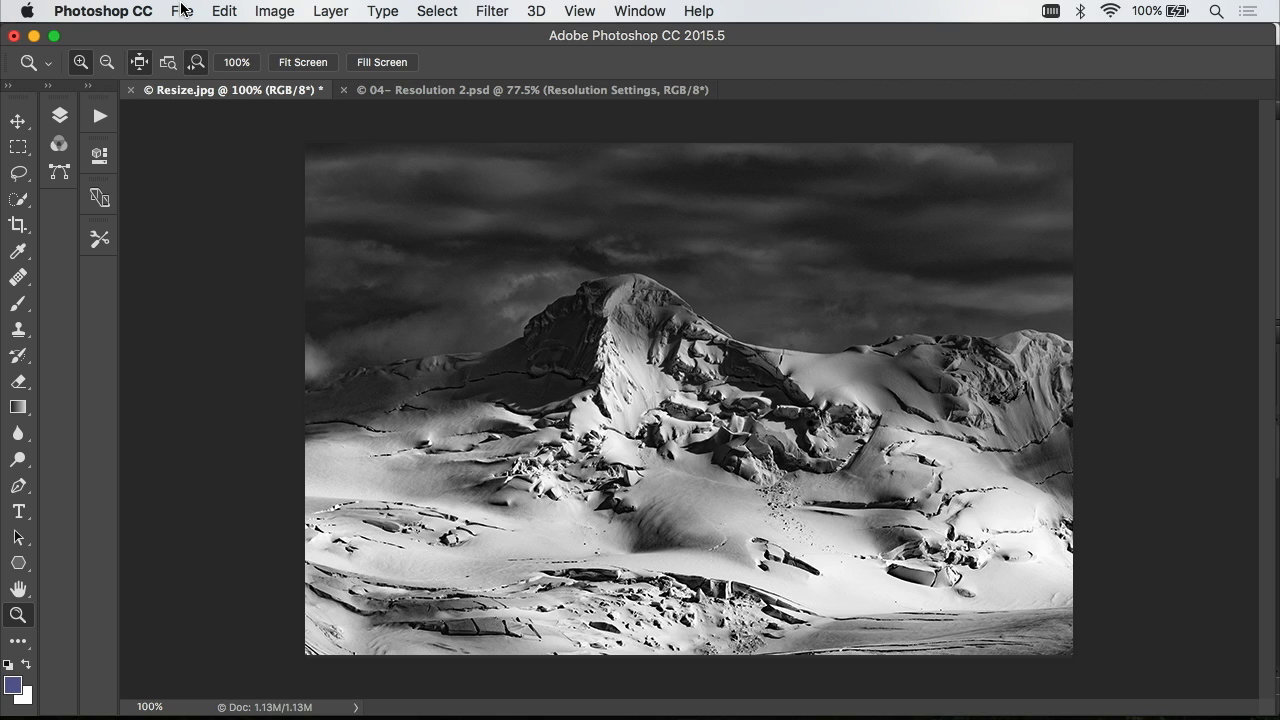
# Revert the photo to full size and reopen Image Size with width measured in inches
pyautogui.click(224, 12)
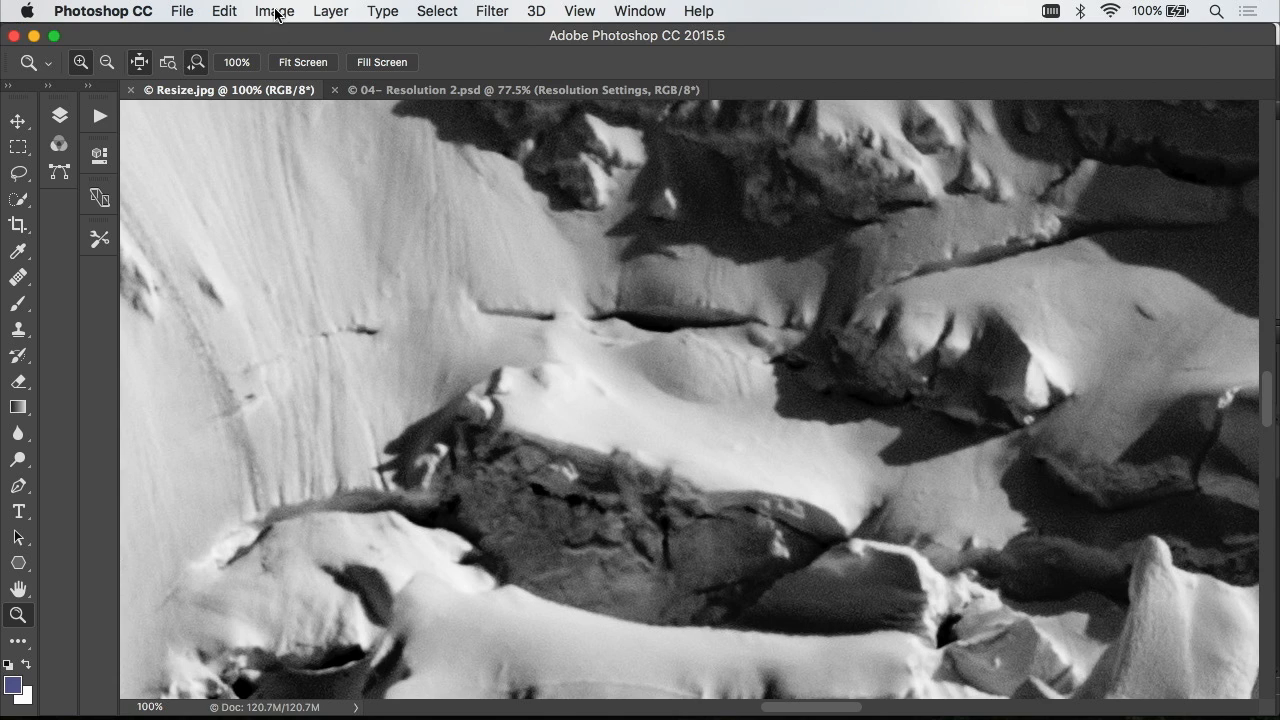
pyautogui.click(274, 12)
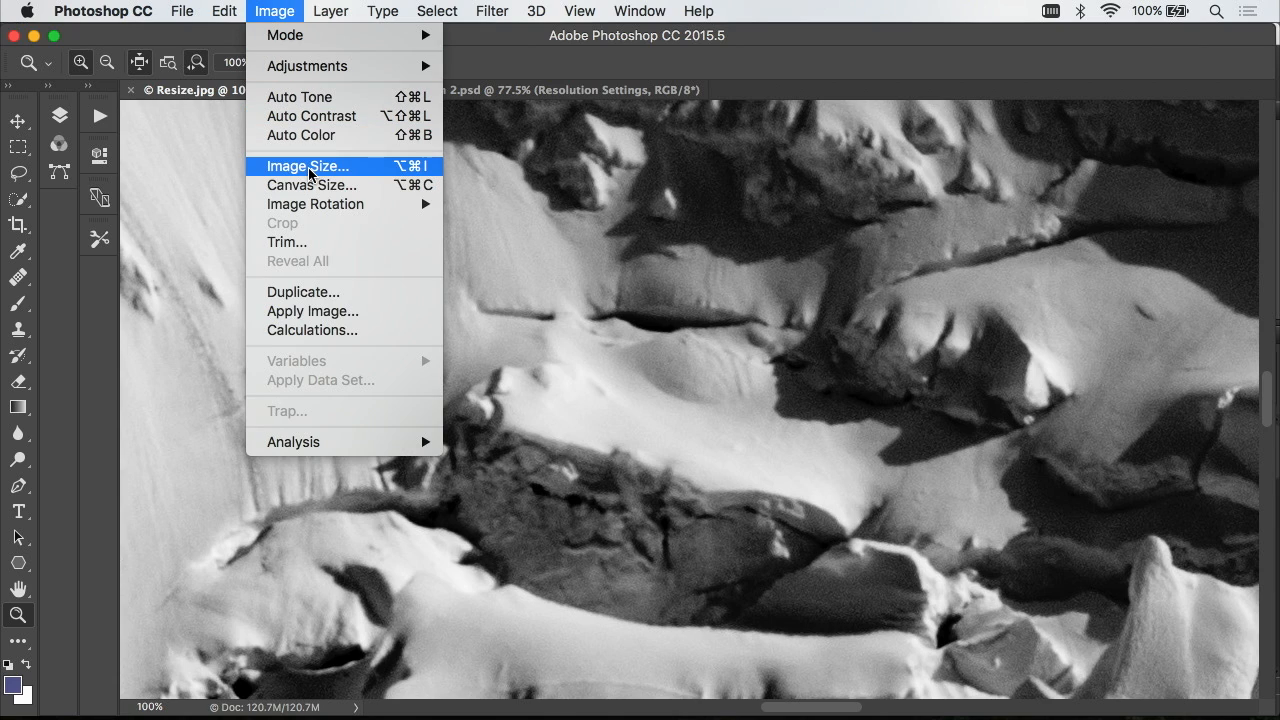
pyautogui.click(308, 166)
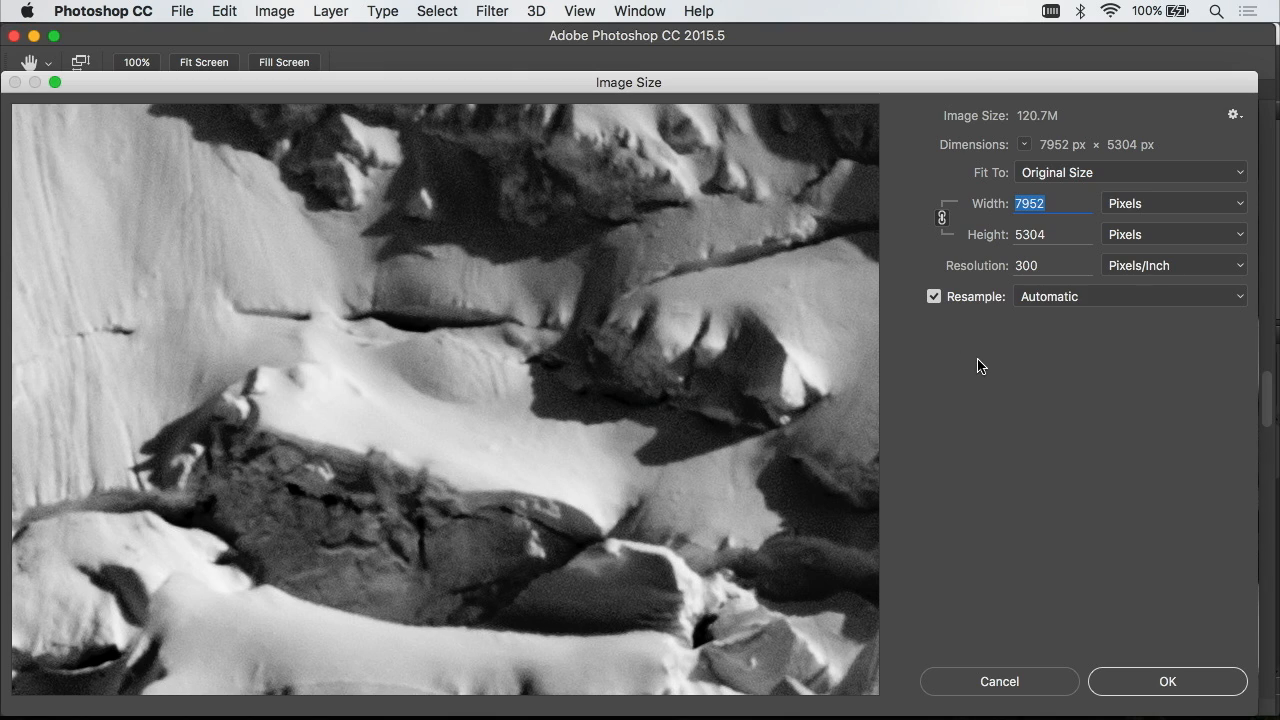
pyautogui.moveTo(1184, 288)
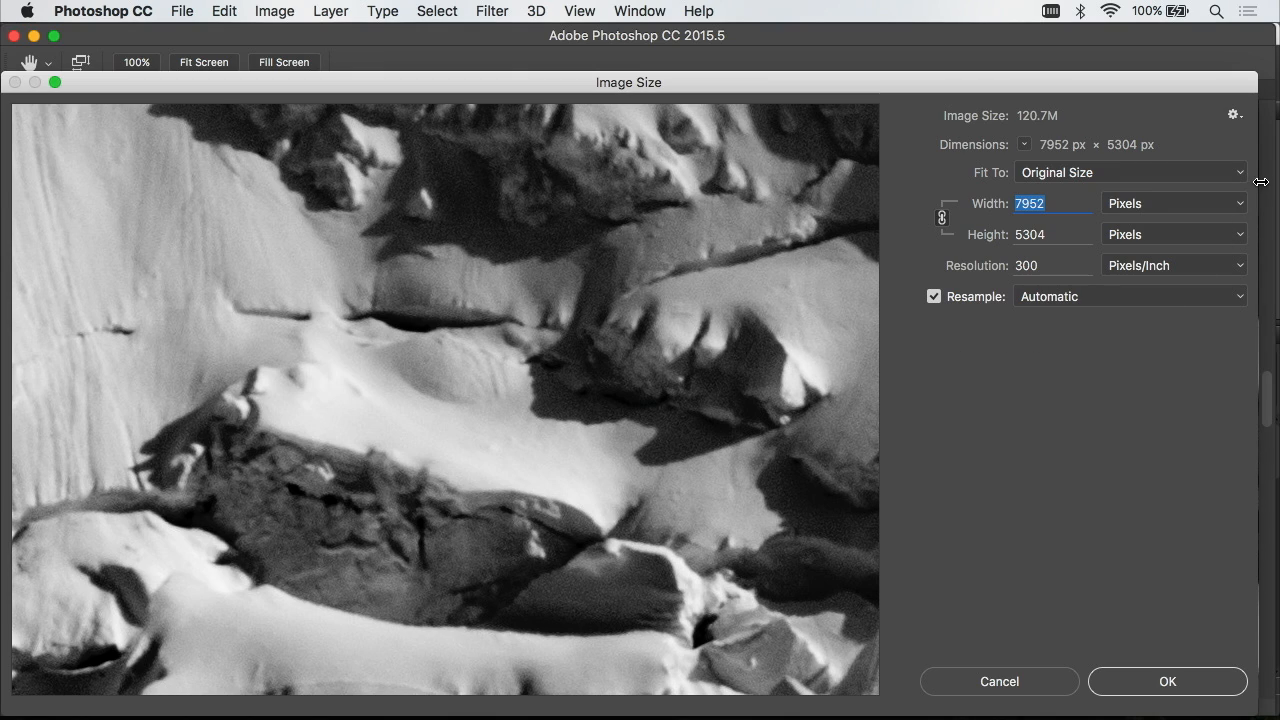
pyautogui.click(1174, 204)
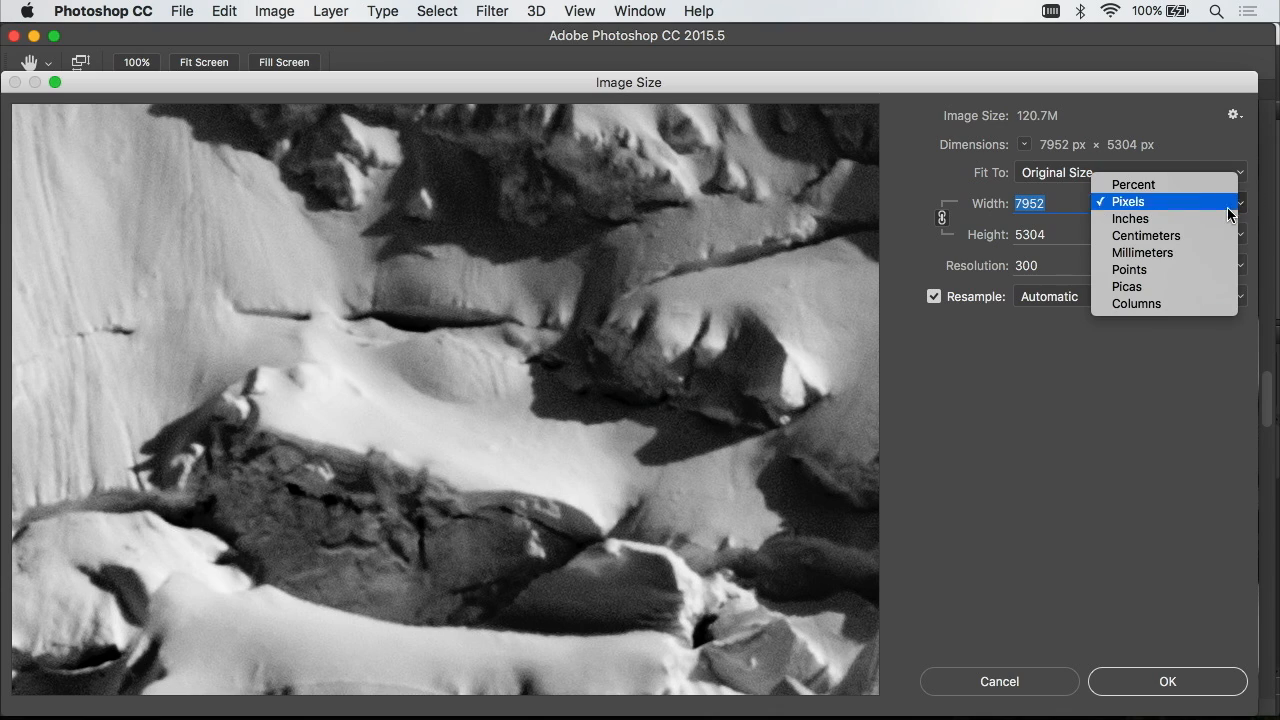
pyautogui.moveTo(1130, 218)
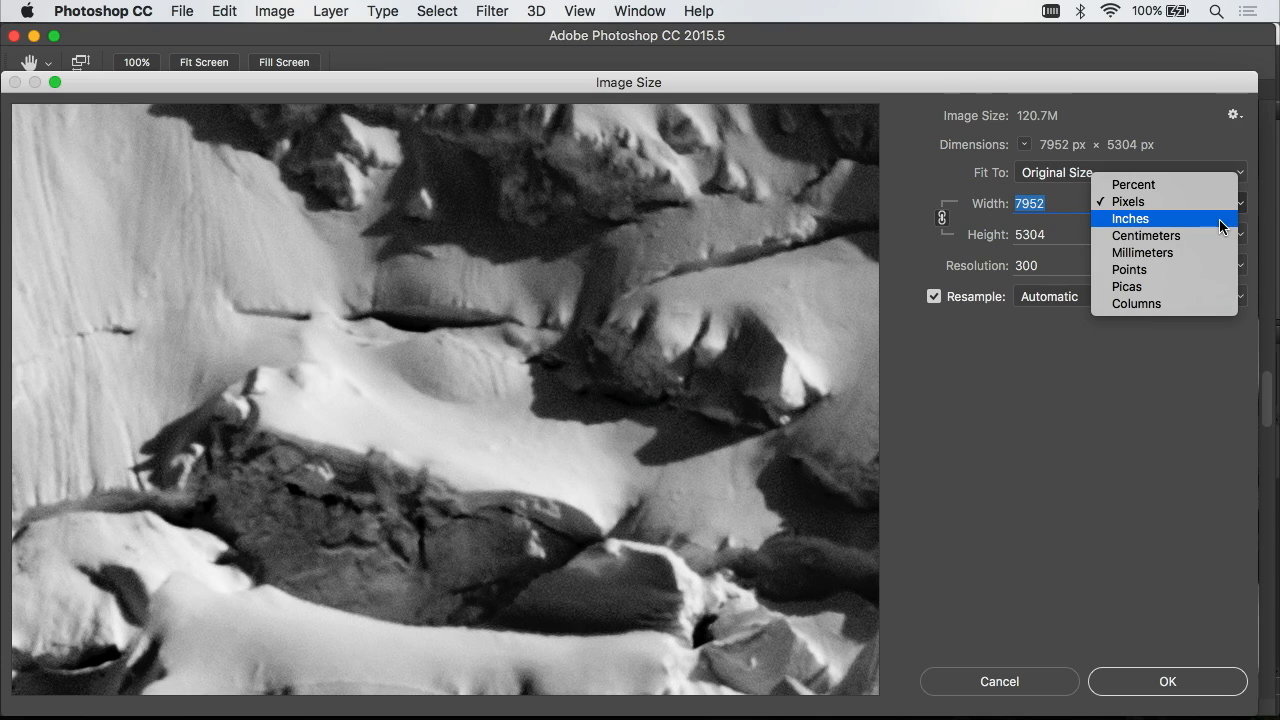
pyautogui.click(1132, 218)
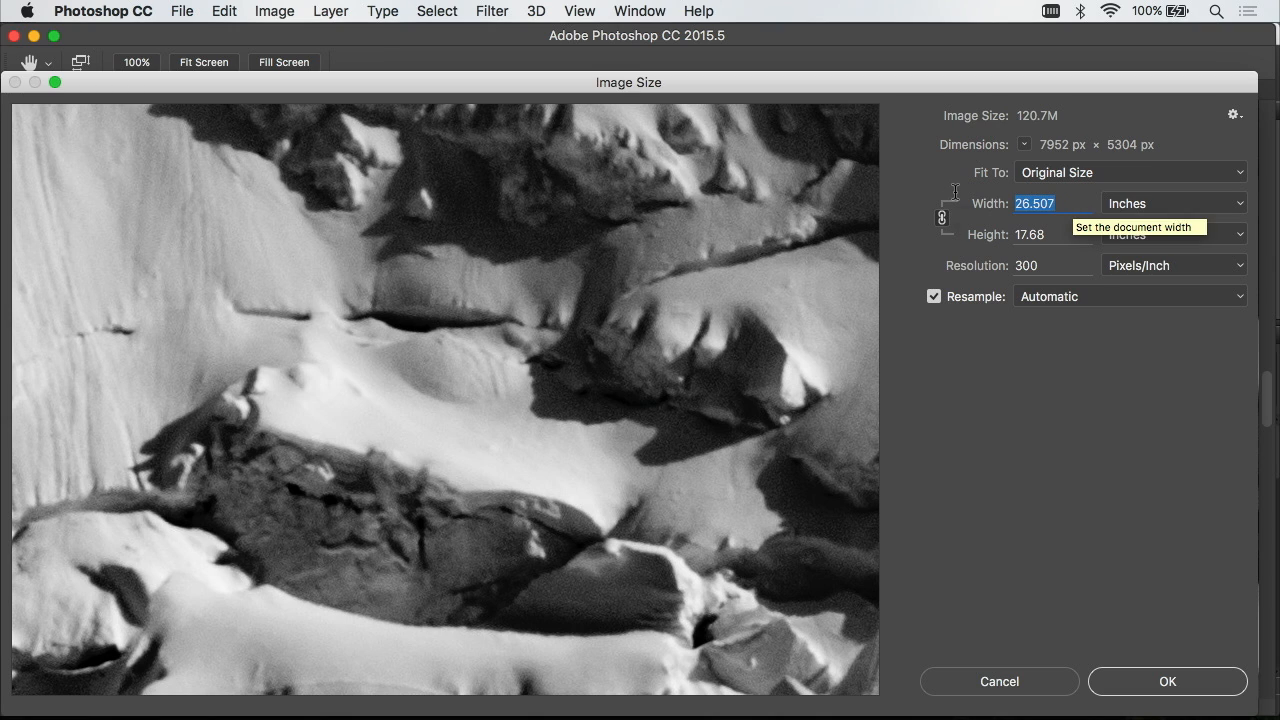
# Resize the photo to 10 inches wide at 300 ppi and switch to the Resolution 2.psd document
pyautogui.write('10')
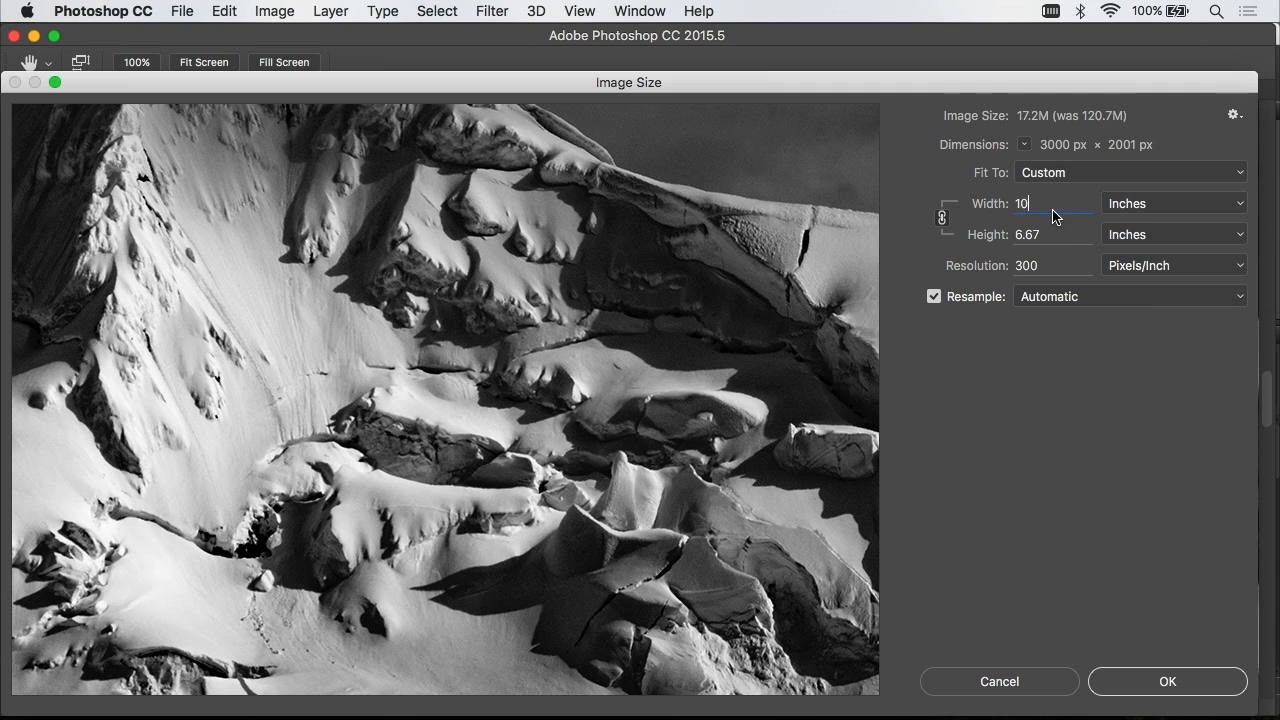
pyautogui.moveTo(1156, 206)
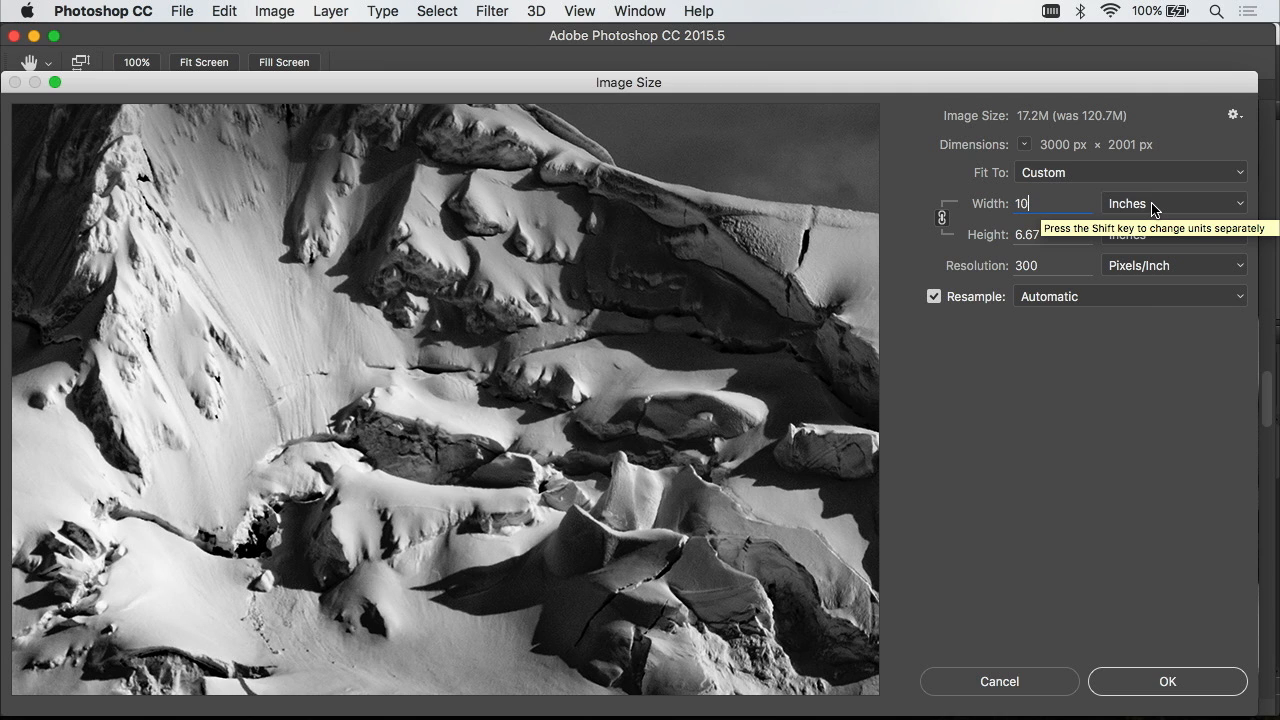
pyautogui.moveTo(986, 330)
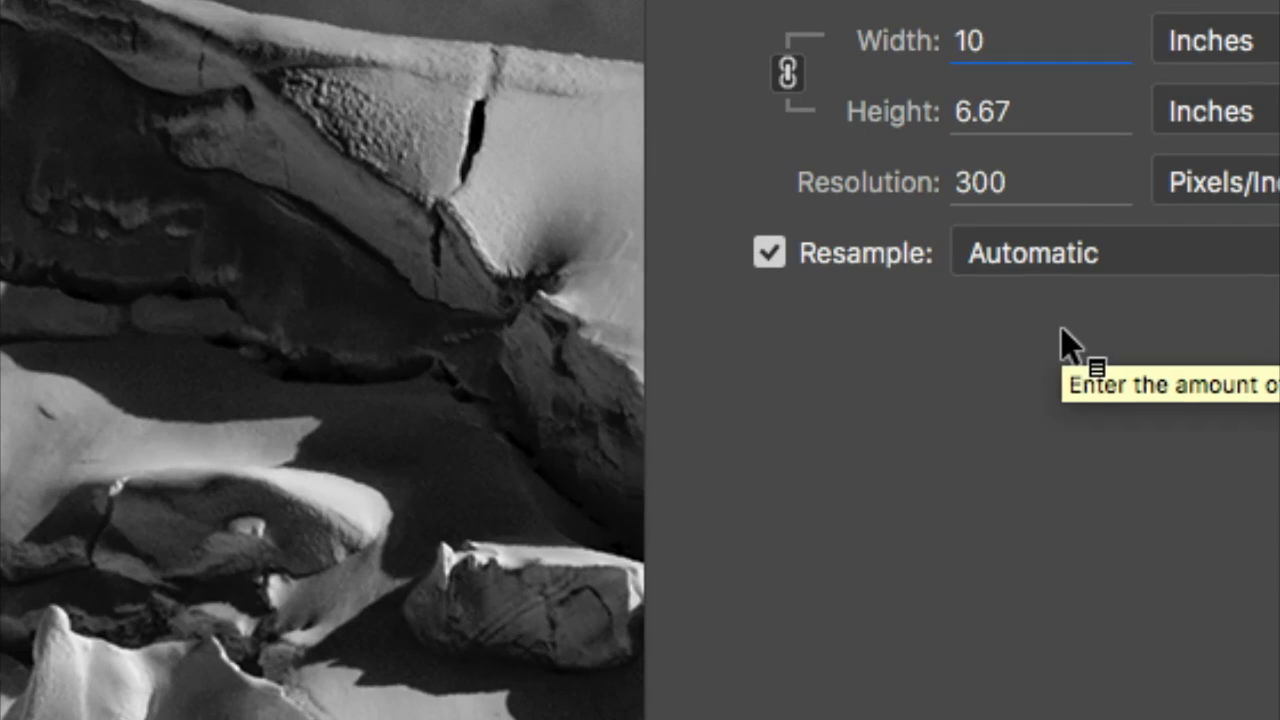
pyautogui.moveTo(1004, 196)
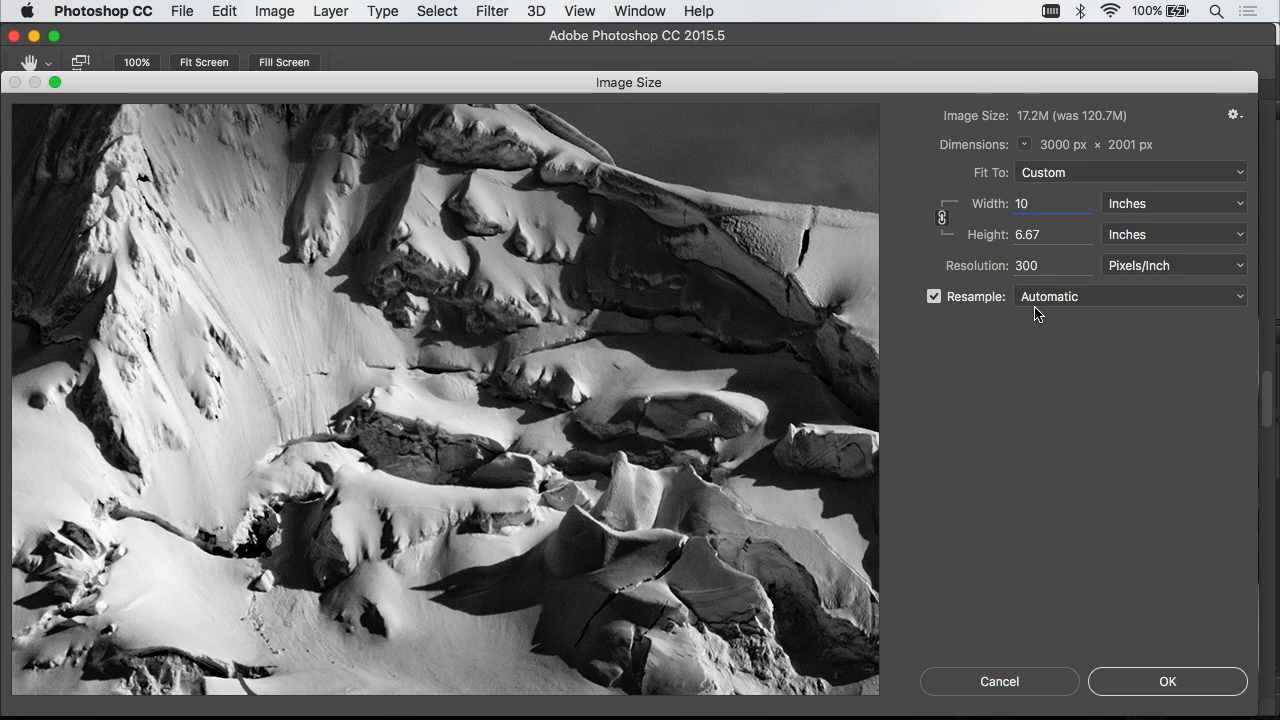
pyautogui.moveTo(1044, 284)
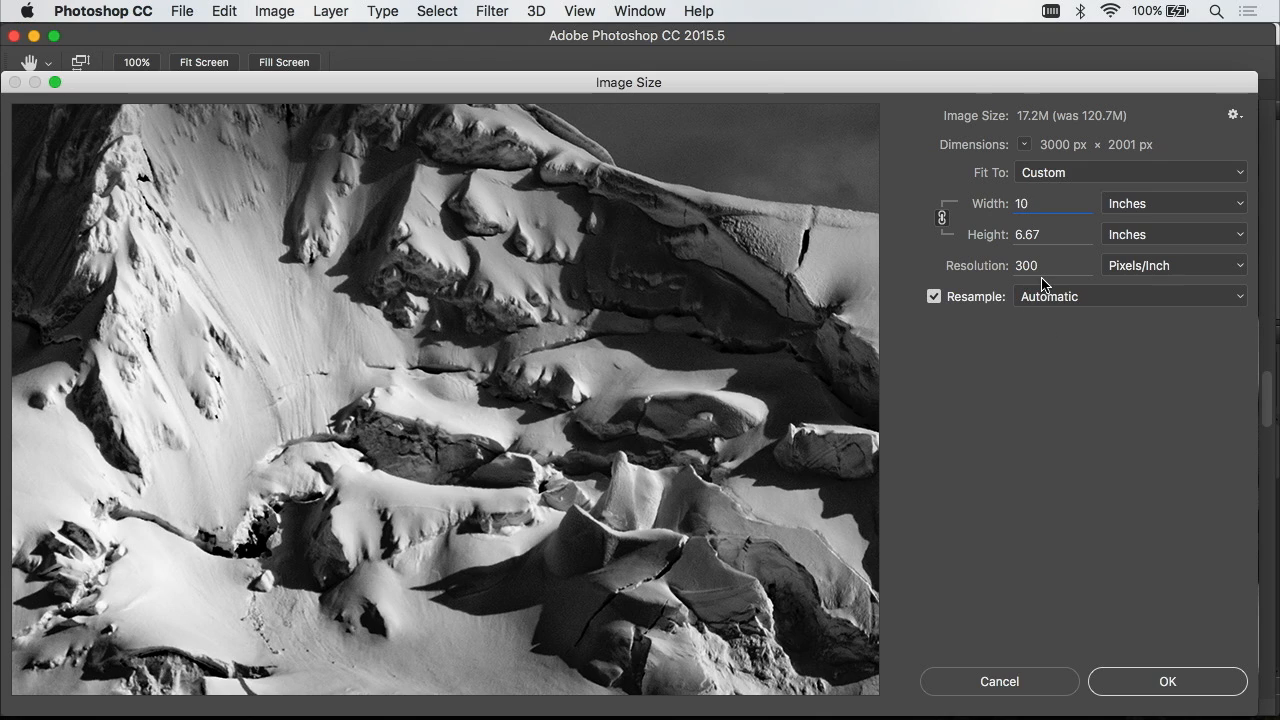
pyautogui.moveTo(1044, 284)
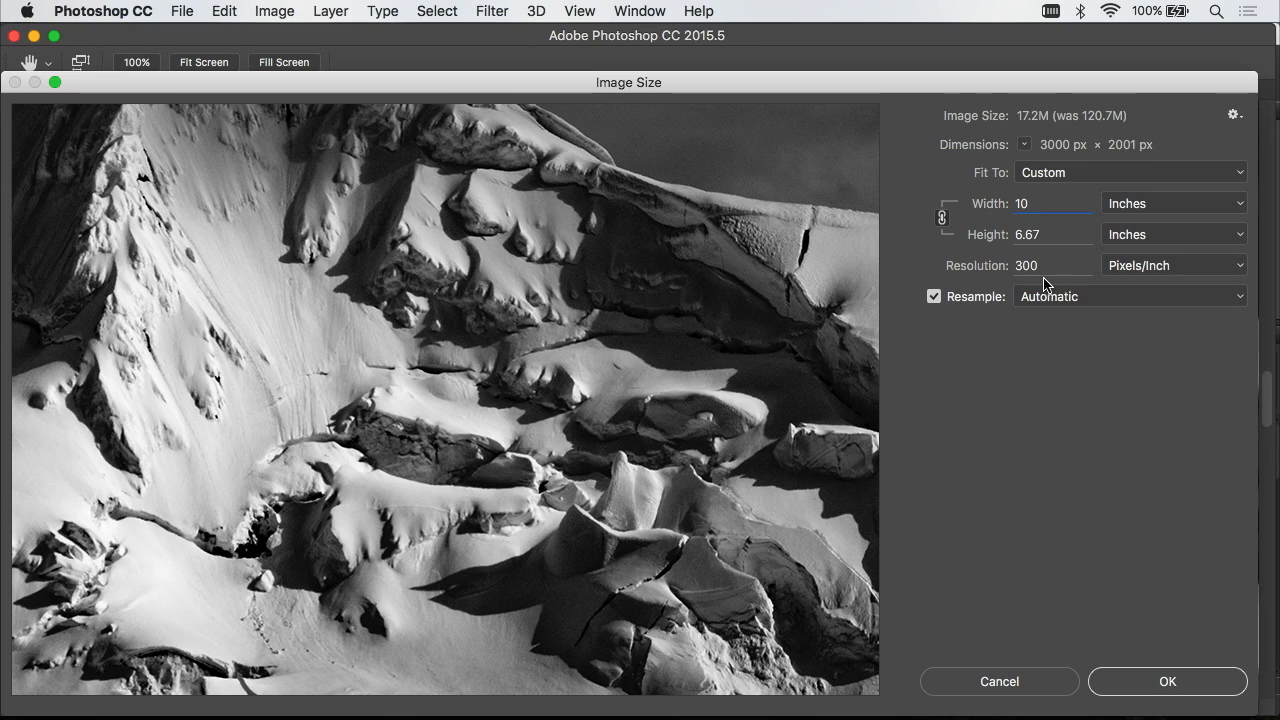
pyautogui.click(1050, 204)
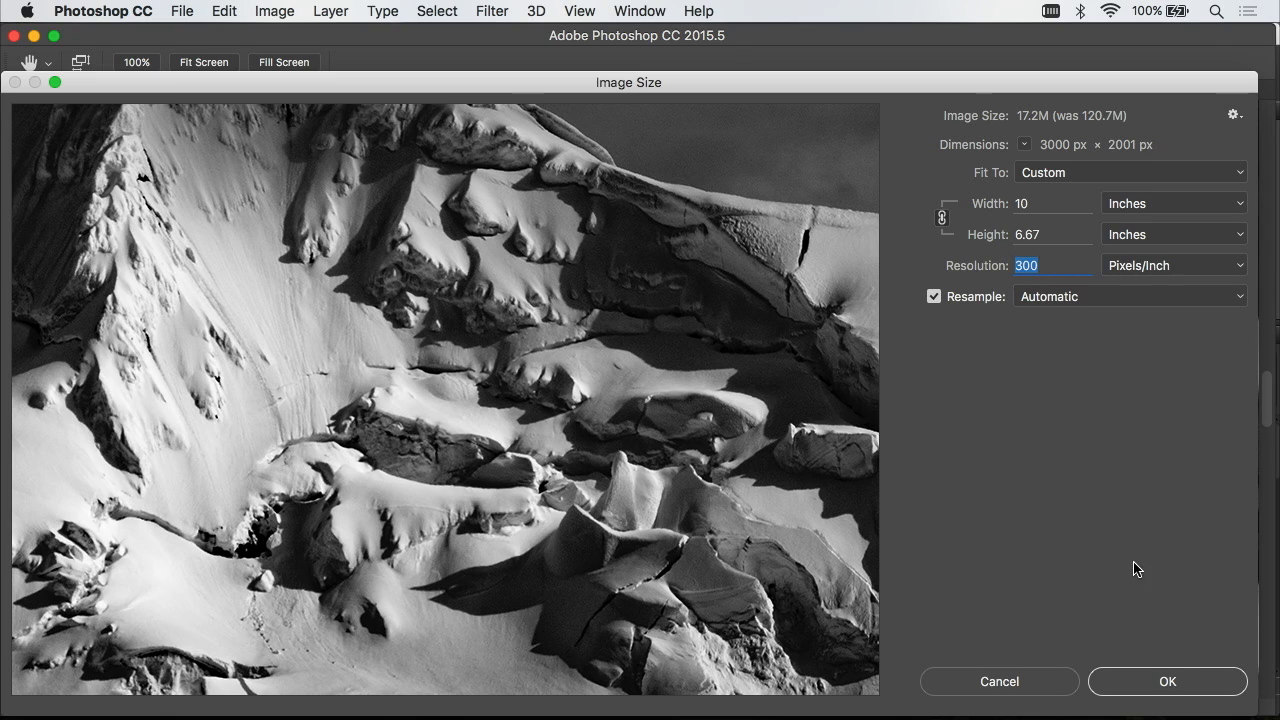
pyautogui.click(1166, 680)
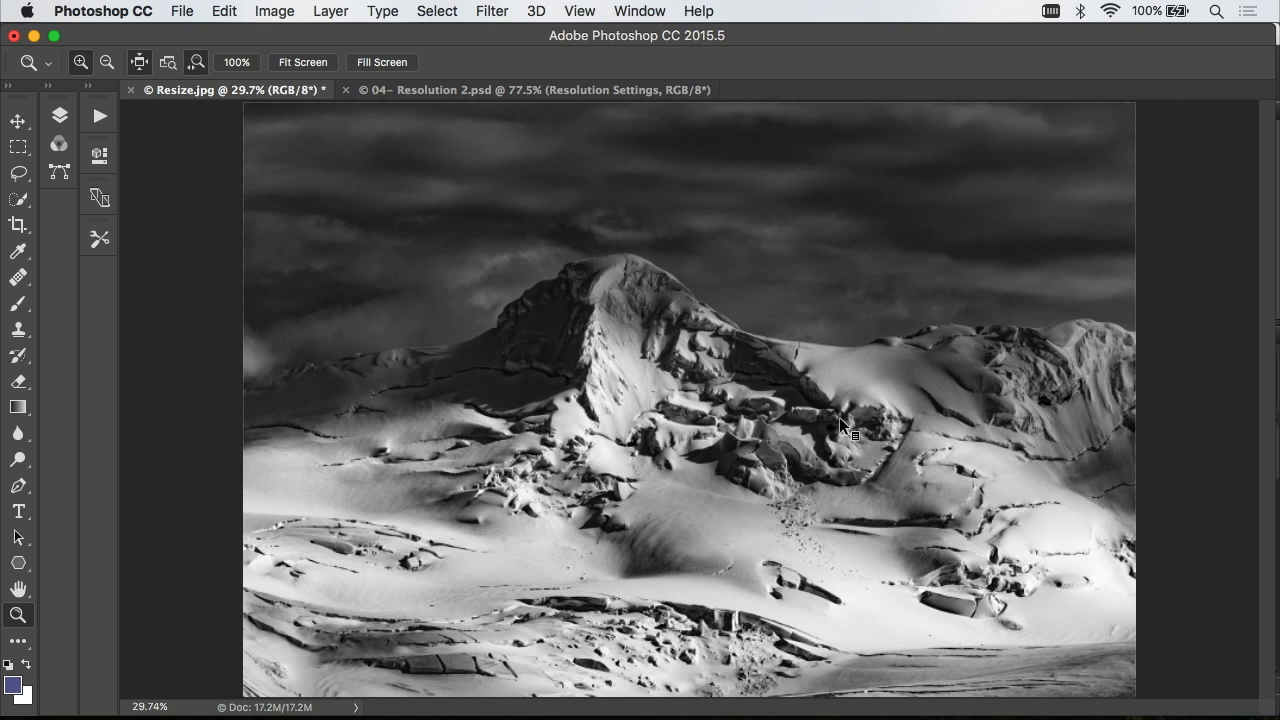
pyautogui.click(530, 88)
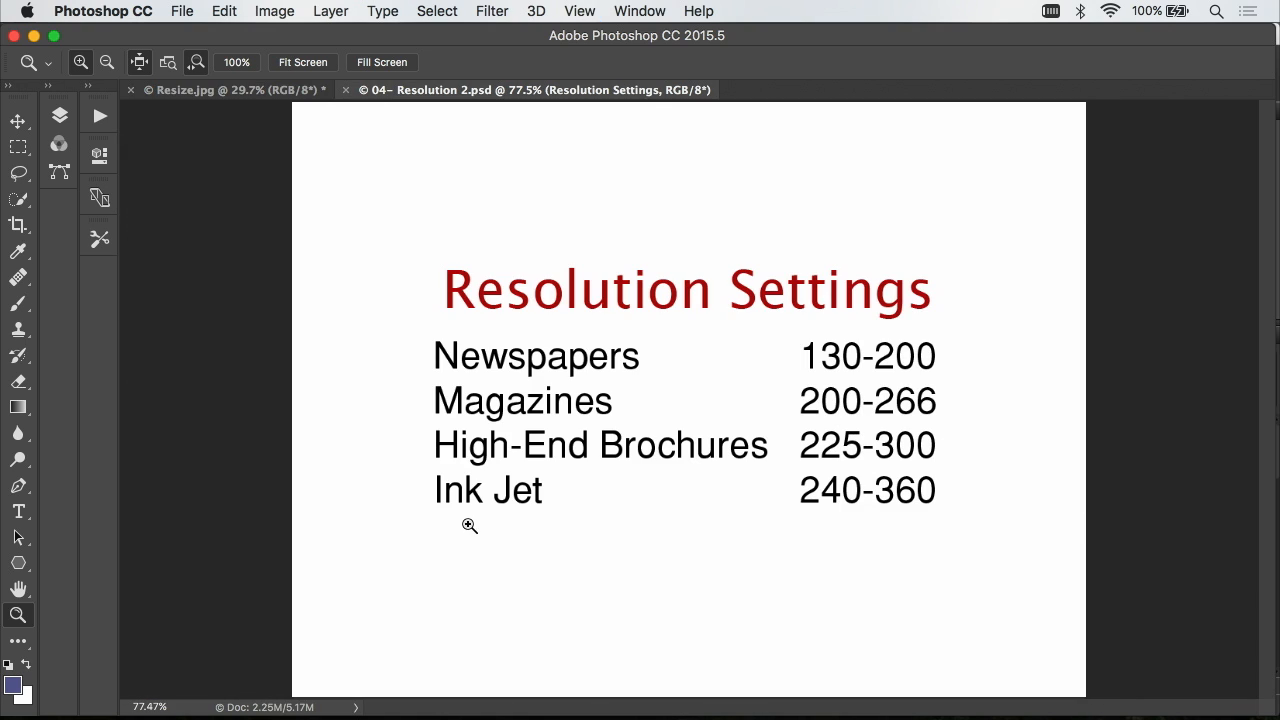
pyautogui.moveTo(888, 472)
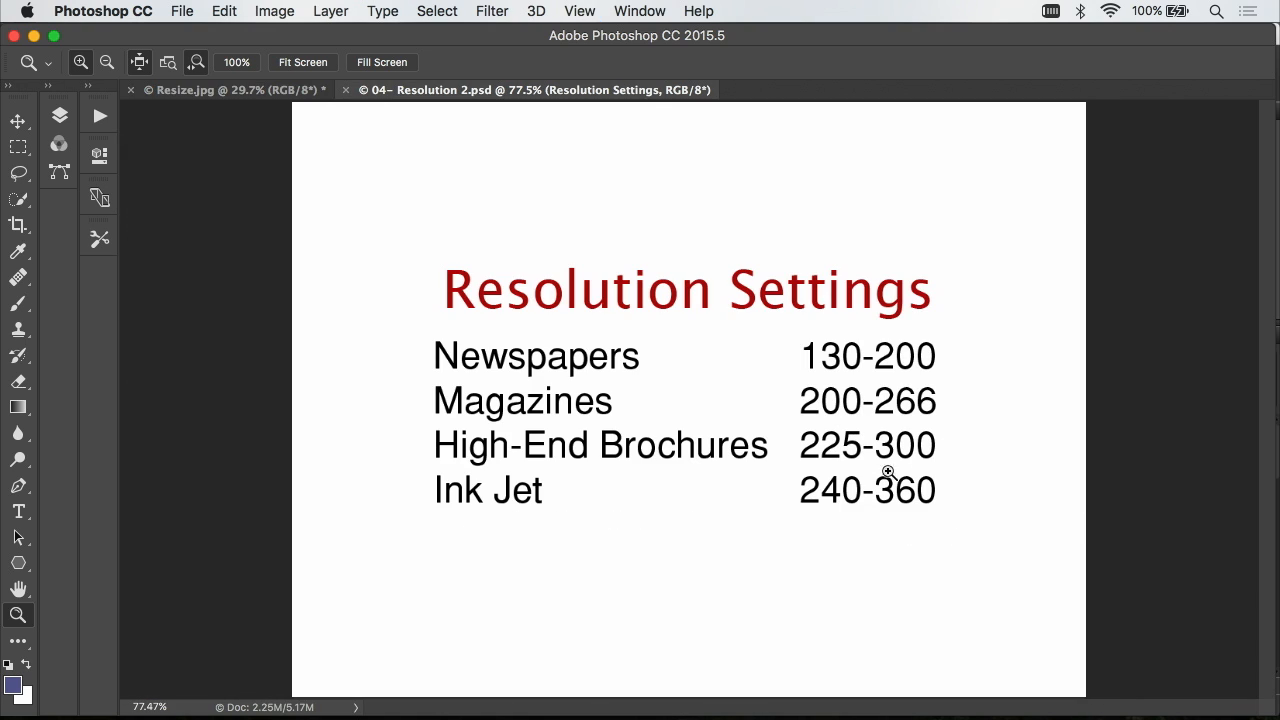
pyautogui.moveTo(960, 520)
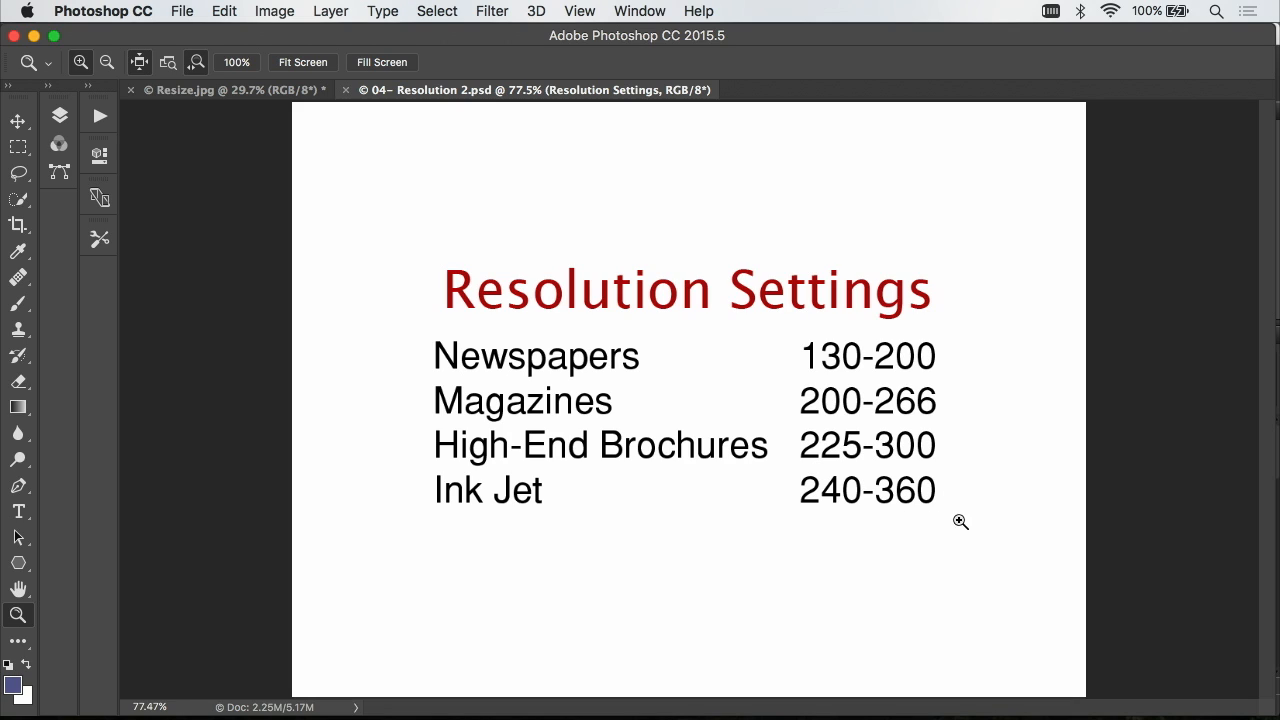
pyautogui.moveTo(978, 532)
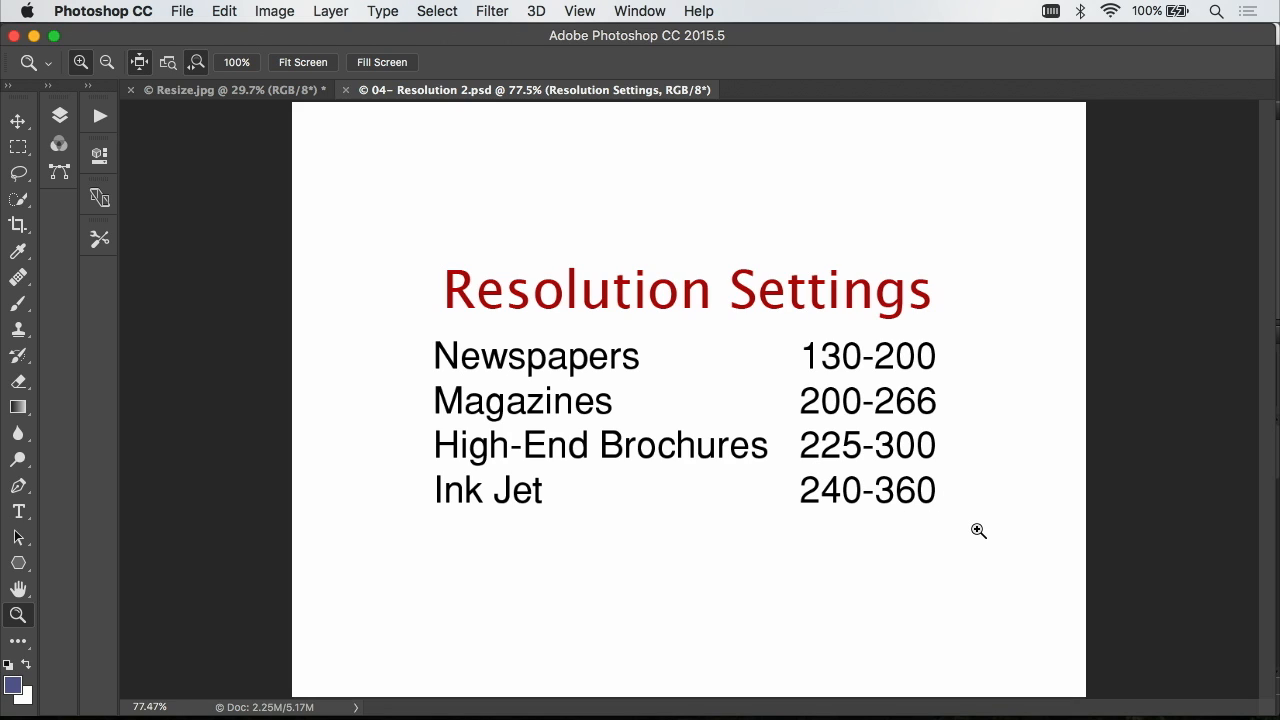
pyautogui.moveTo(976, 526)
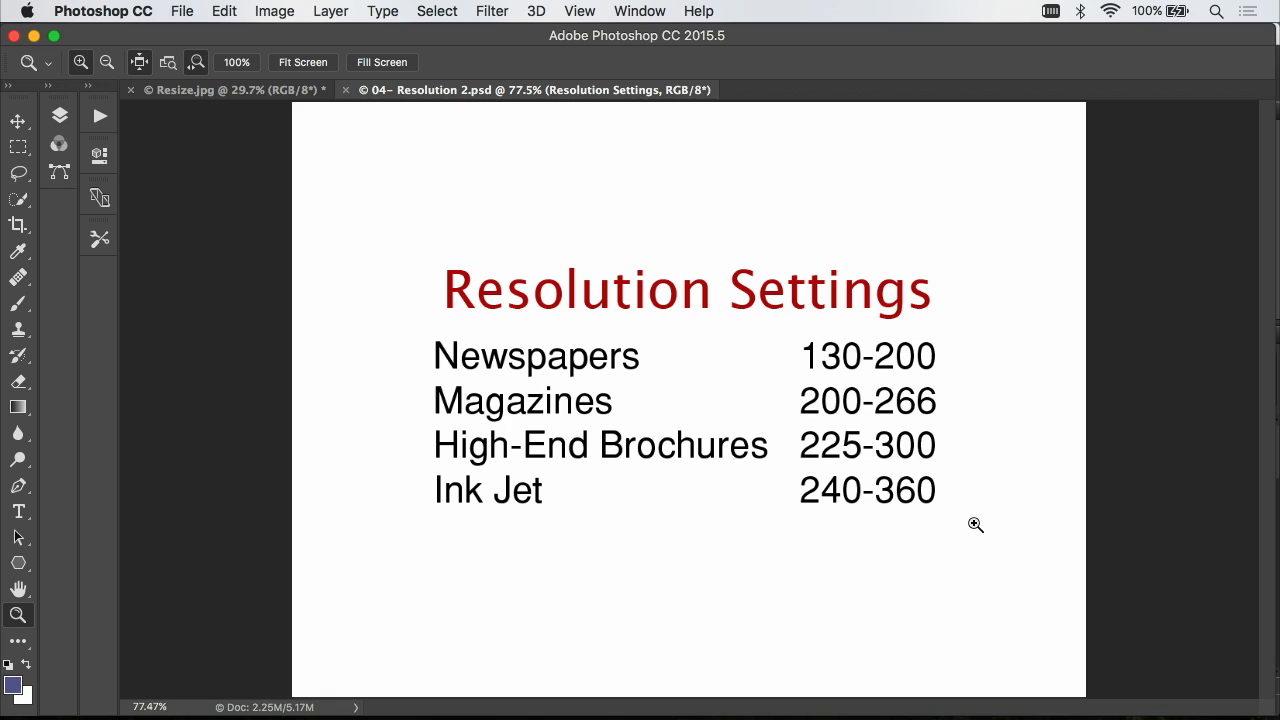
pyautogui.moveTo(840, 524)
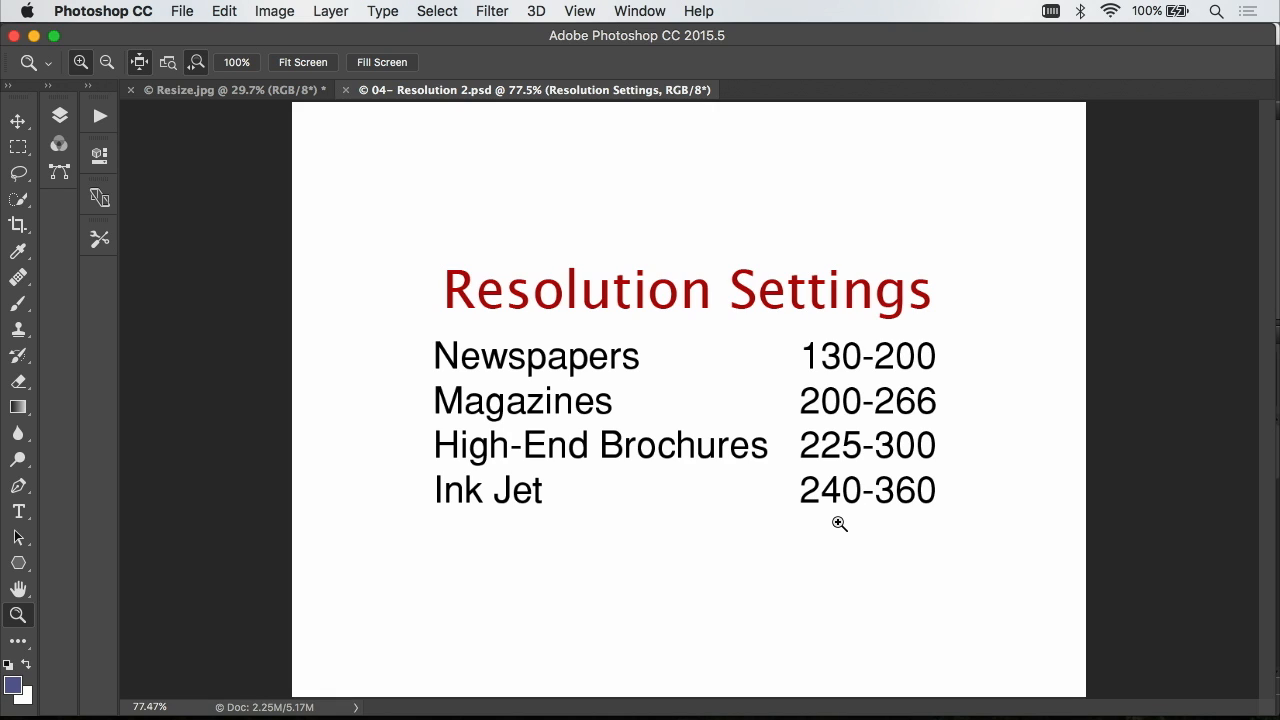
pyautogui.moveTo(774, 520)
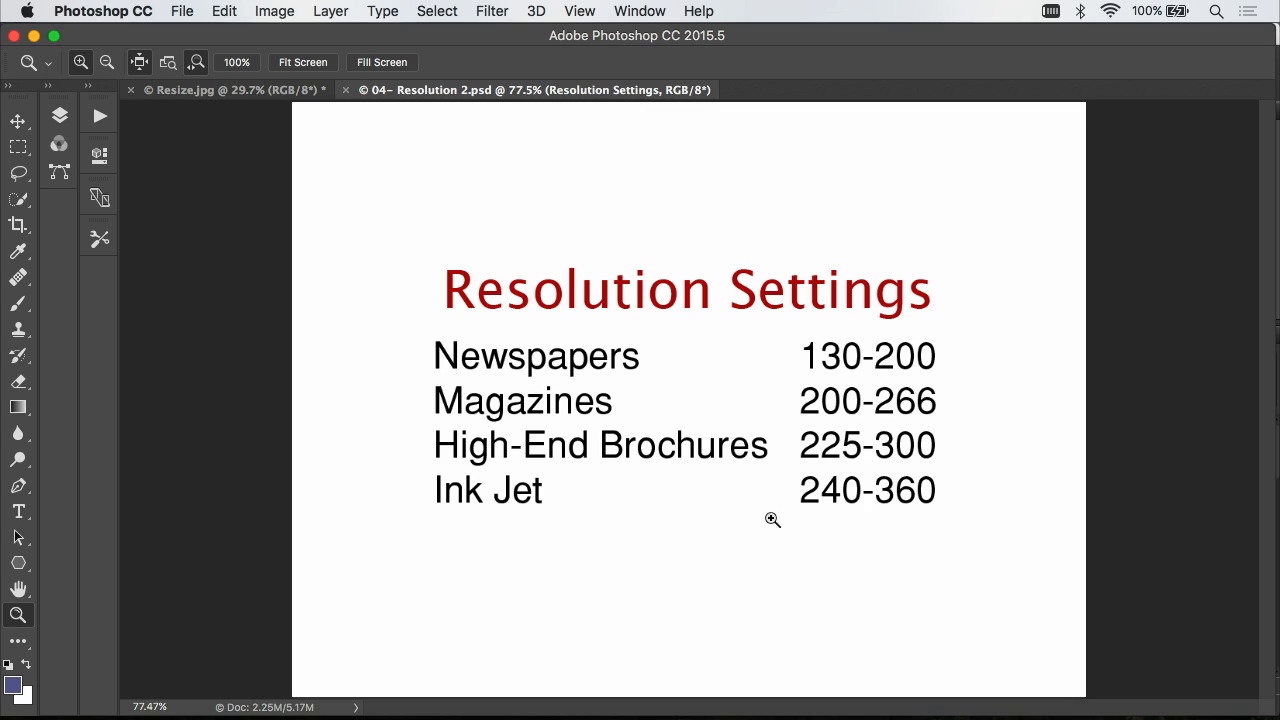
pyautogui.moveTo(742, 540)
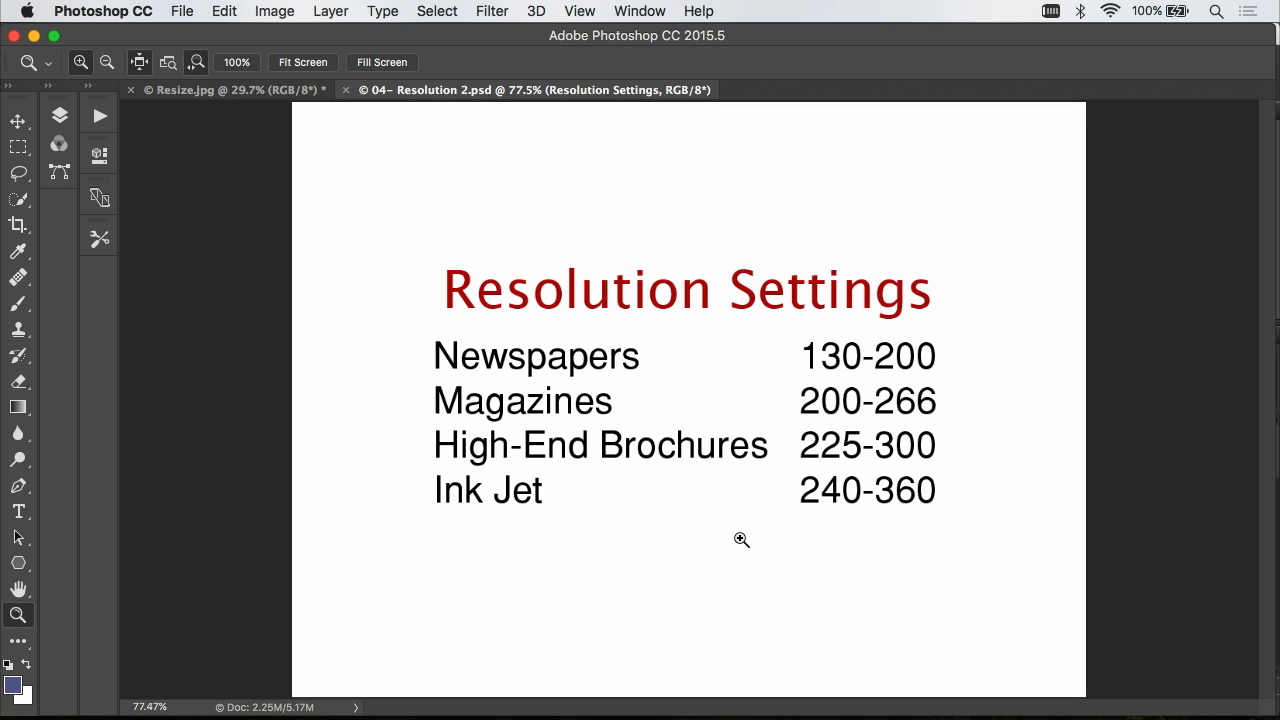
pyautogui.moveTo(944, 352)
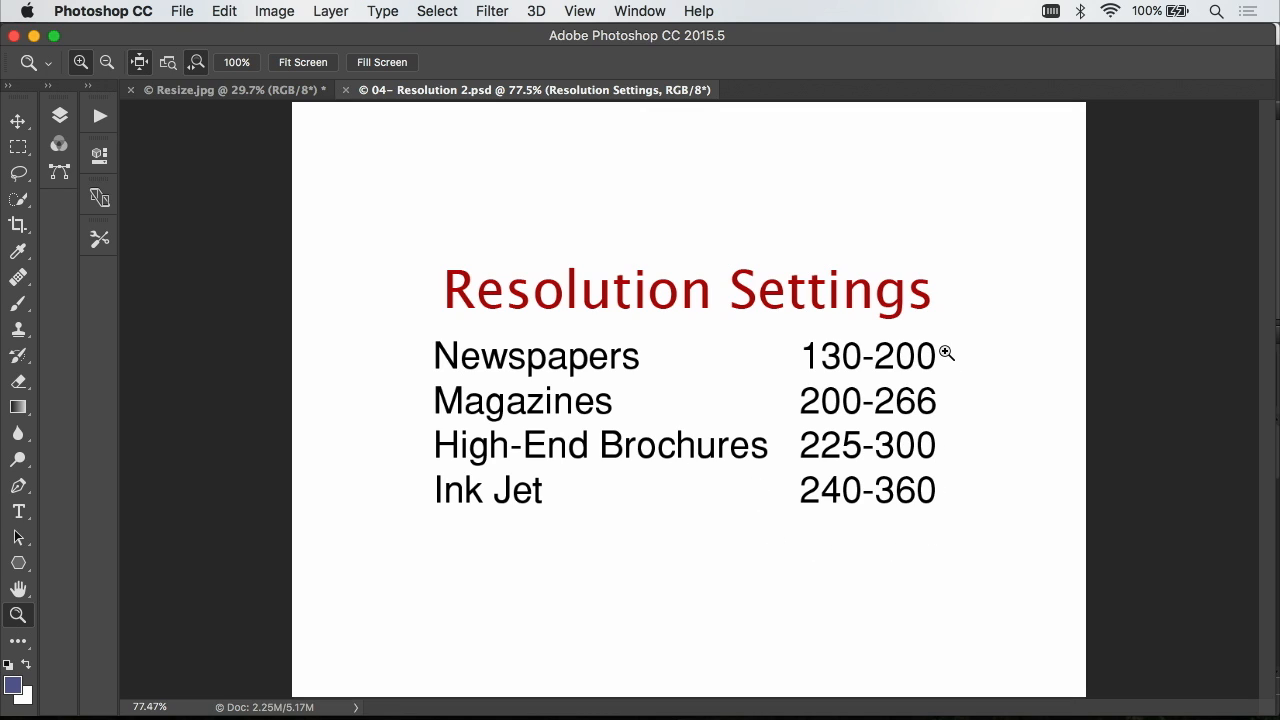
pyautogui.moveTo(948, 532)
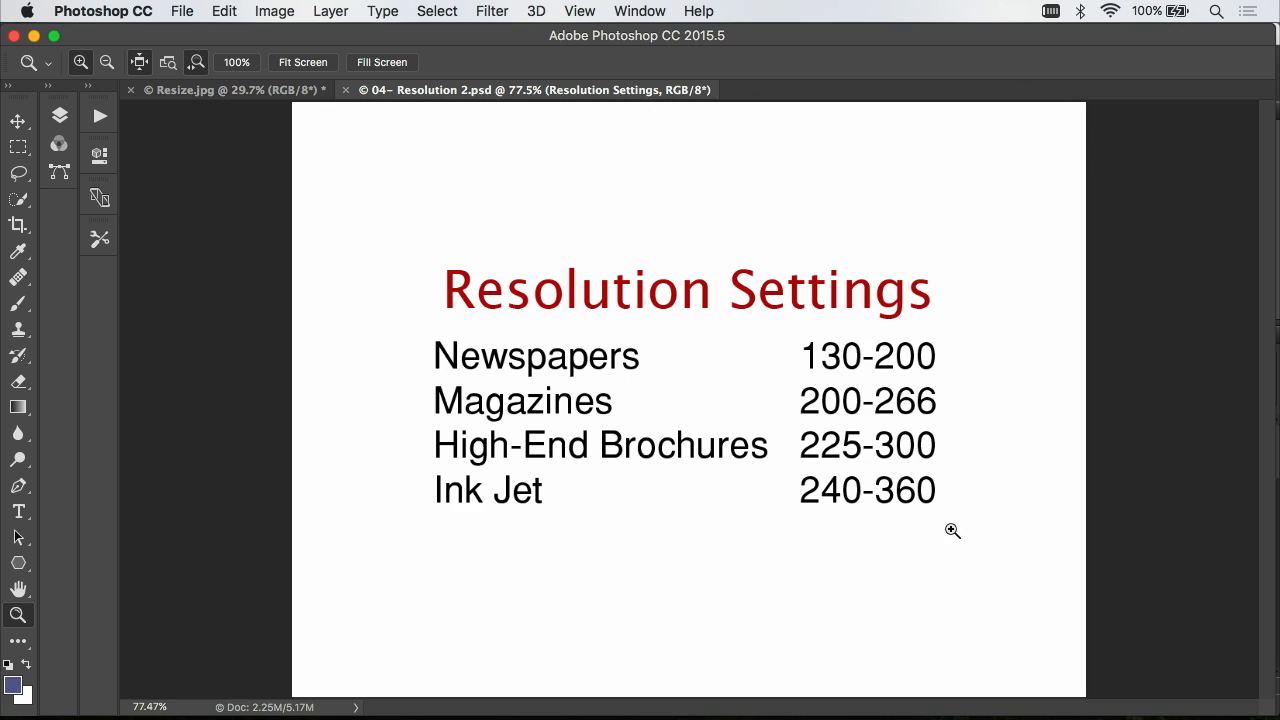
pyautogui.moveTo(858, 430)
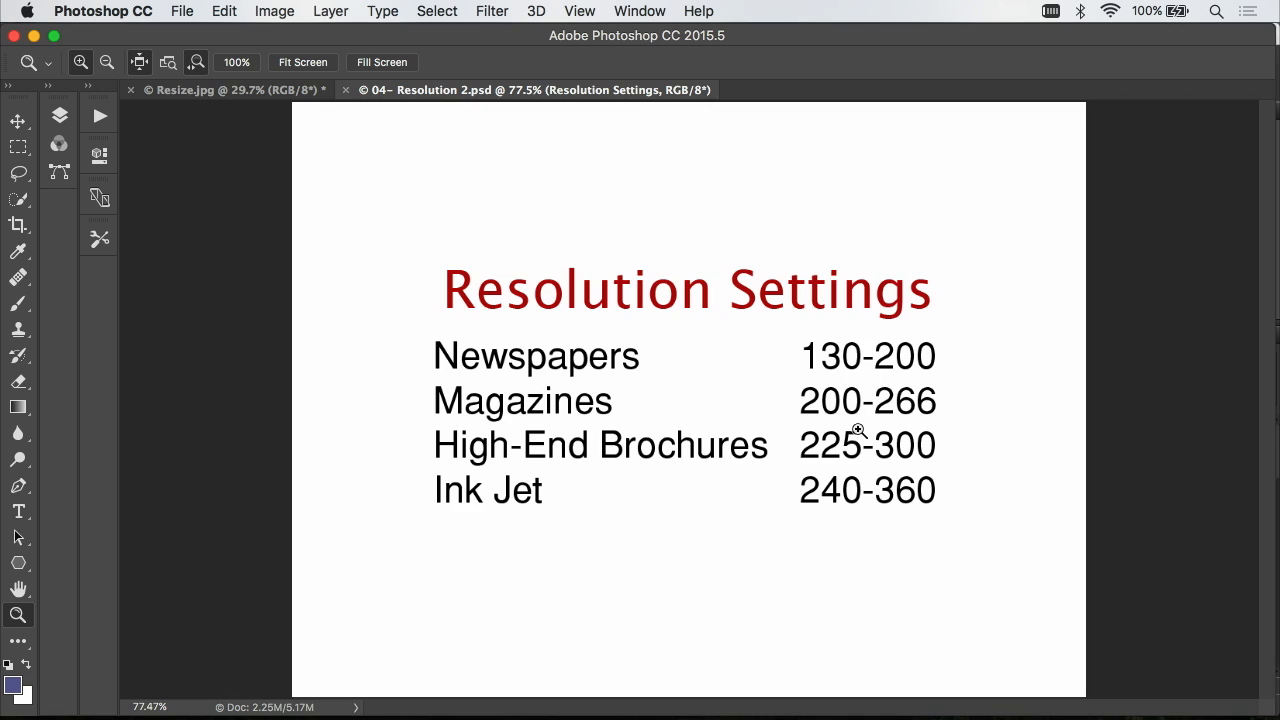
pyautogui.moveTo(842, 512)
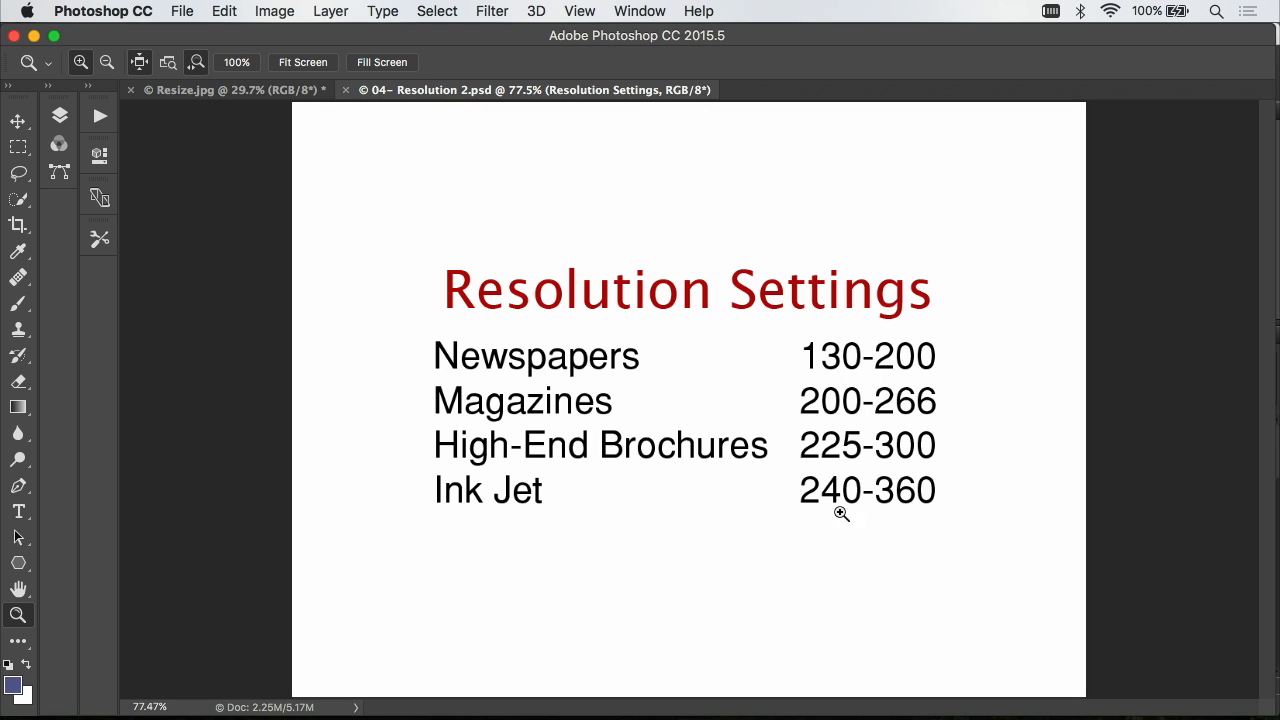
pyautogui.moveTo(224, 110)
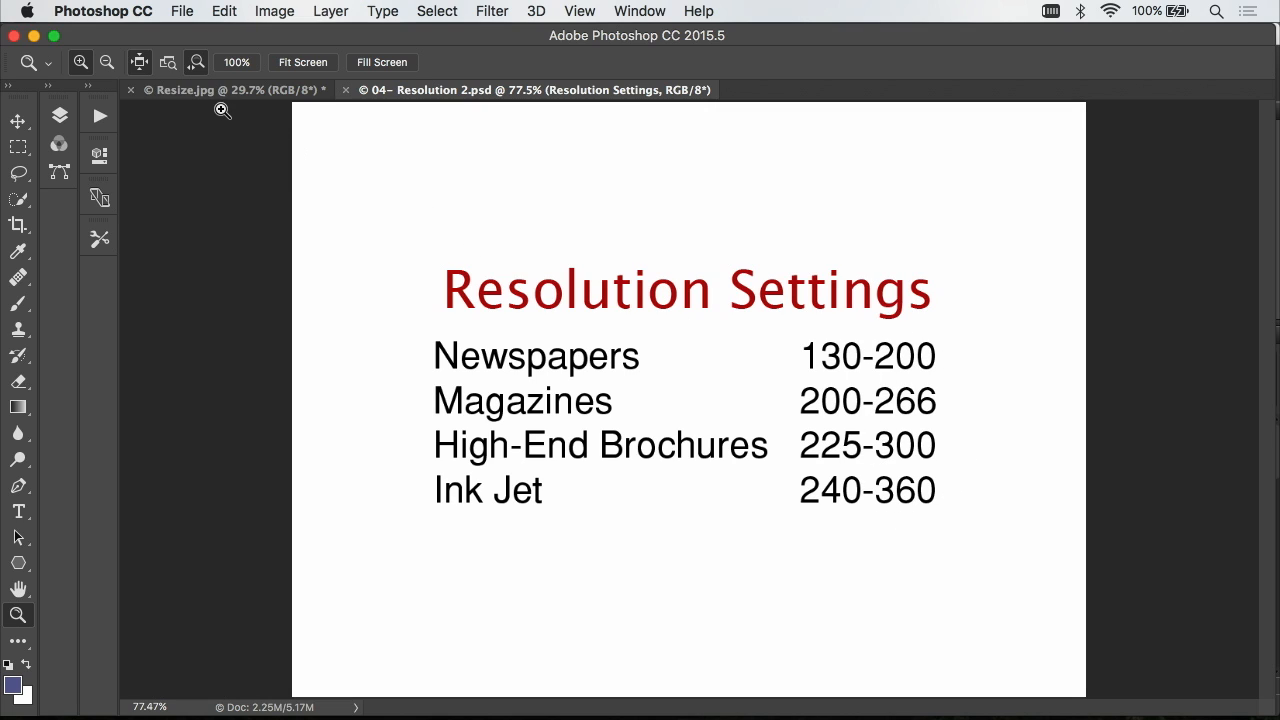
# Return to the mountain photo and review its 10 × 6.67 inch, 300 ppi size in Image Size
pyautogui.click(274, 12)
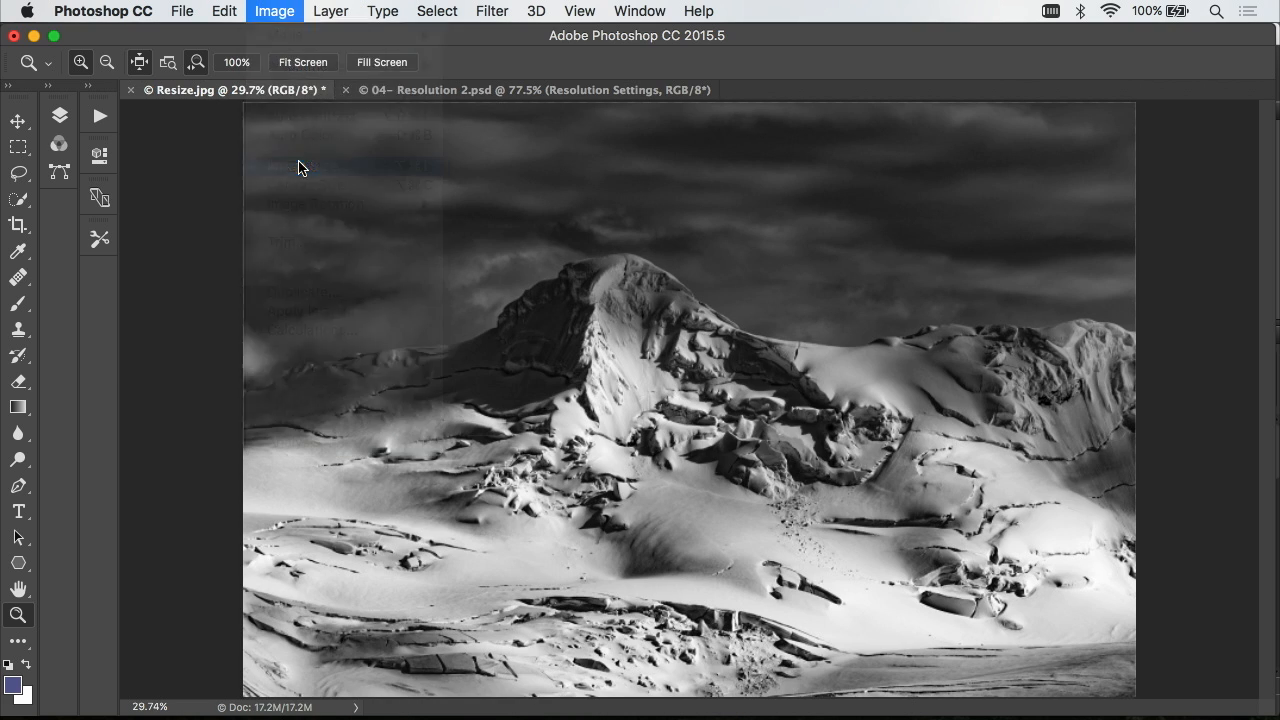
pyautogui.click(274, 12)
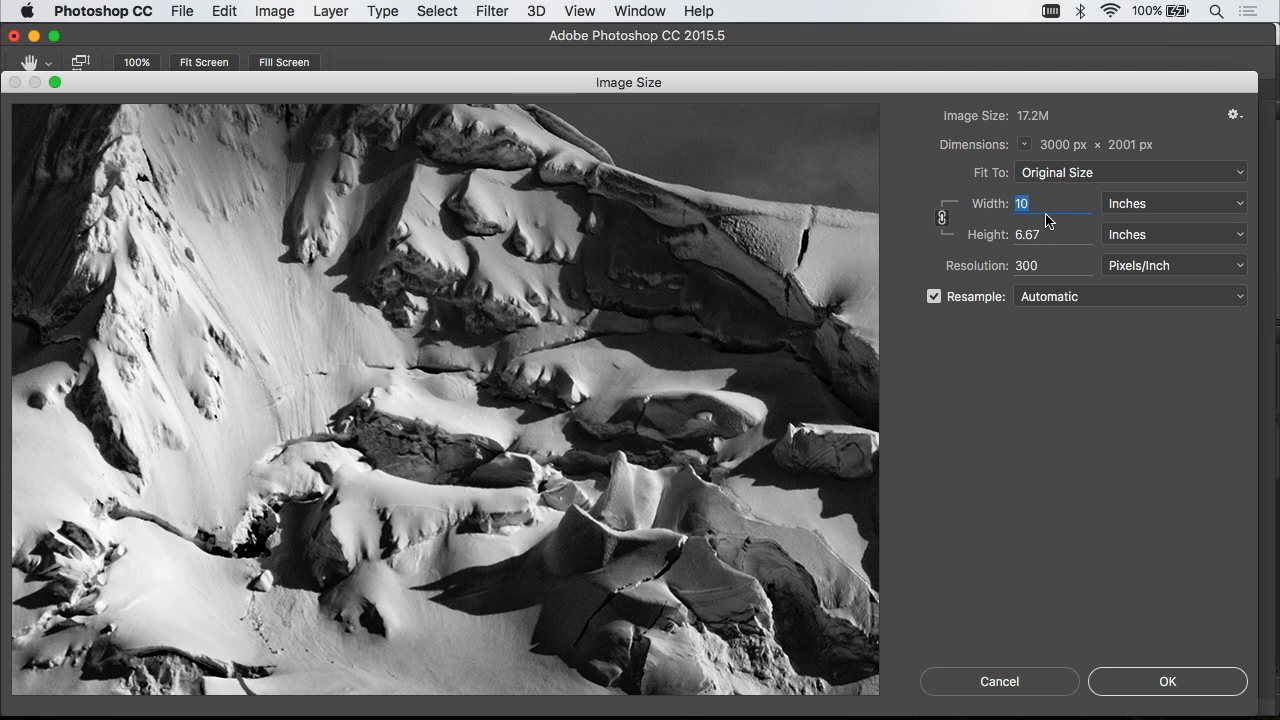
pyautogui.moveTo(984, 252)
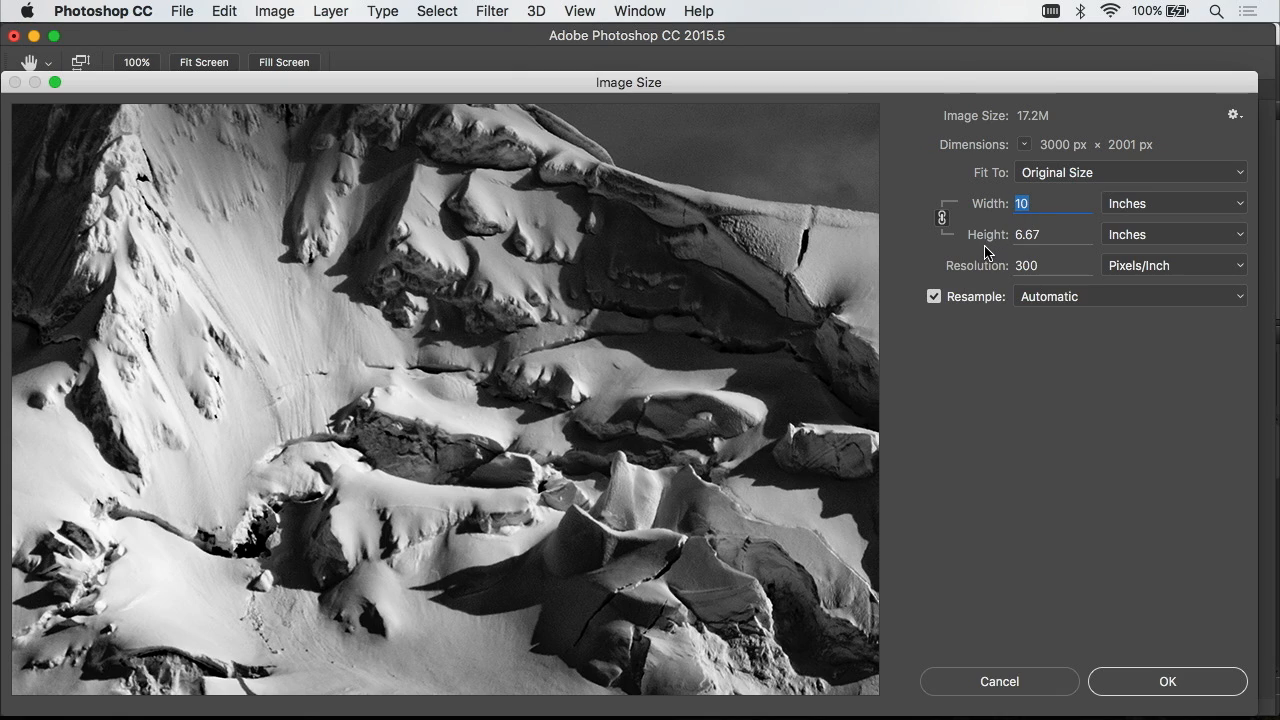
pyautogui.moveTo(992, 252)
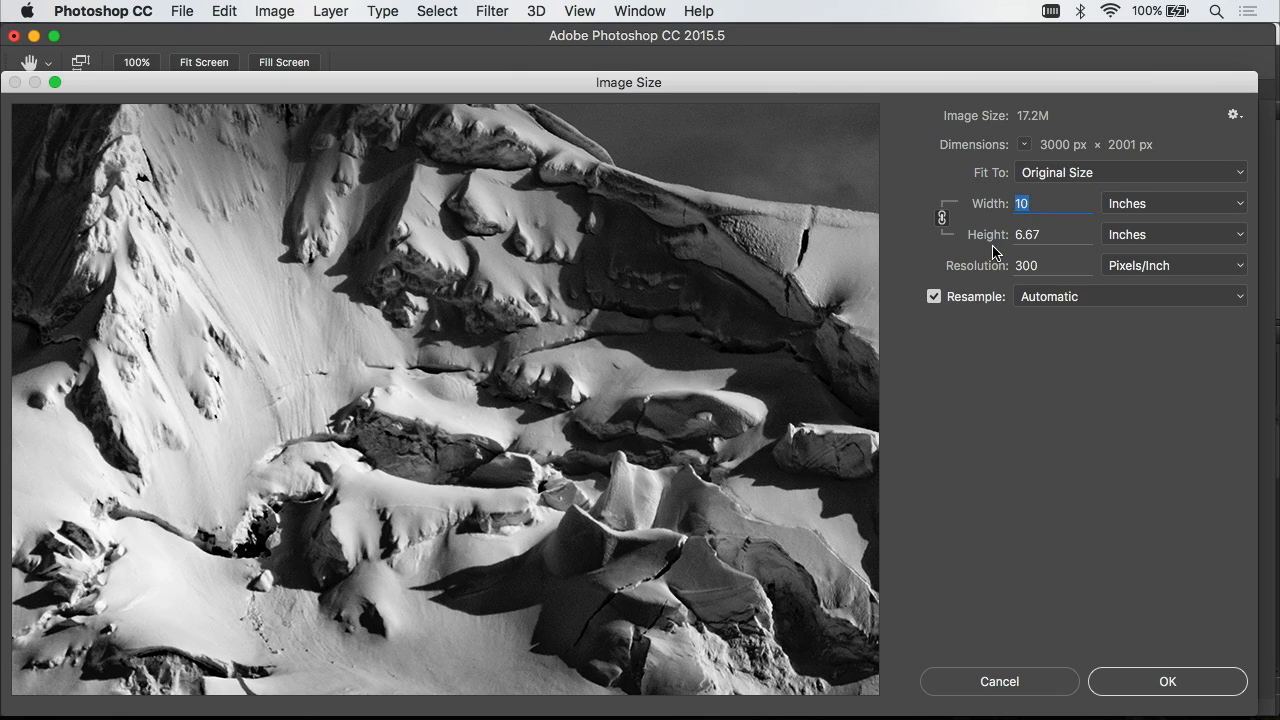
pyautogui.moveTo(1076, 656)
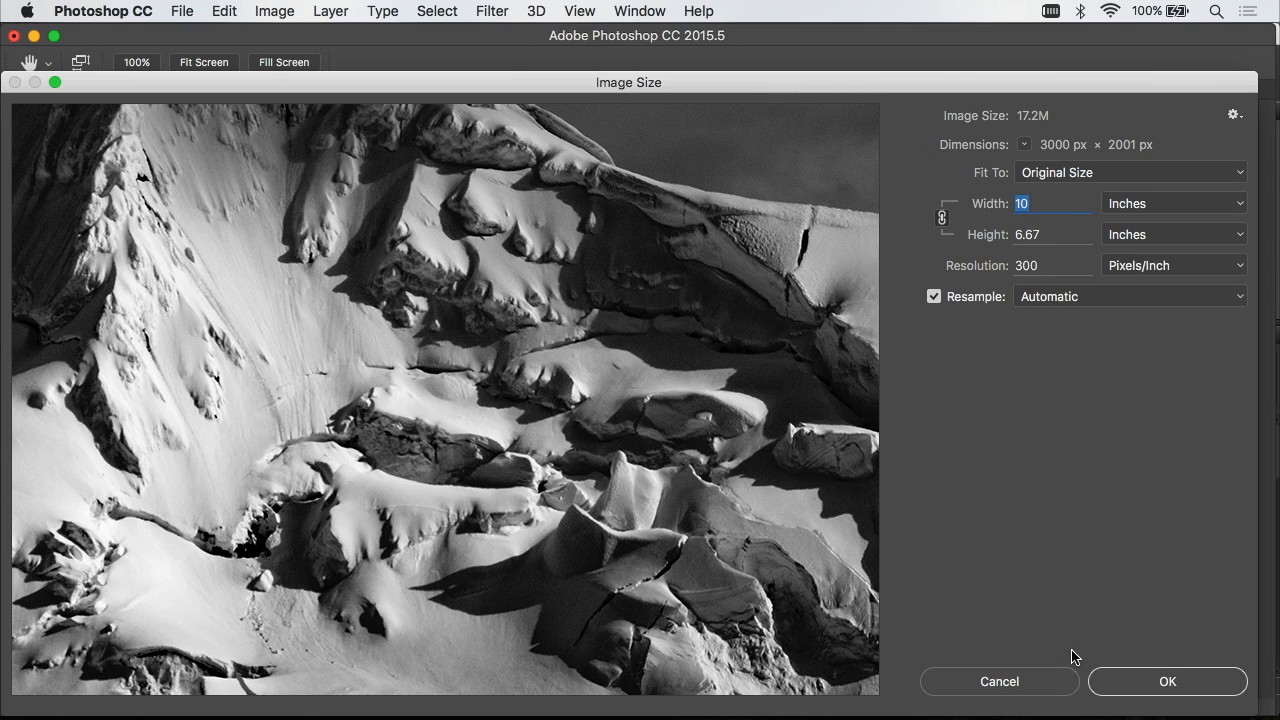
pyautogui.moveTo(1060, 670)
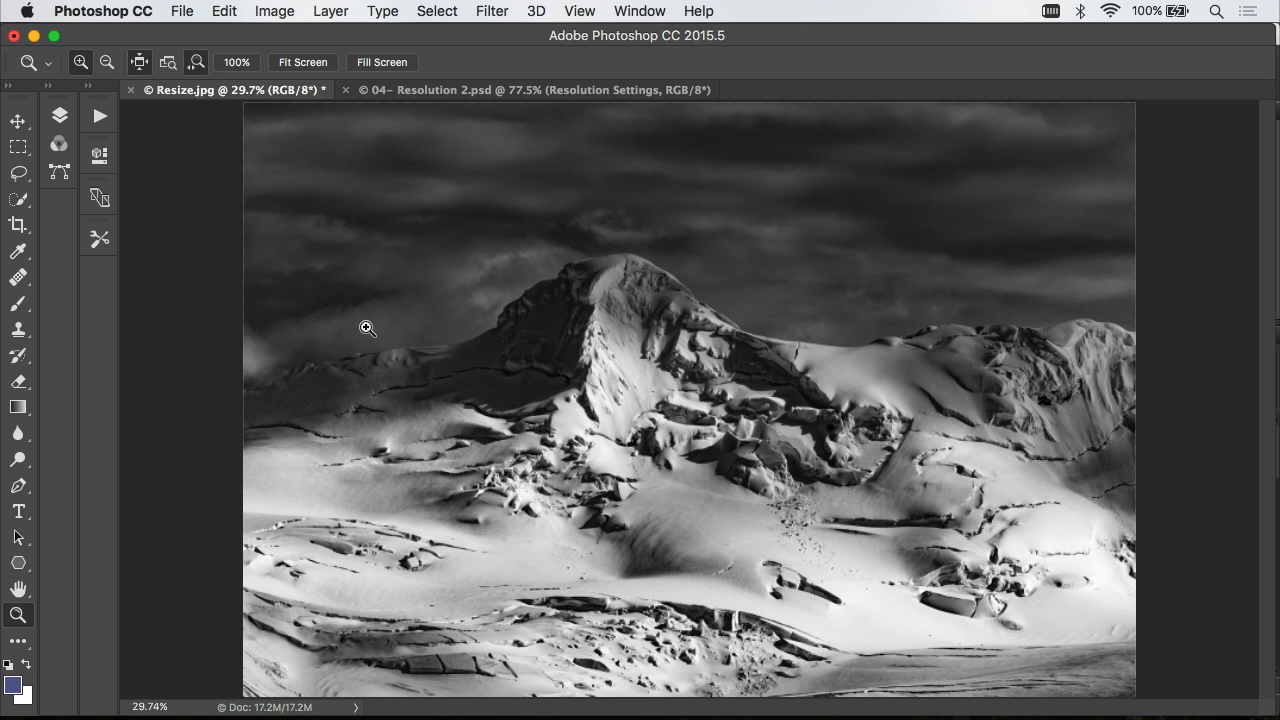
# Switch to the Crop tool using the W x H x Resolution preset
pyautogui.click(18, 224)
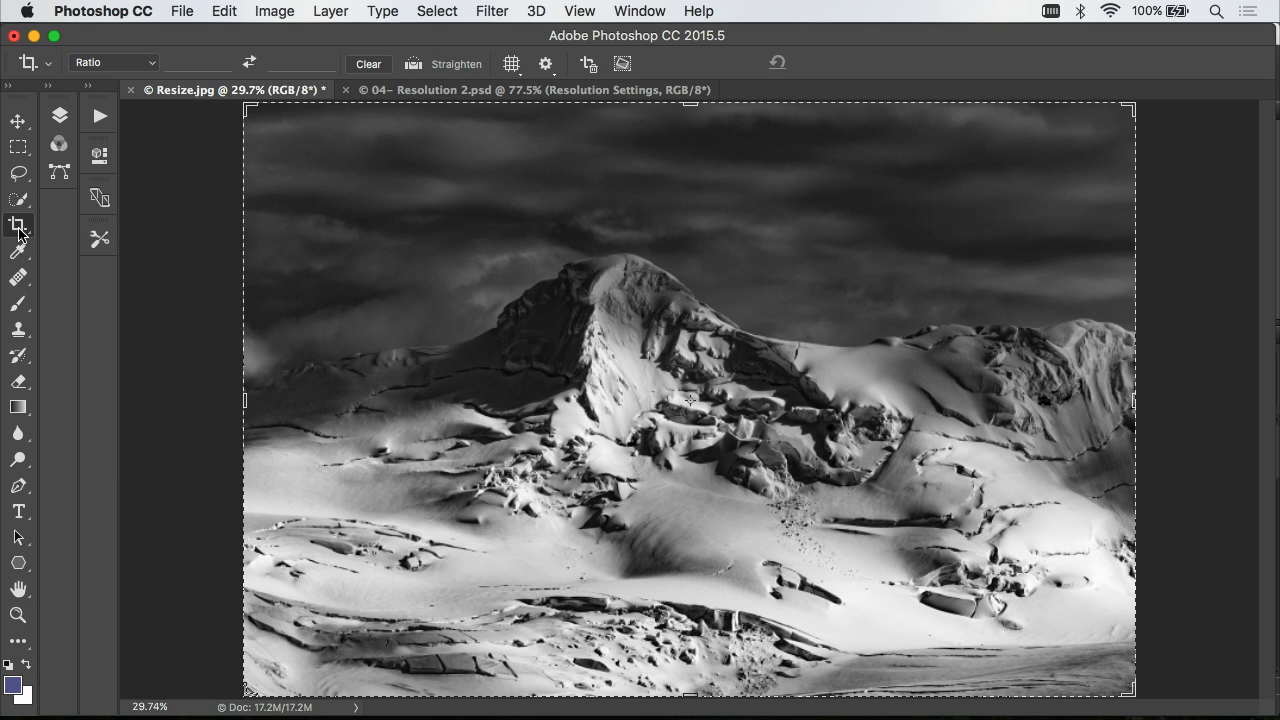
pyautogui.moveTo(110, 196)
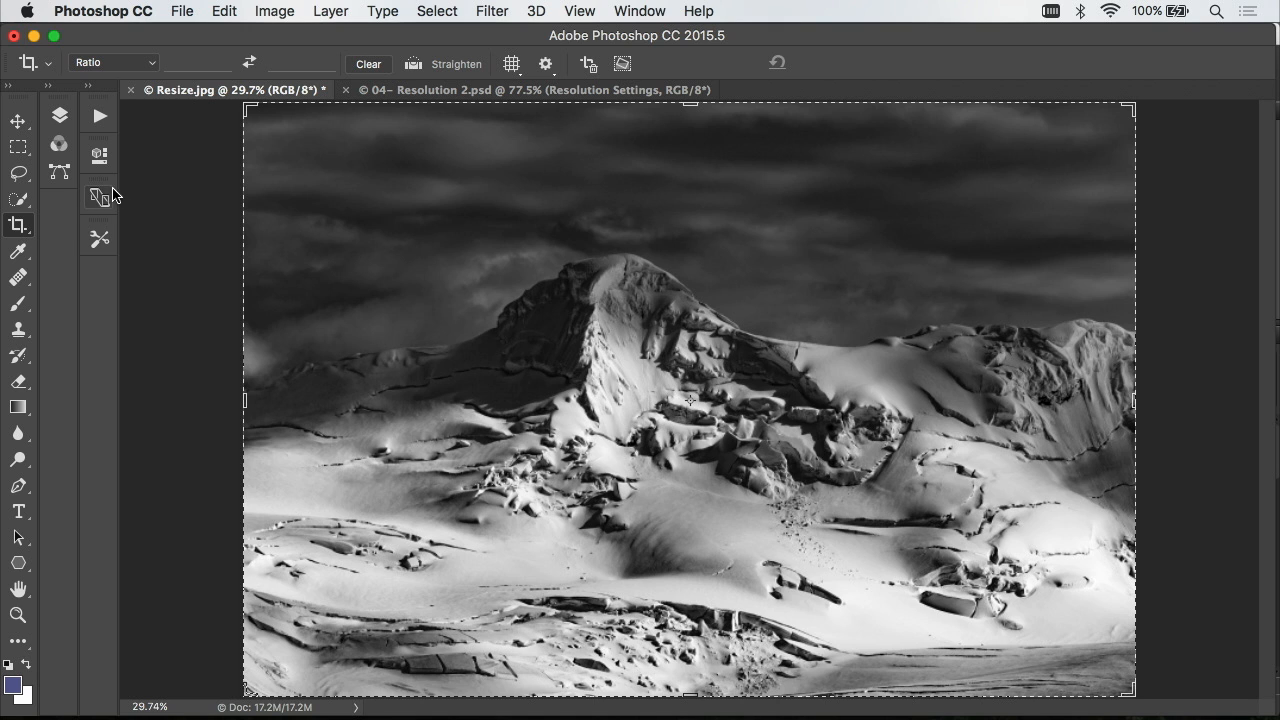
pyautogui.moveTo(76, 44)
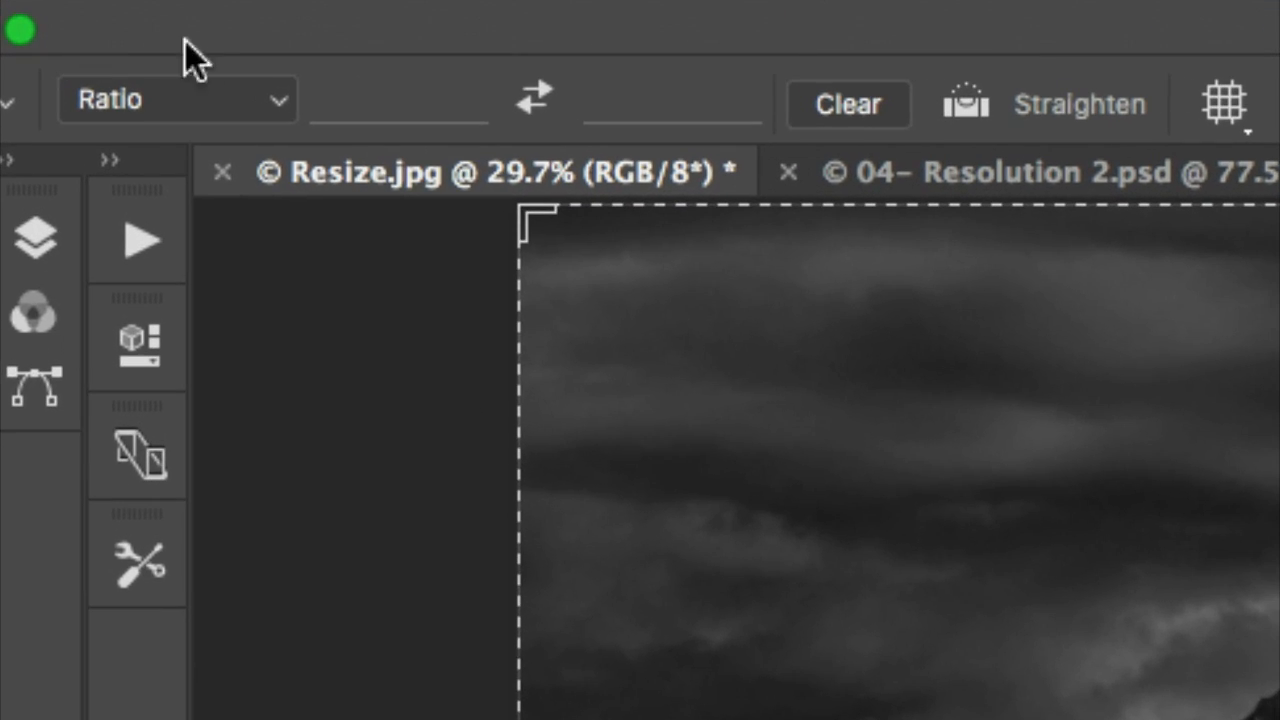
pyautogui.click(176, 100)
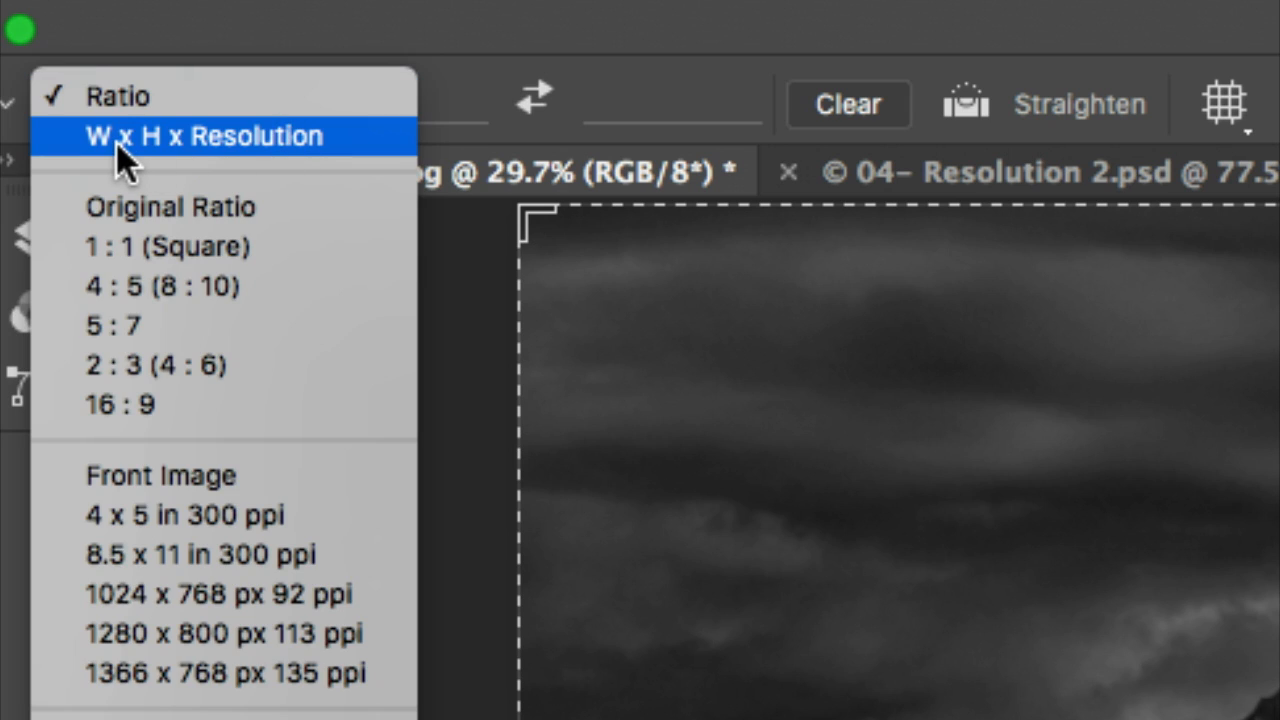
pyautogui.moveTo(284, 164)
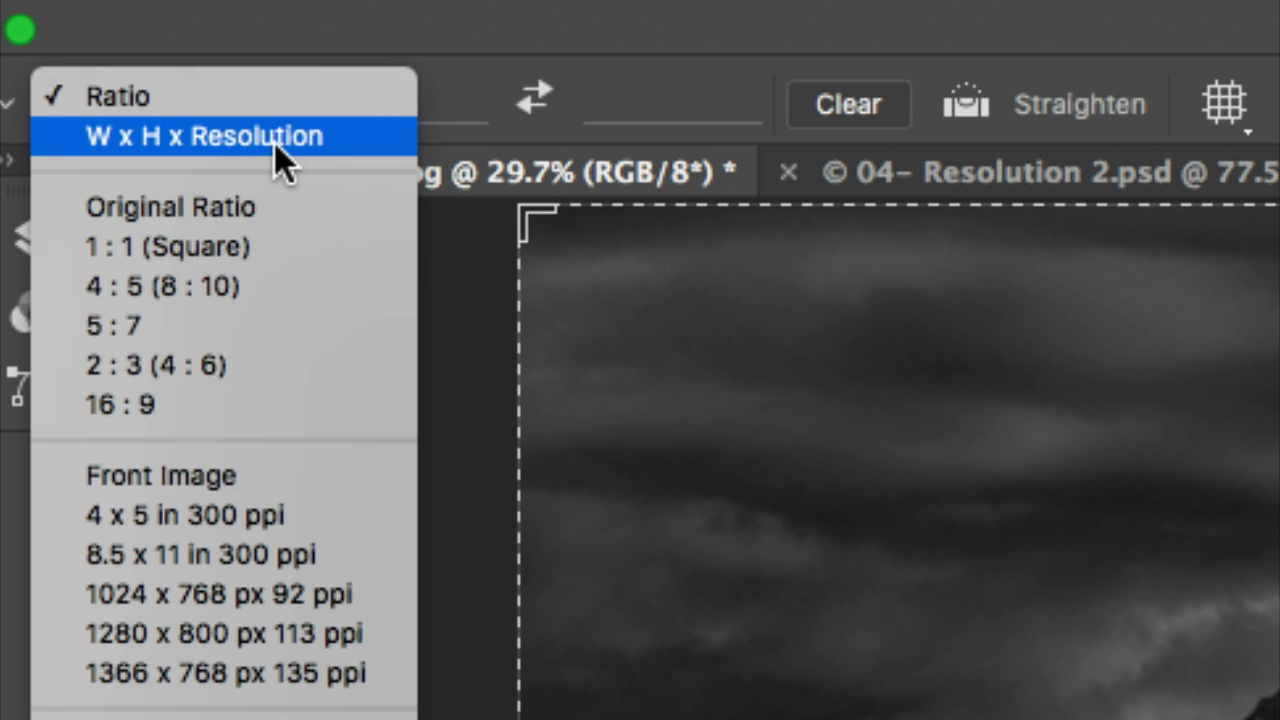
pyautogui.click(222, 136)
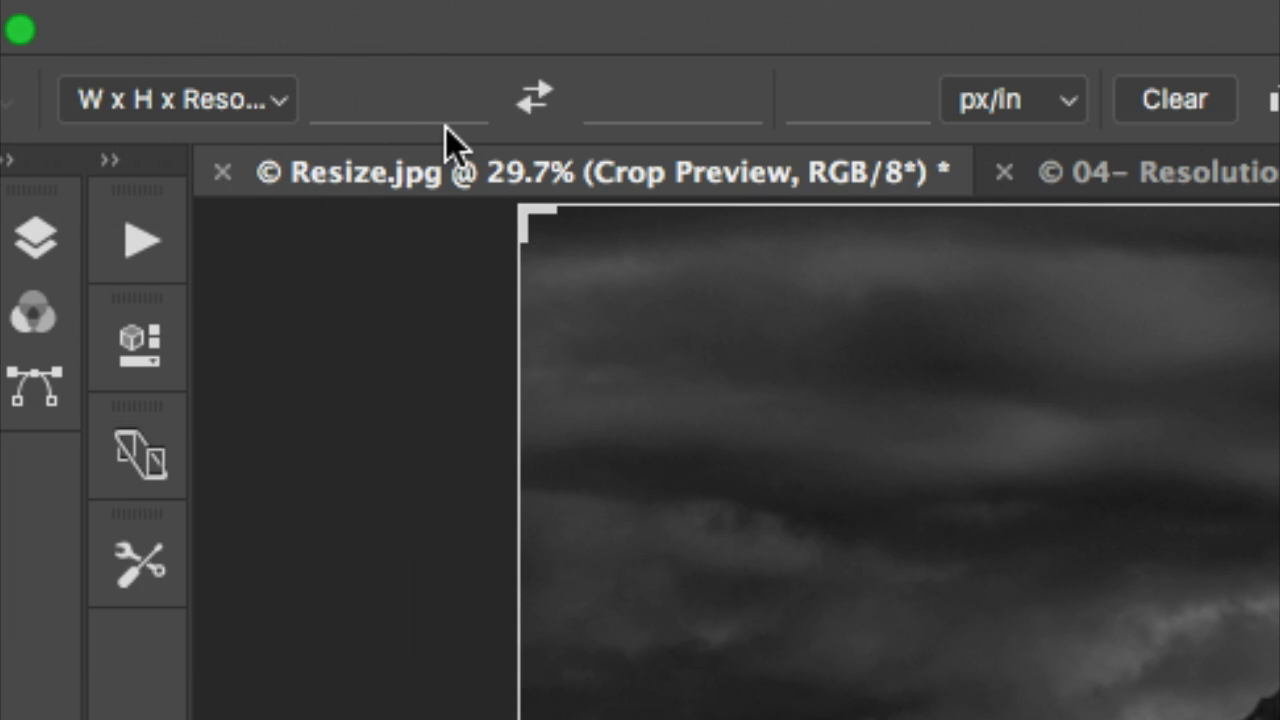
pyautogui.click(398, 100)
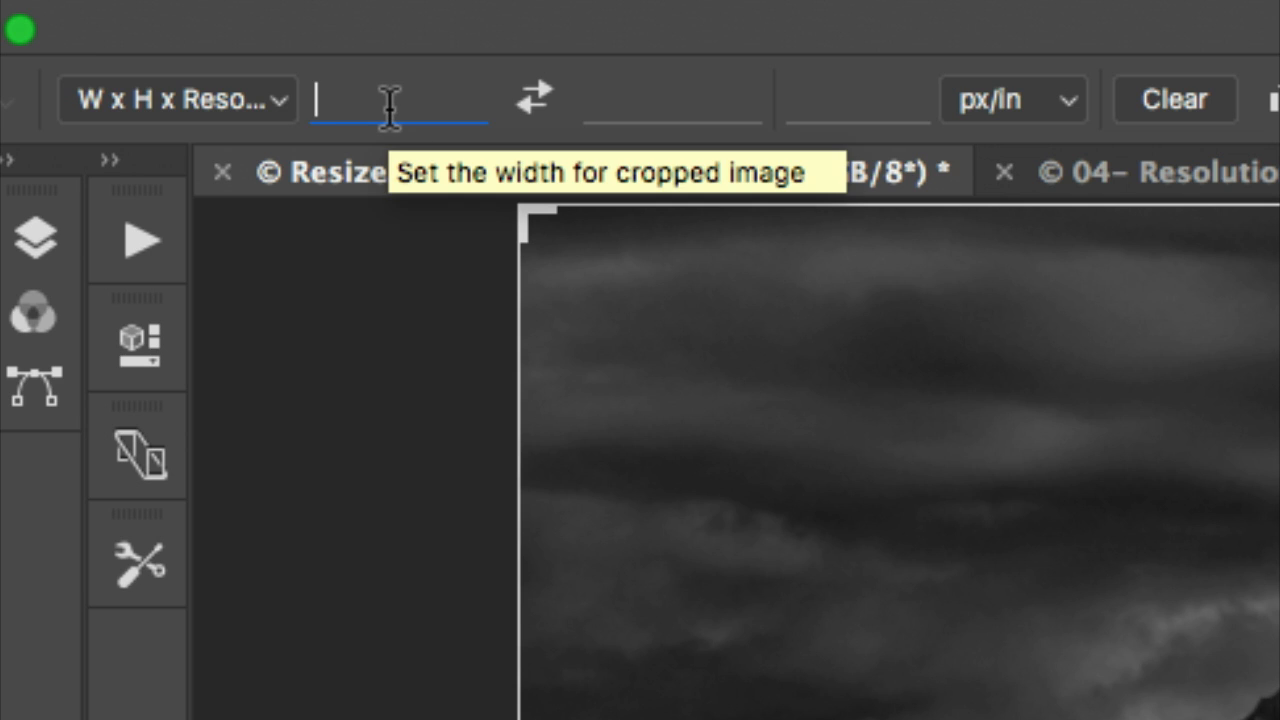
# Enter crop dimensions of 10 in by 8 in at 300 px/in
pyautogui.write('10')
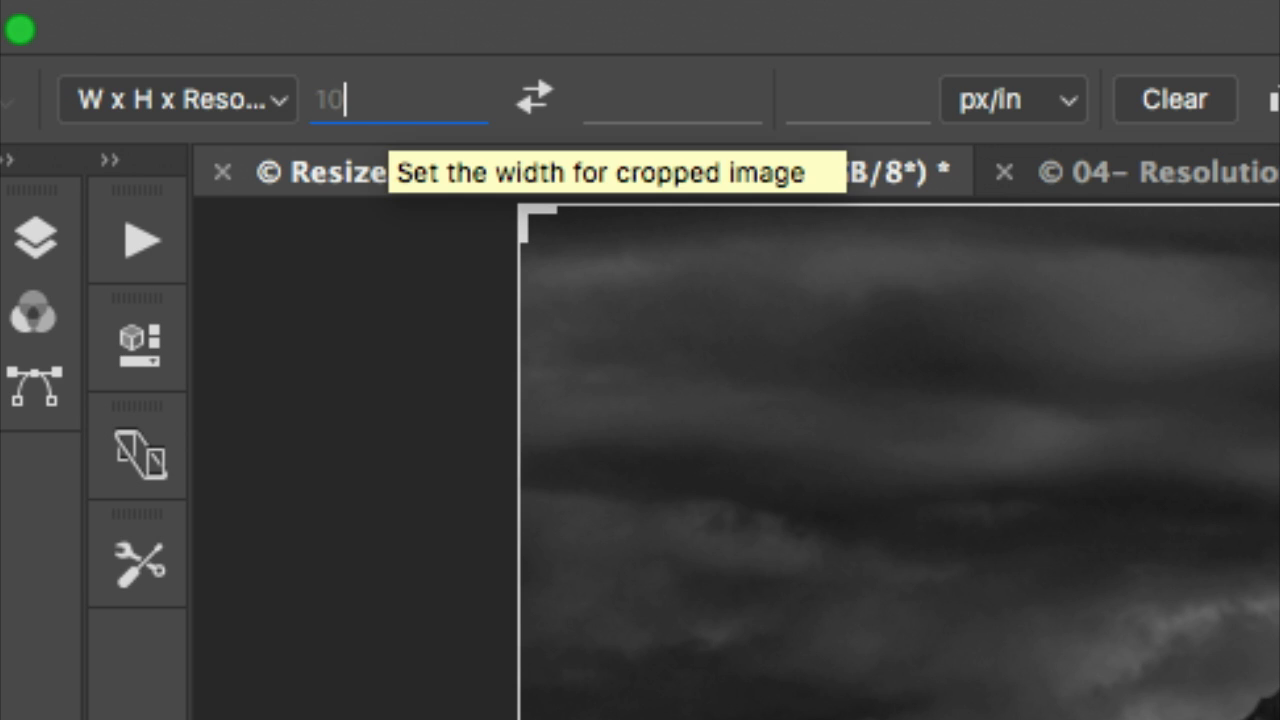
pyautogui.write('in')
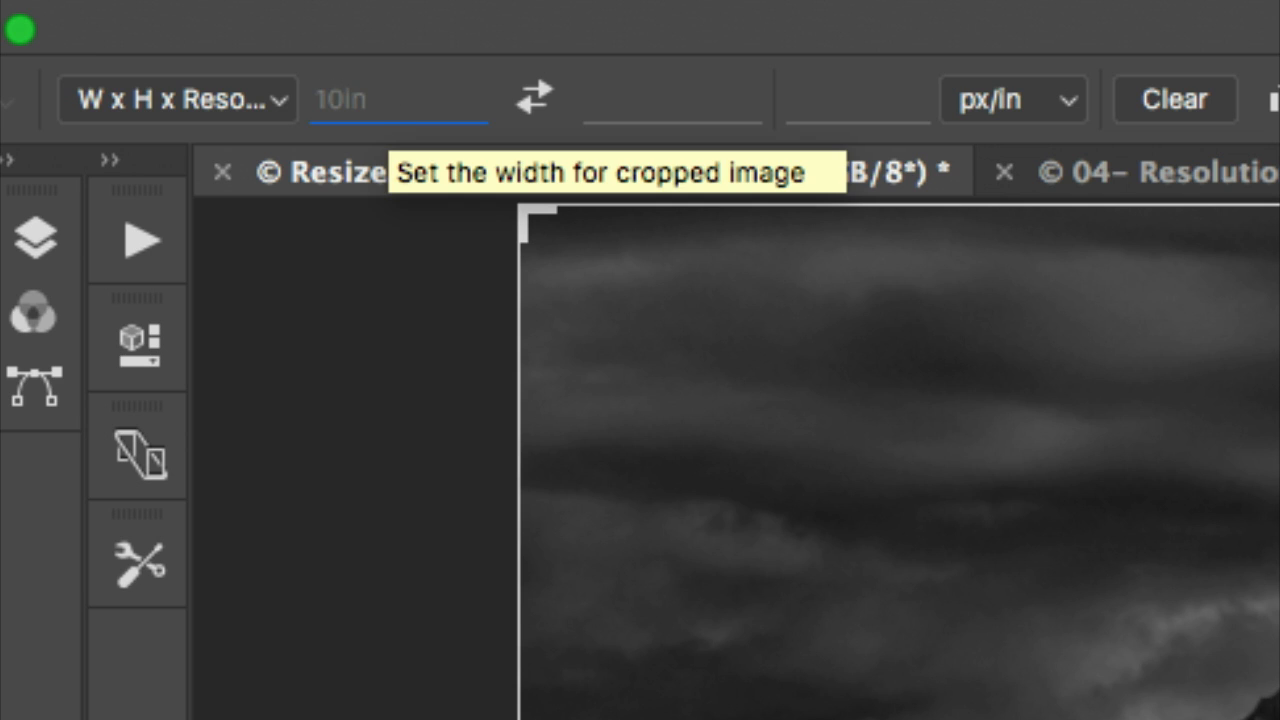
pyautogui.write('8 in')
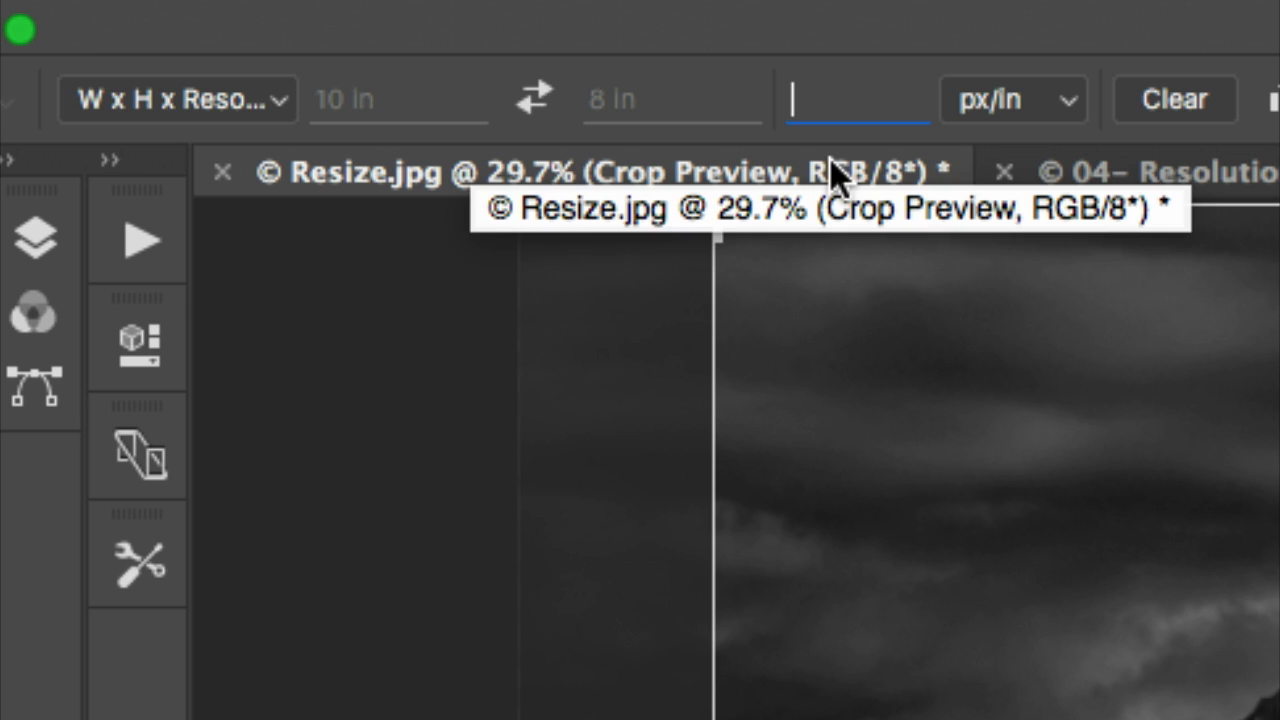
pyautogui.write('300')
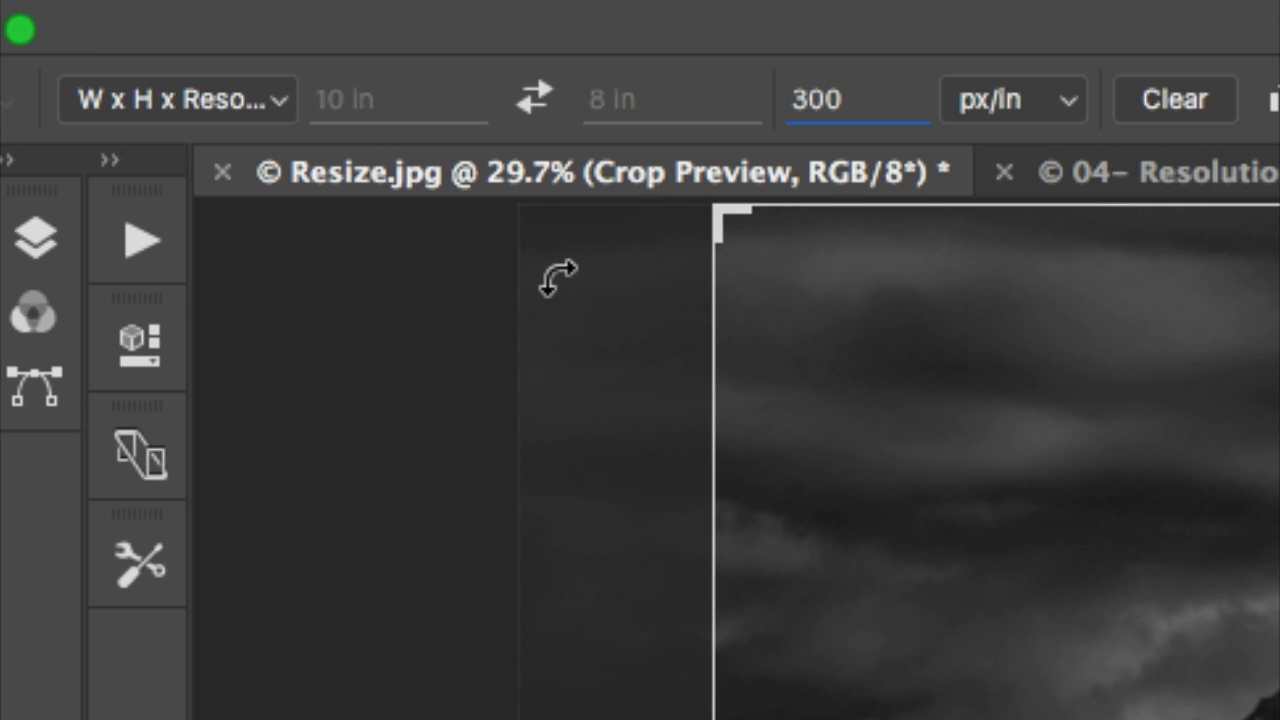
# Commit the 300 ppi crop resolution so the frame fits 10 × 8 proportions around the peak
pyautogui.click(856, 100)
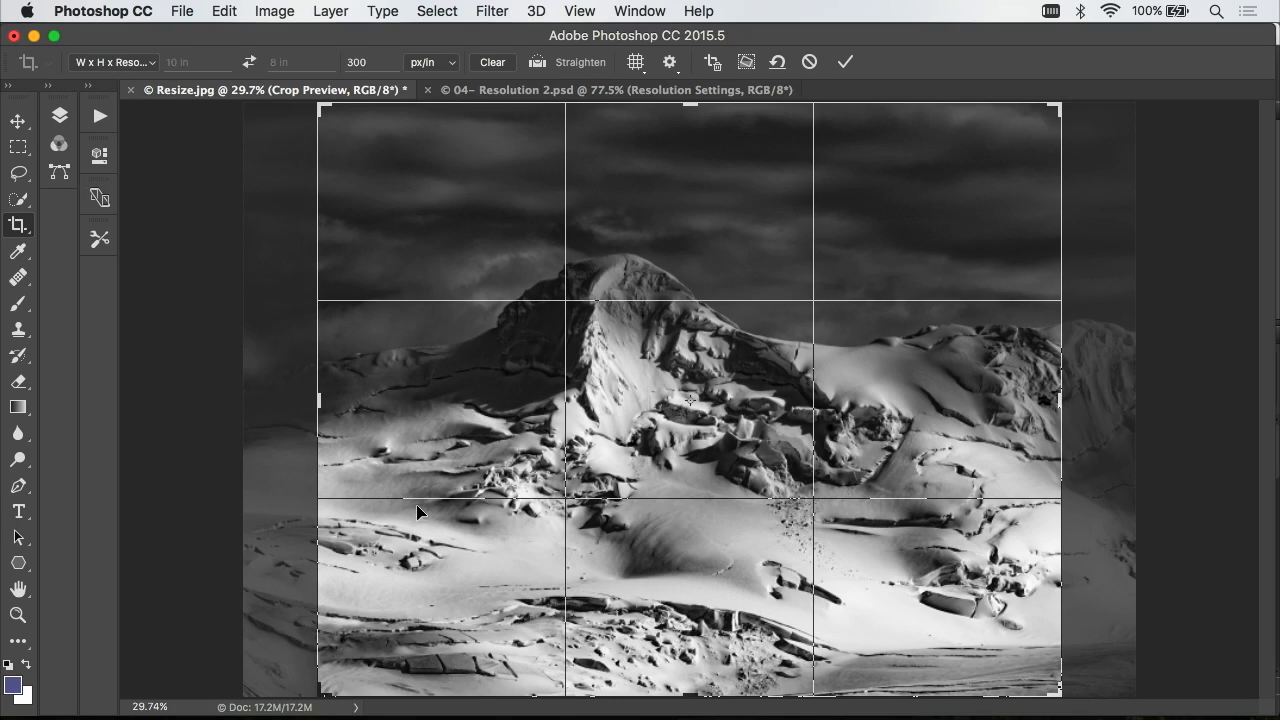
pyautogui.moveTo(604, 476)
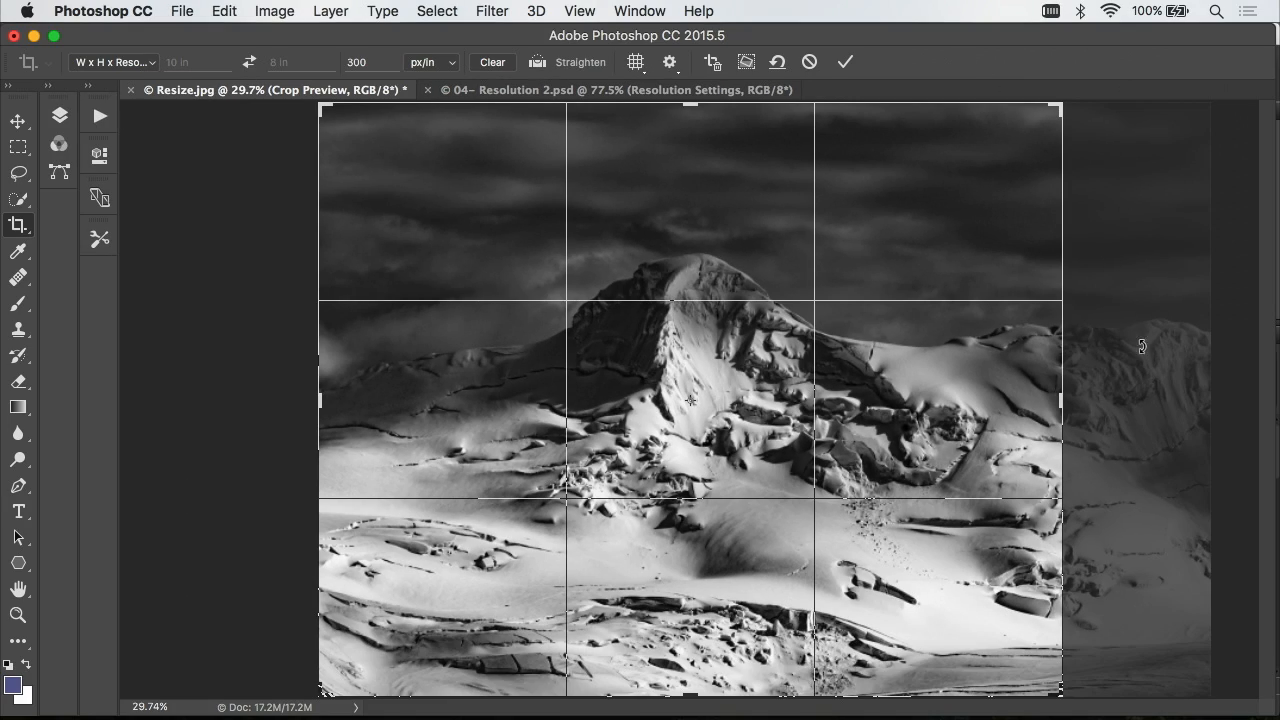
pyautogui.moveTo(1144, 360)
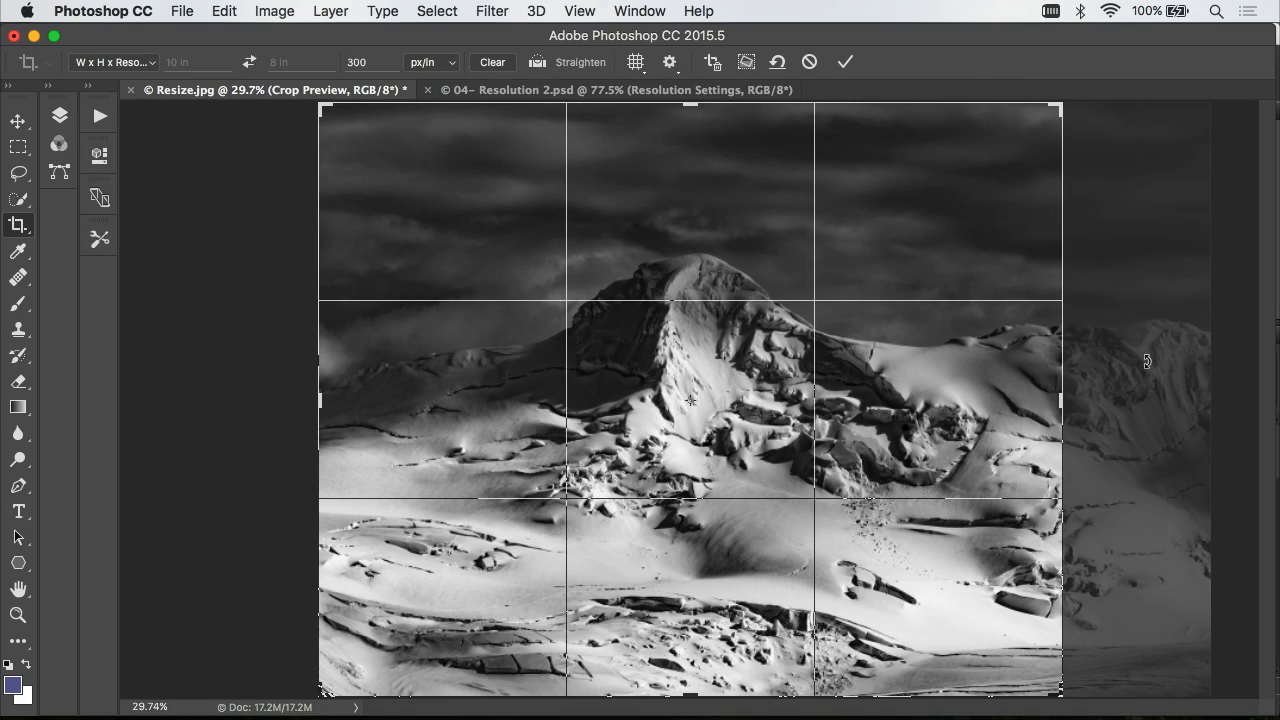